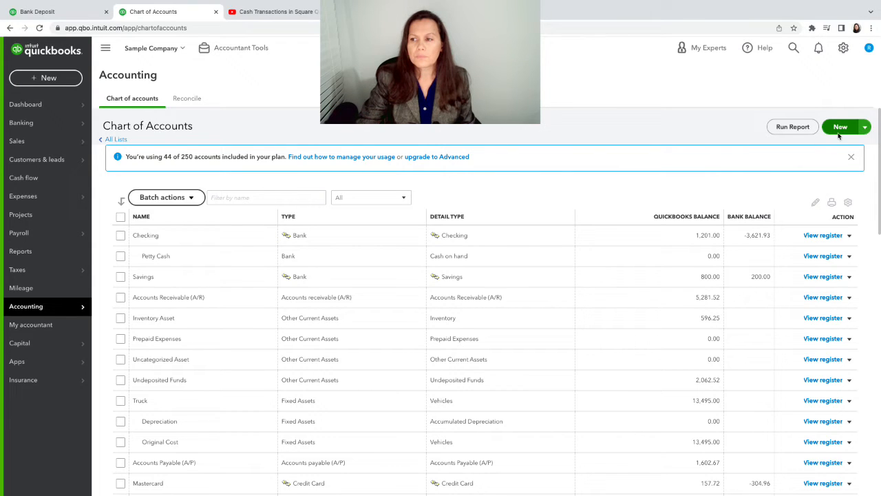
# Step: Start a new Banks account saved under Bank Accounts with Checking as tax form section
pyautogui.click(840, 126)
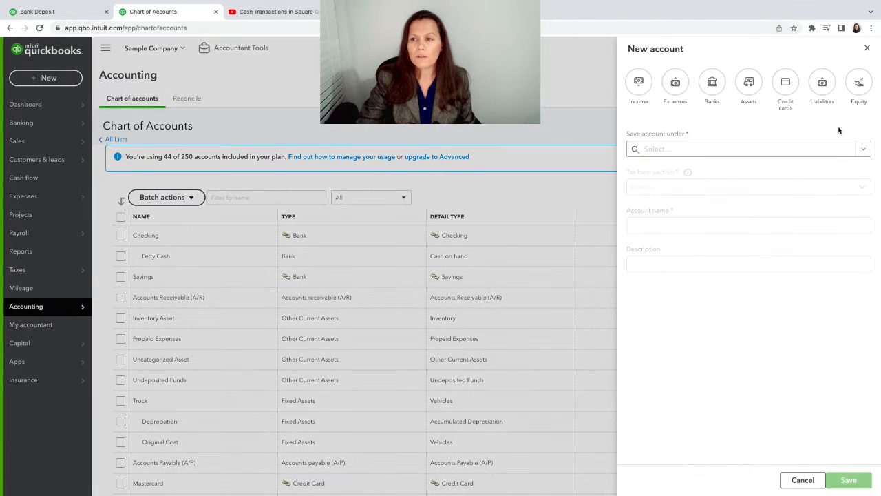
pyautogui.click(711, 81)
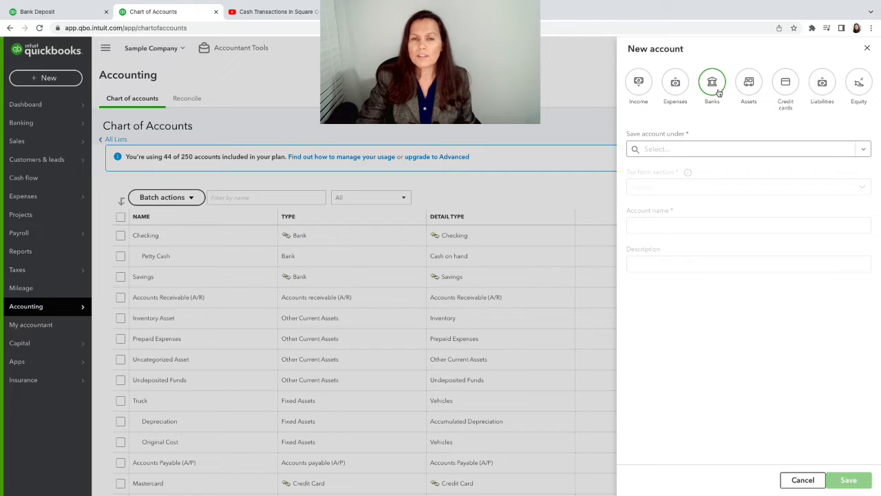
pyautogui.click(712, 82)
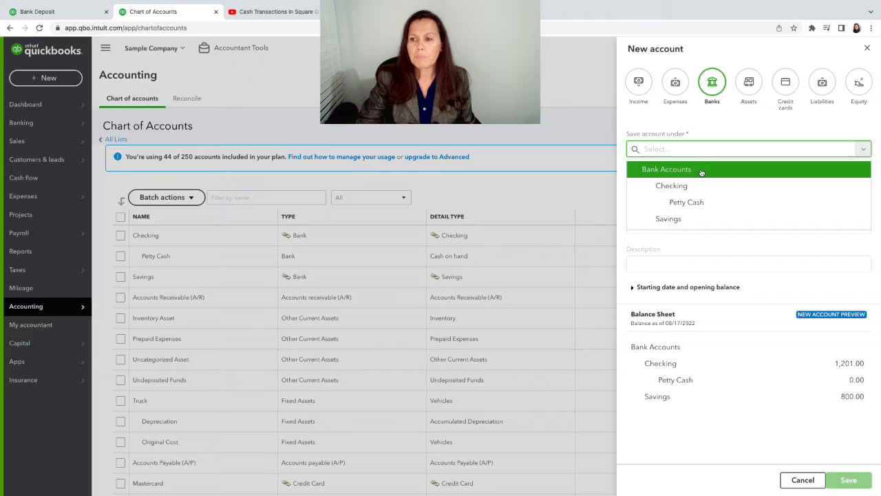
pyautogui.click(666, 169)
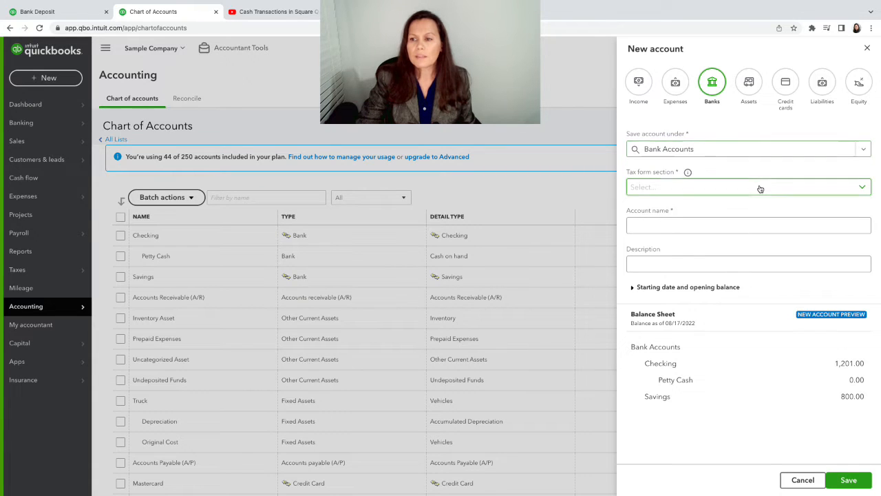
pyautogui.click(748, 186)
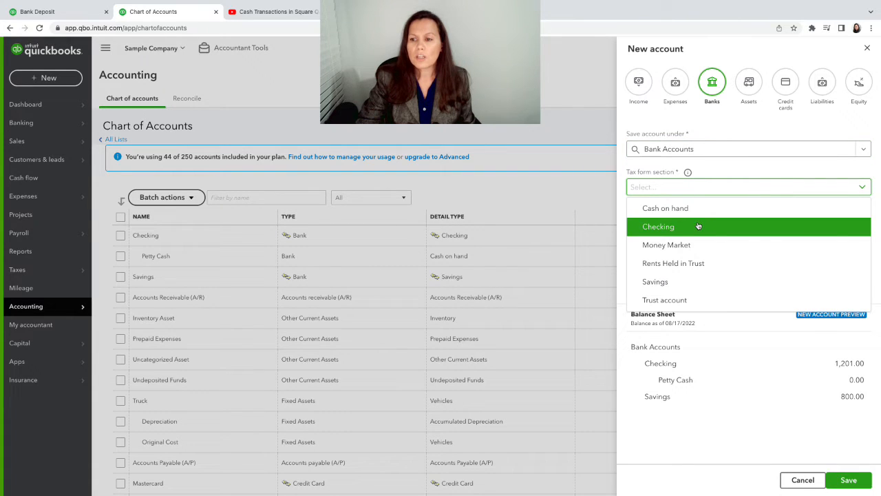
pyautogui.click(658, 225)
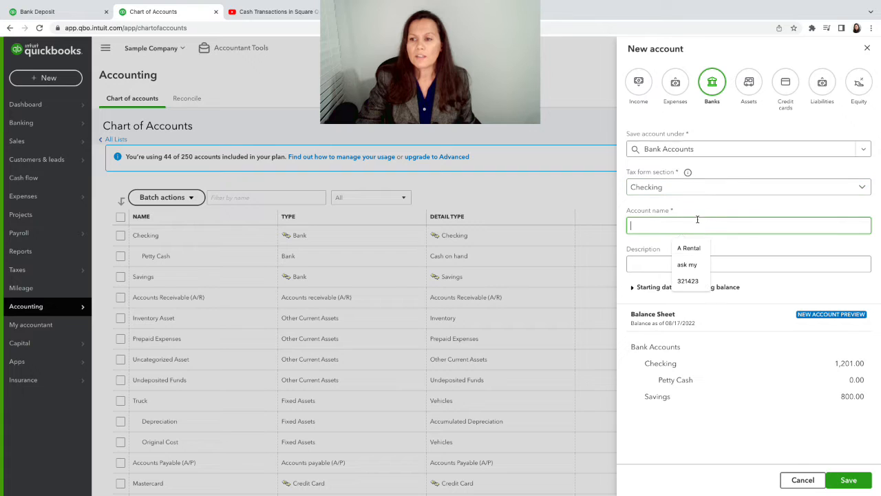
pyautogui.click(748, 186)
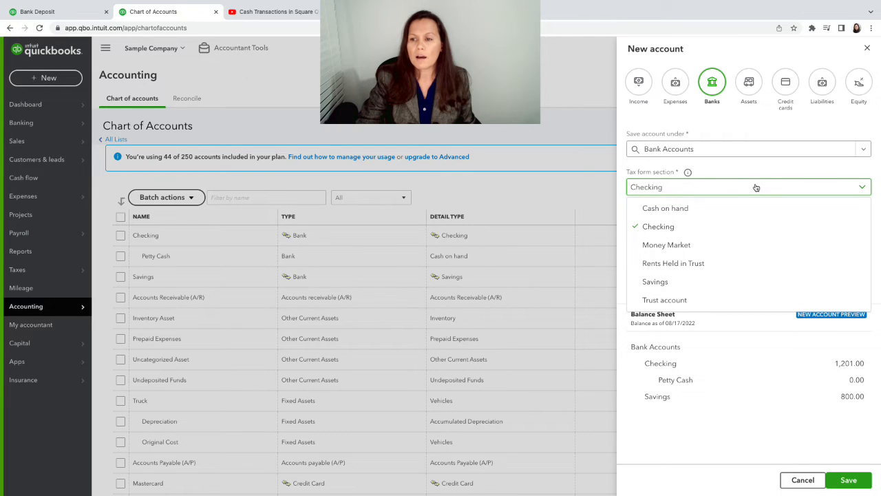
pyautogui.click(665, 208)
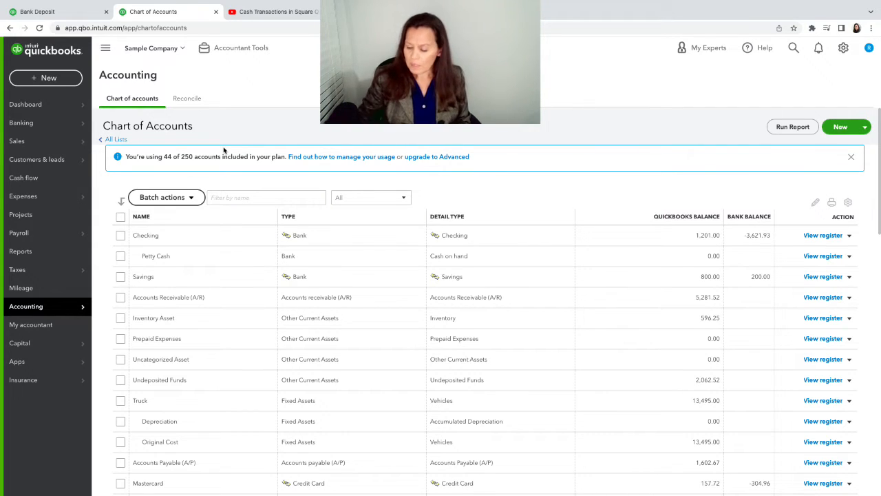
pyautogui.moveTo(284, 108)
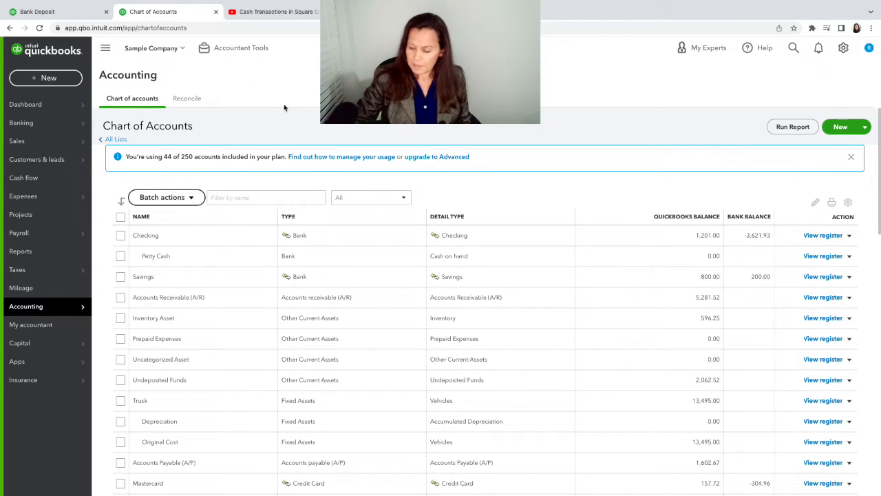
pyautogui.moveTo(222, 213)
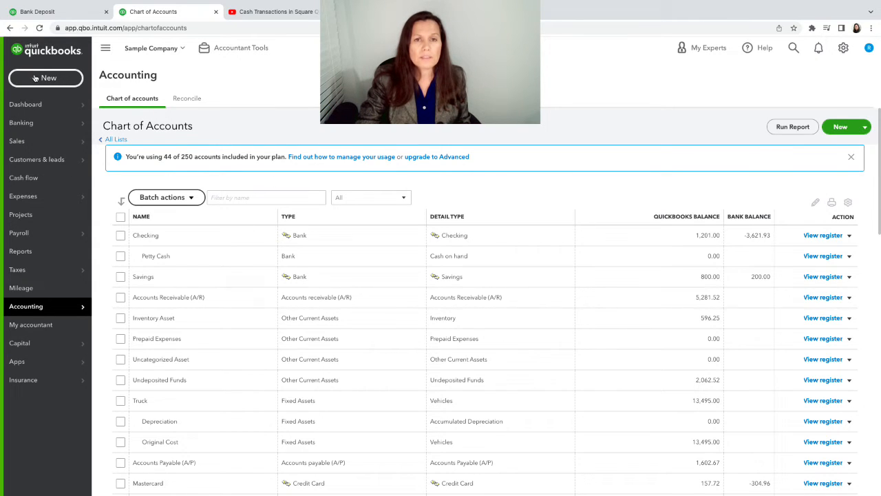
# Step: Dismiss the new account form and show the + New transaction menu
pyautogui.click(46, 77)
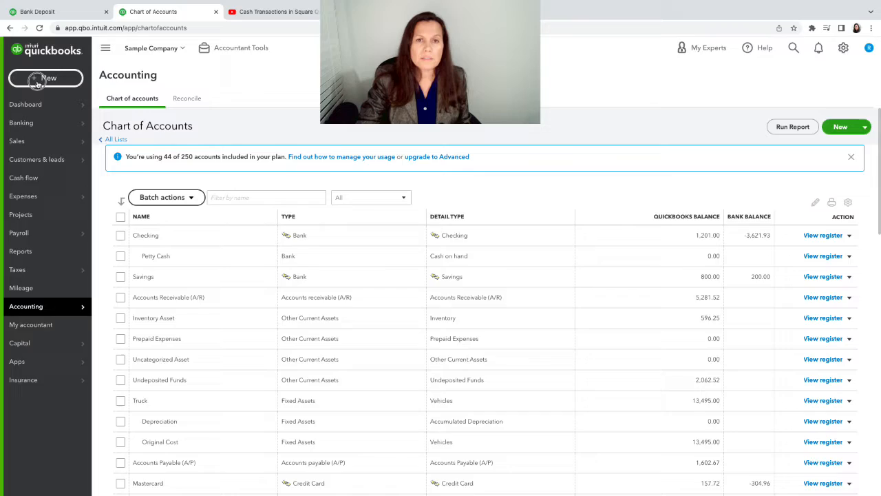
pyautogui.click(45, 78)
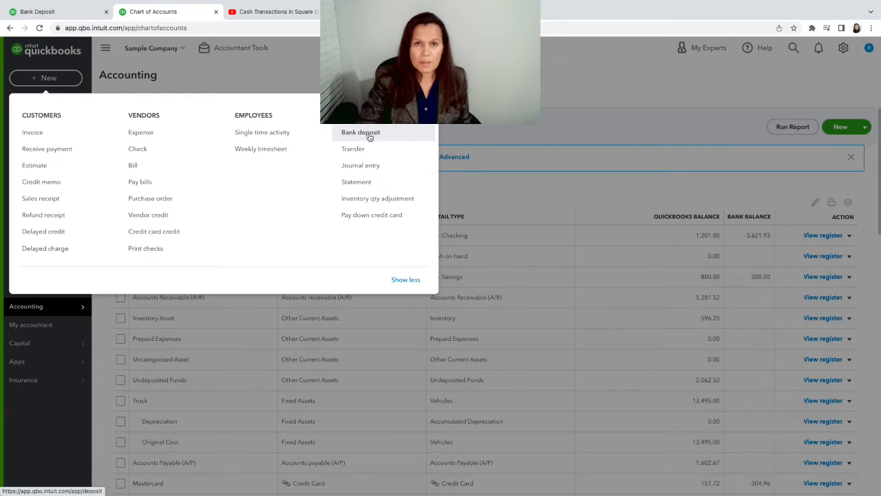
# Step: Deposit the $1,675.52 Cool Cars payment into Checking:Petty Cash and save it
pyautogui.click(361, 132)
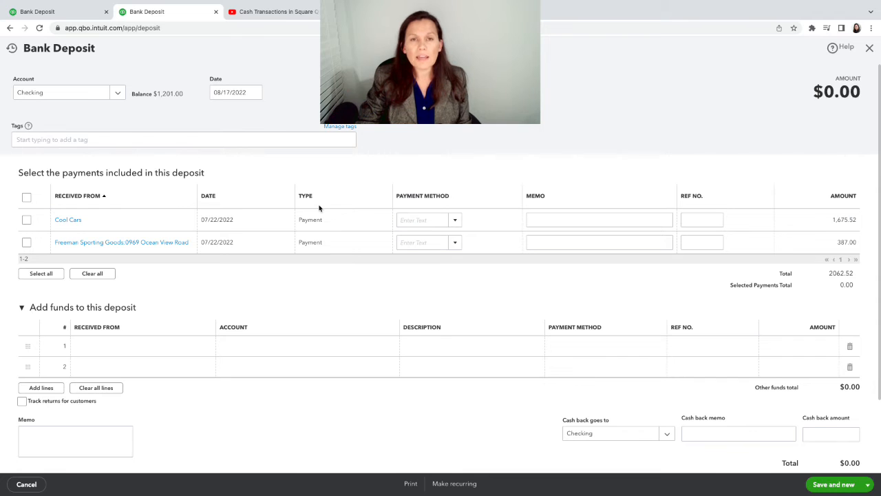
pyautogui.moveTo(205, 260)
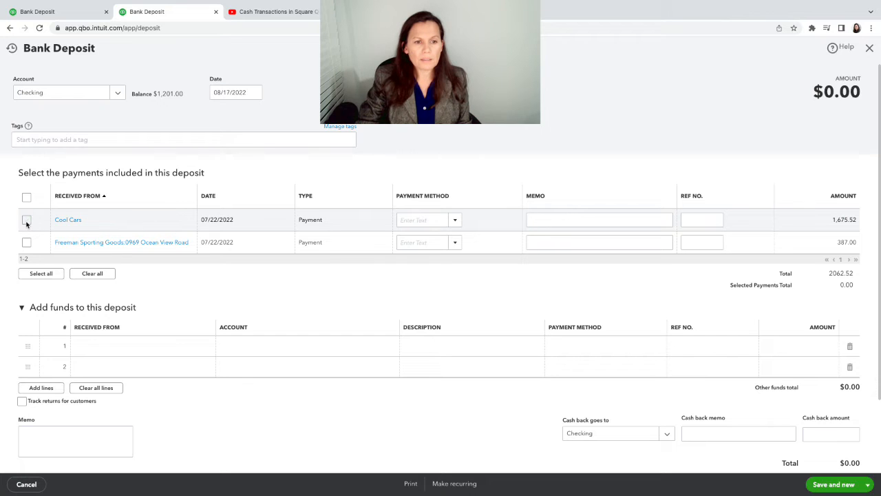
pyautogui.click(26, 219)
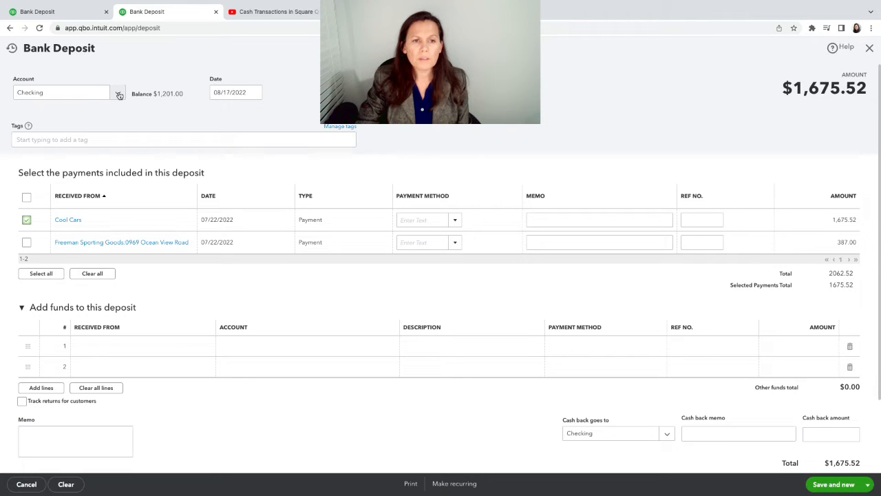
pyautogui.click(119, 92)
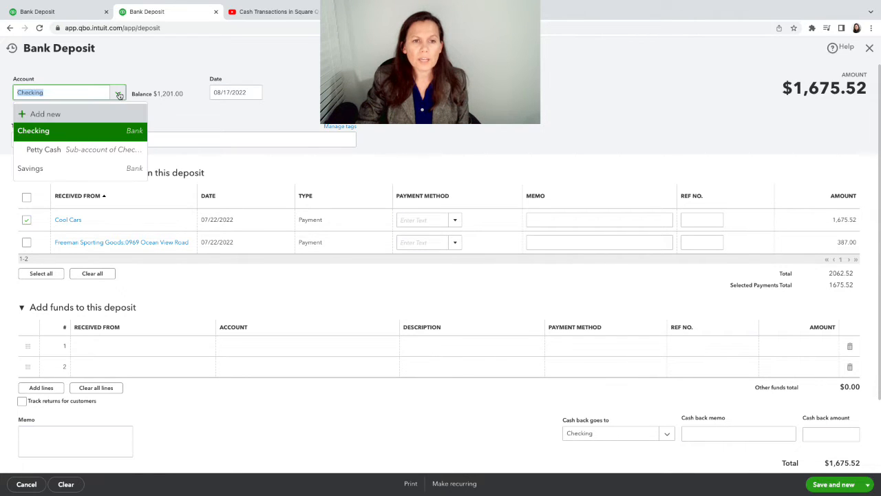
pyautogui.moveTo(71, 150)
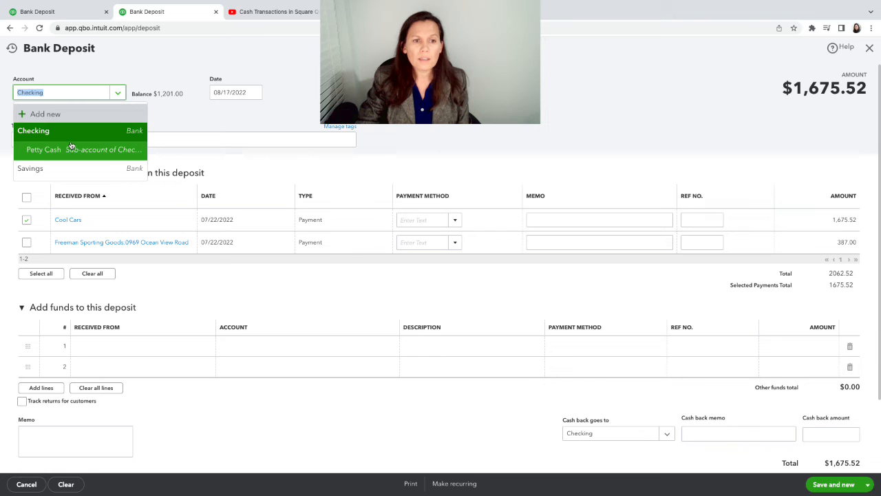
pyautogui.click(44, 149)
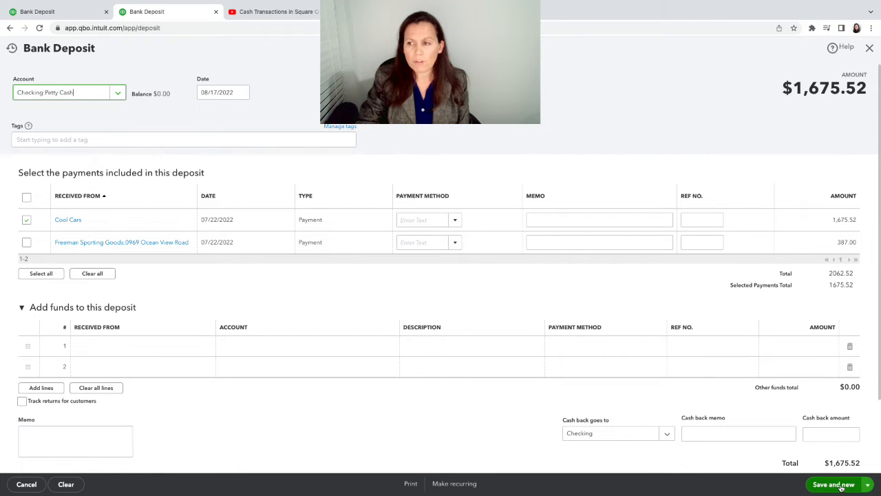
pyautogui.click(834, 484)
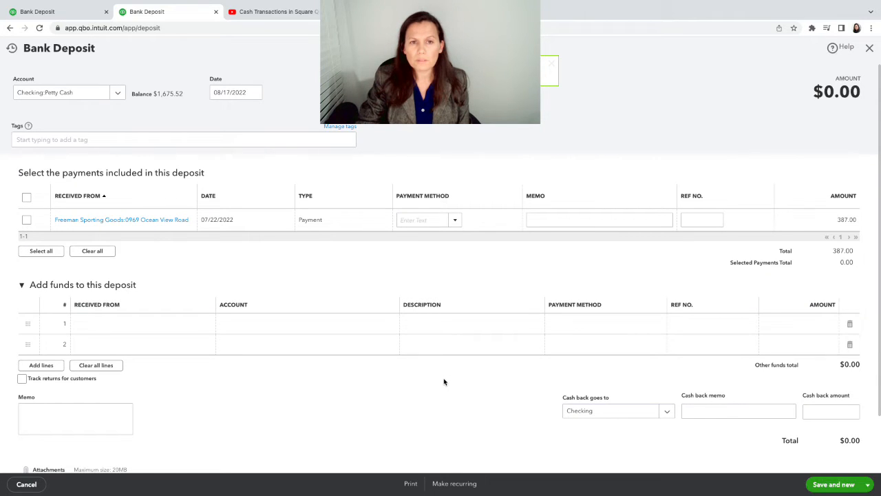
pyautogui.moveTo(570, 406)
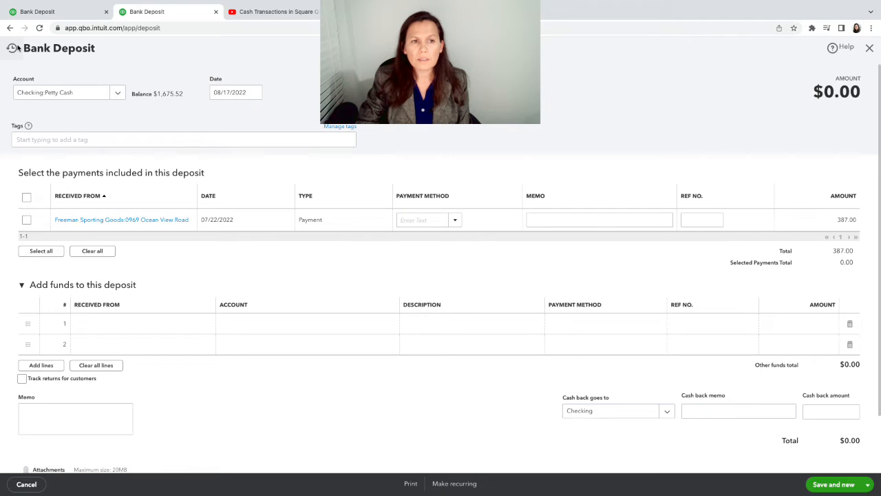
# Step: Reopen the Cool Cars deposit from recent deposits and redate it 07/22/2022
pyautogui.click(11, 49)
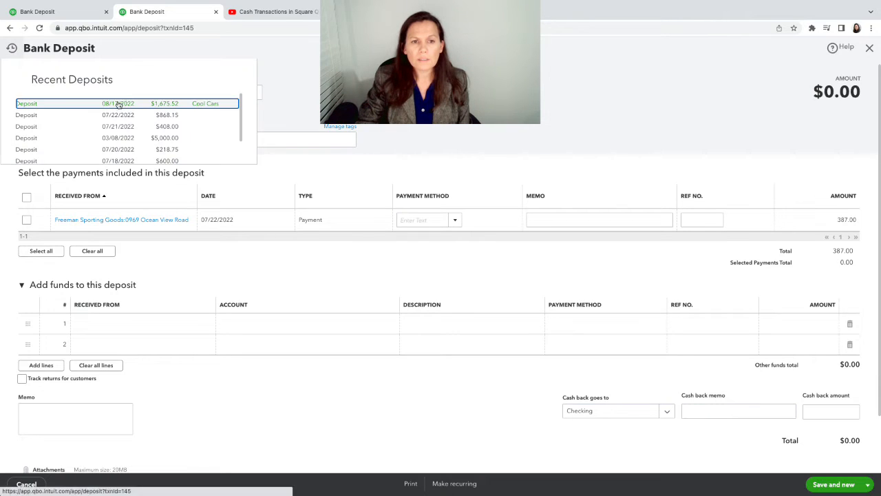
pyautogui.click(117, 102)
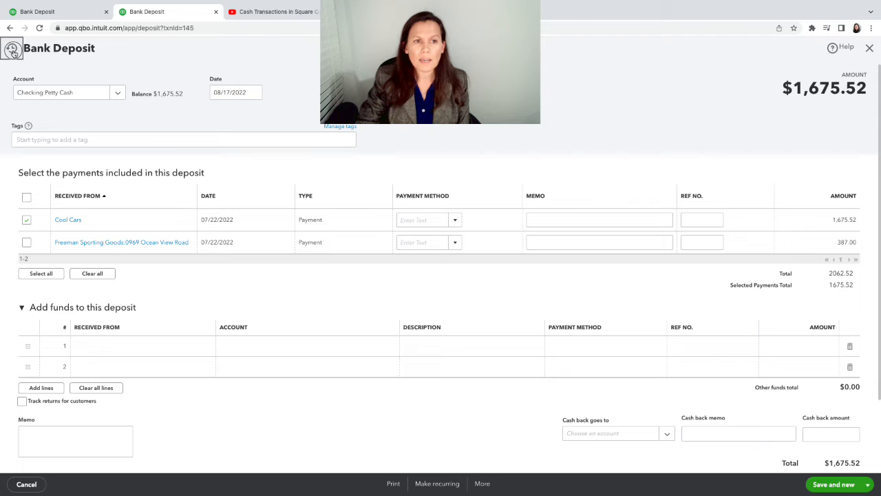
pyautogui.click(11, 48)
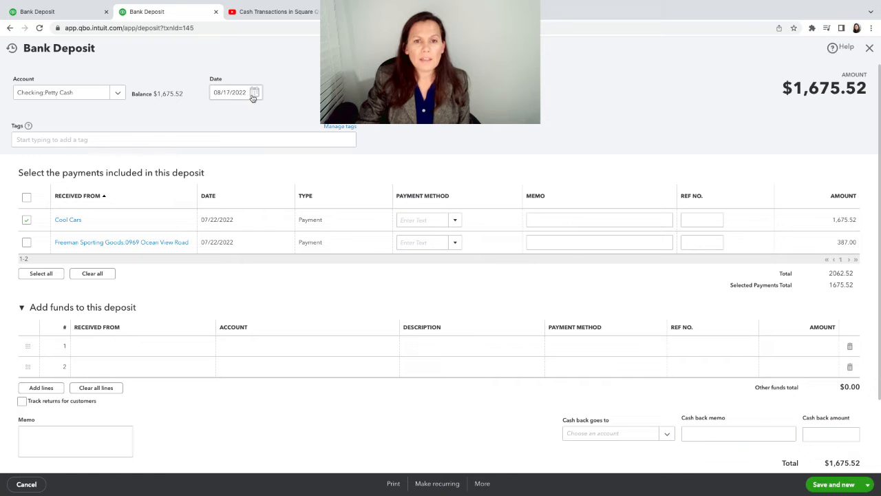
pyautogui.click(254, 93)
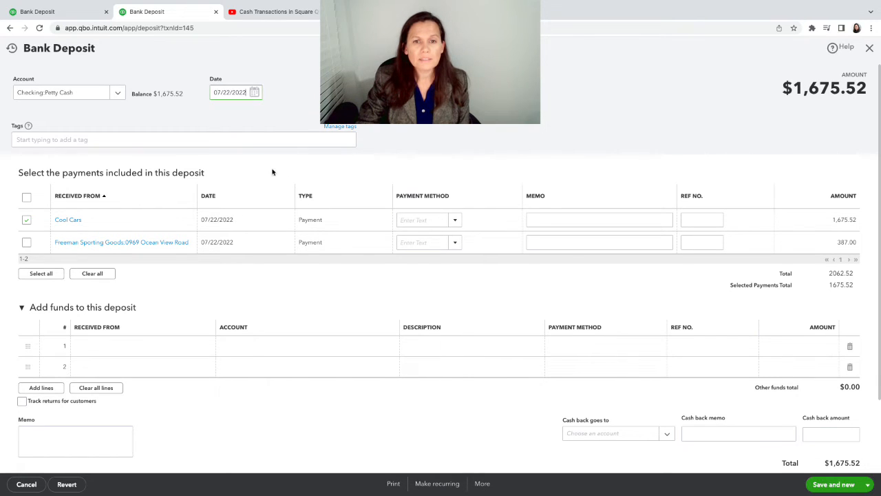
pyautogui.moveTo(650, 284)
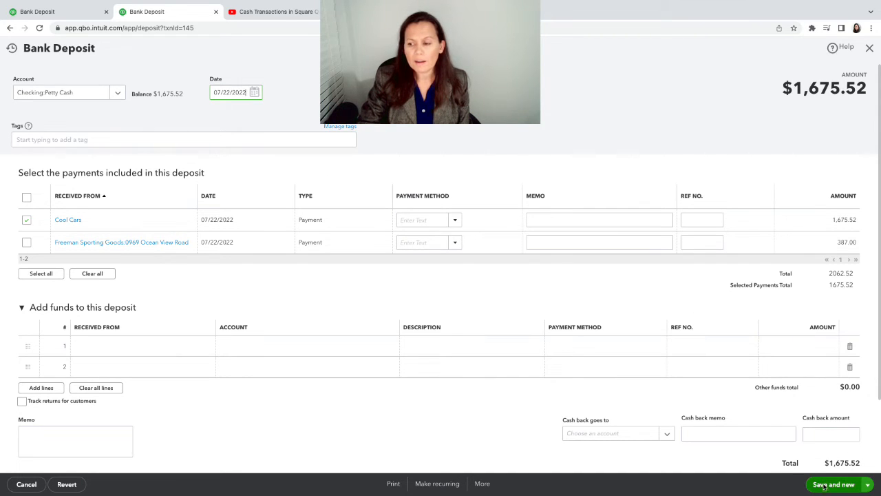
pyautogui.click(866, 484)
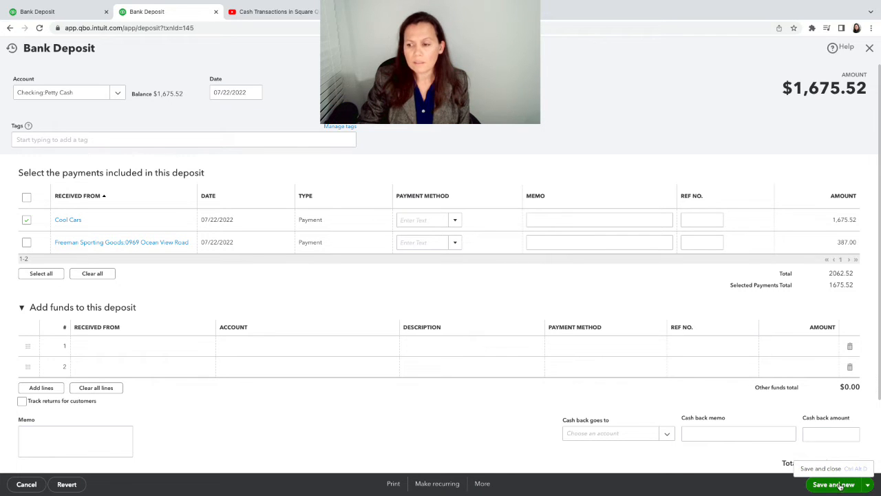
pyautogui.click(829, 484)
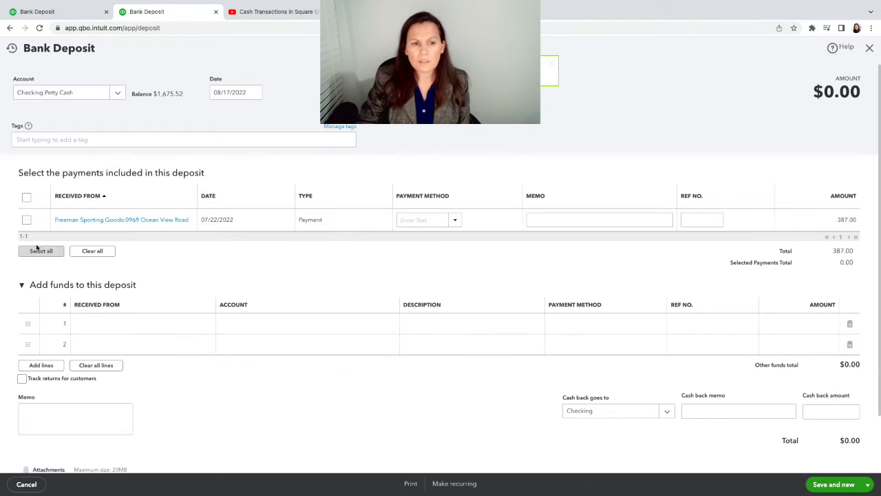
# Step: Date the $387.00 Freeman Sporting Goods Petty Cash deposit July 22 and save
pyautogui.click(27, 219)
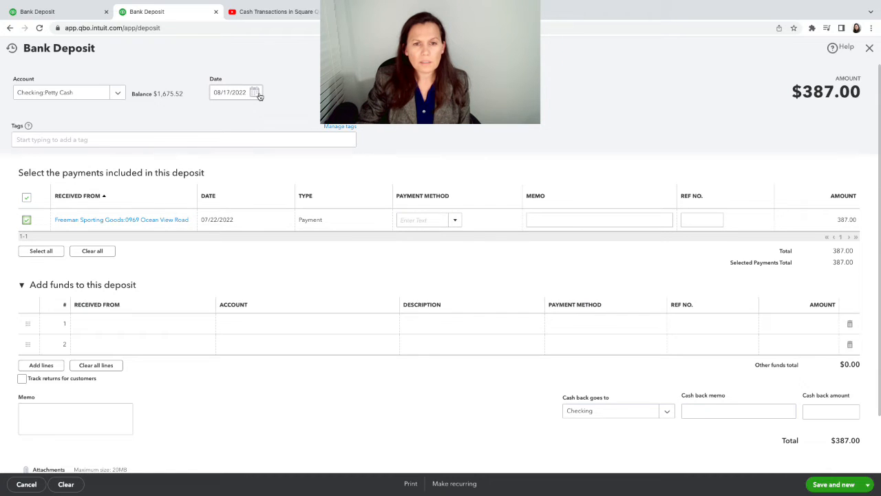
pyautogui.click(255, 92)
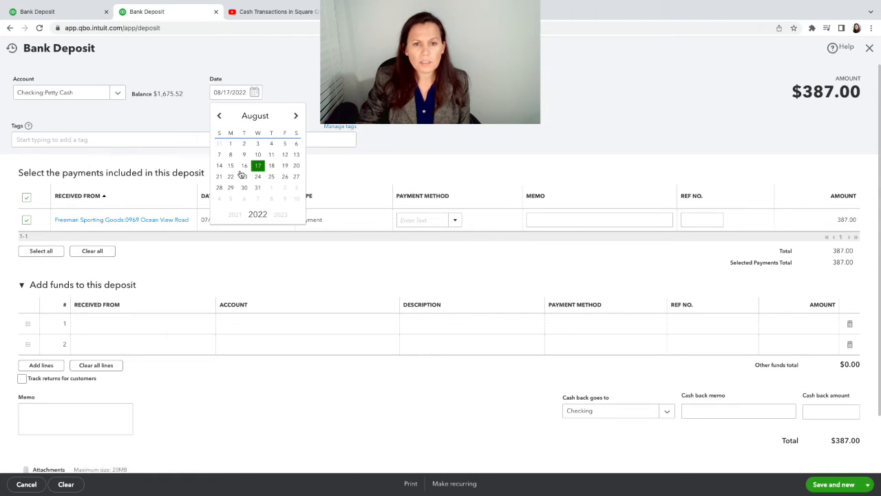
pyautogui.click(219, 115)
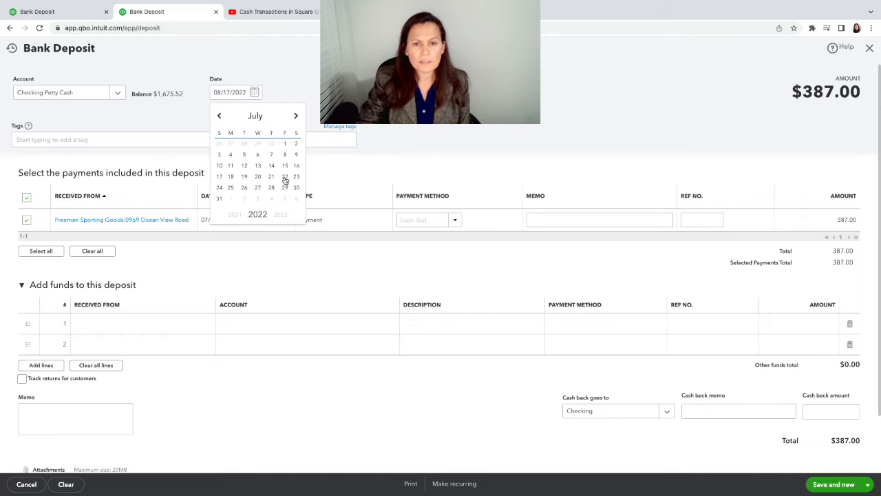
pyautogui.click(284, 176)
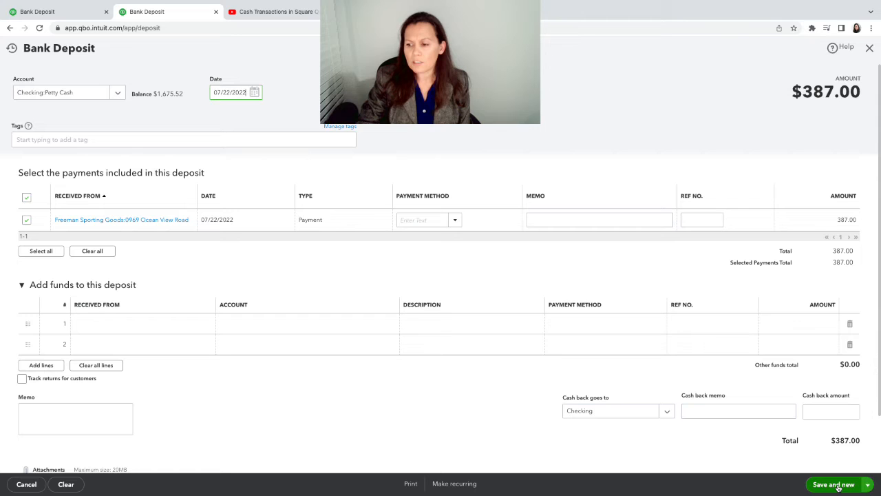
pyautogui.click(866, 484)
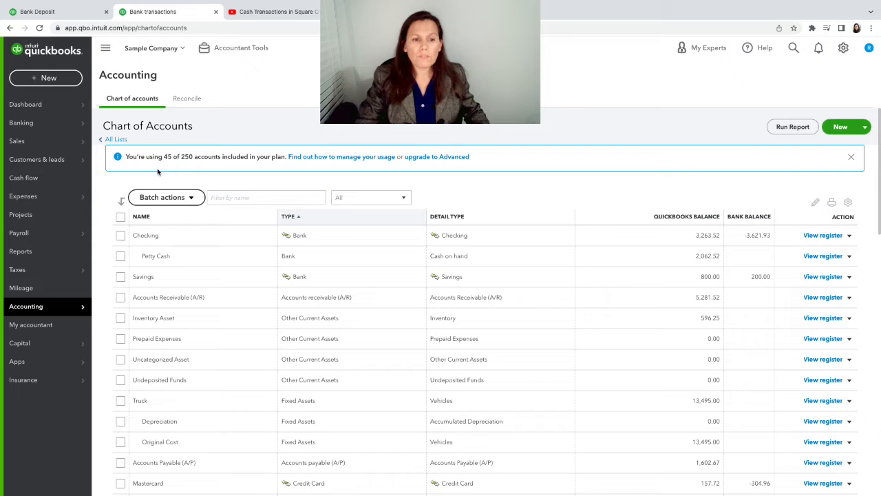
pyautogui.moveTo(412, 255)
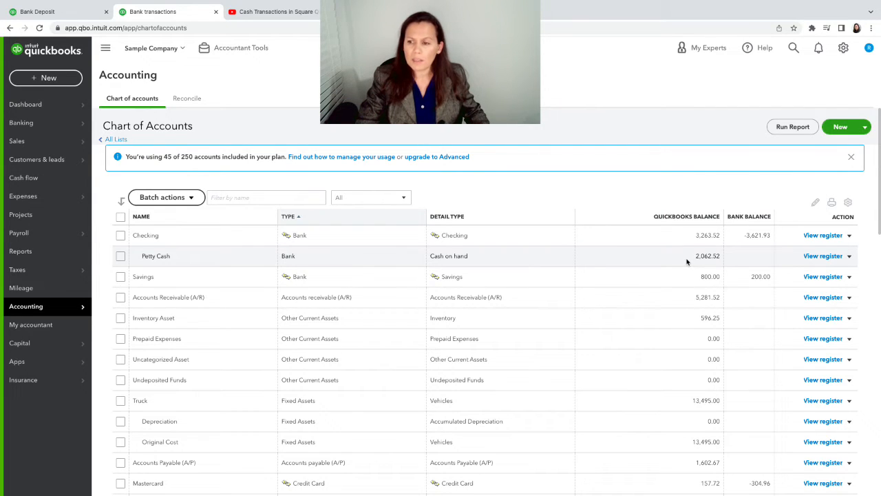
# Step: Open the Petty Cash register and dismiss the Register basics popup
pyautogui.click(822, 256)
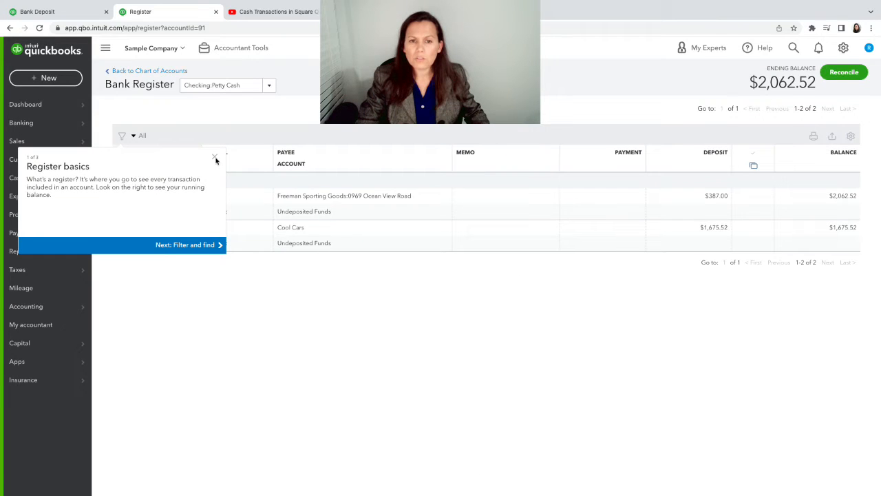
pyautogui.click(215, 156)
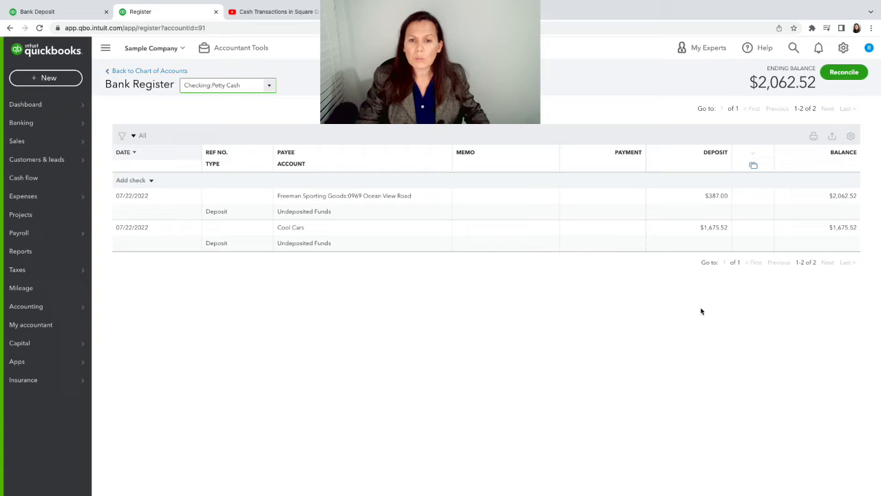
pyautogui.moveTo(511, 240)
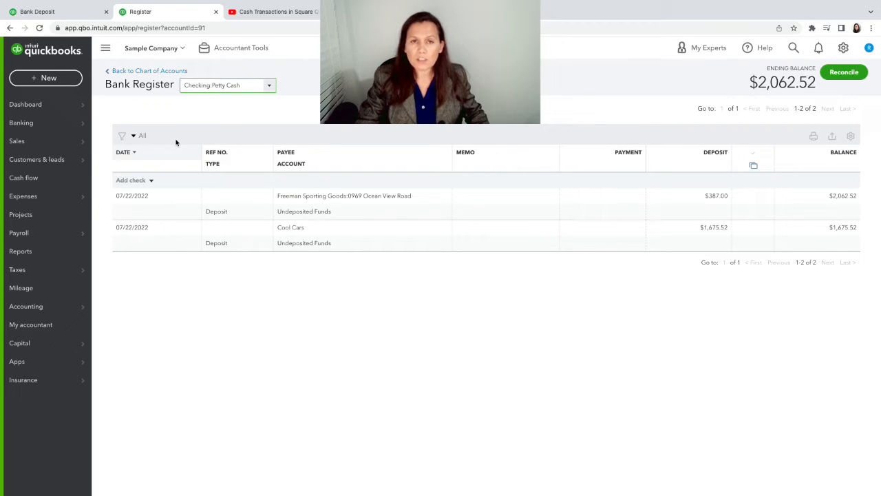
pyautogui.moveTo(192, 163)
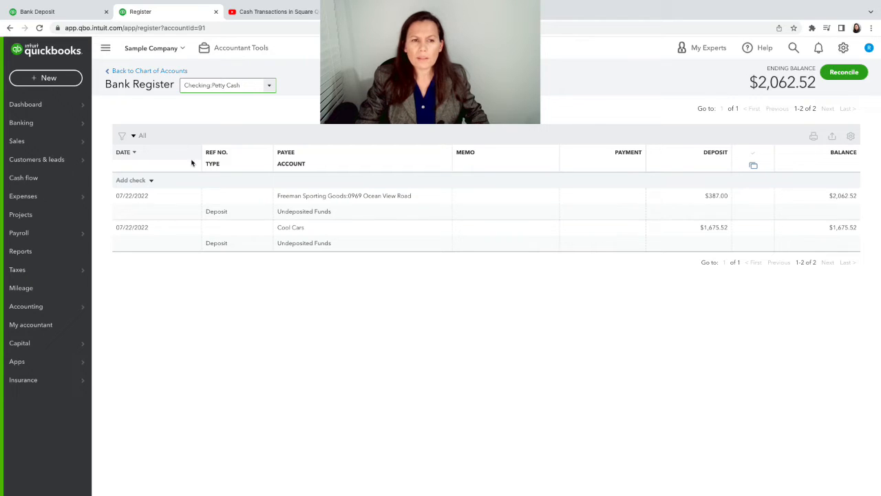
# Step: Start a new expense for payee Books by Bessie paid from Checking:Petty Cash
pyautogui.click(46, 78)
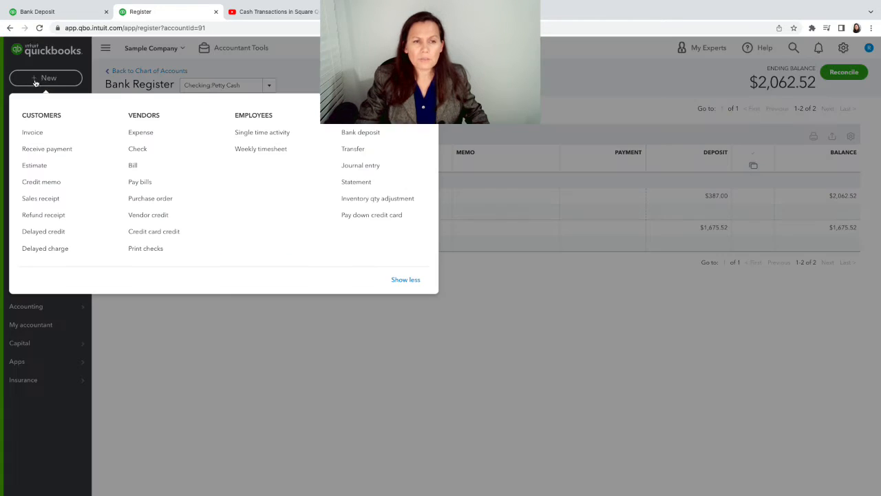
pyautogui.moveTo(140, 132)
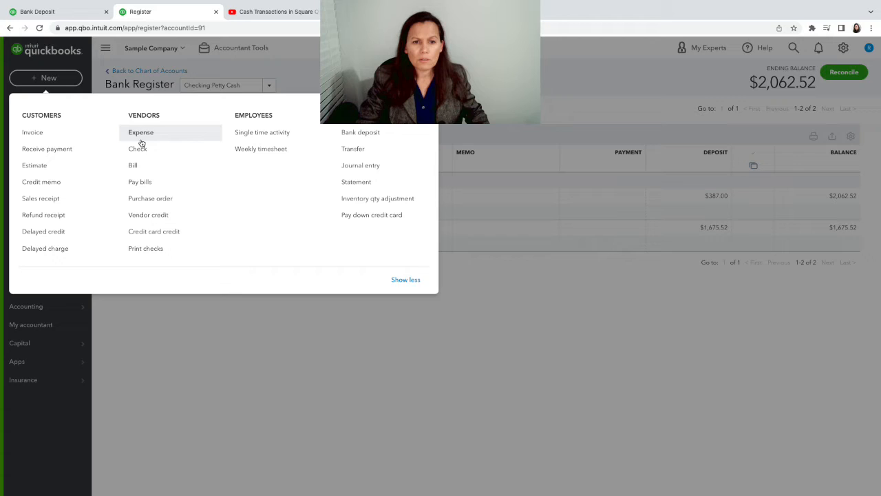
pyautogui.click(140, 132)
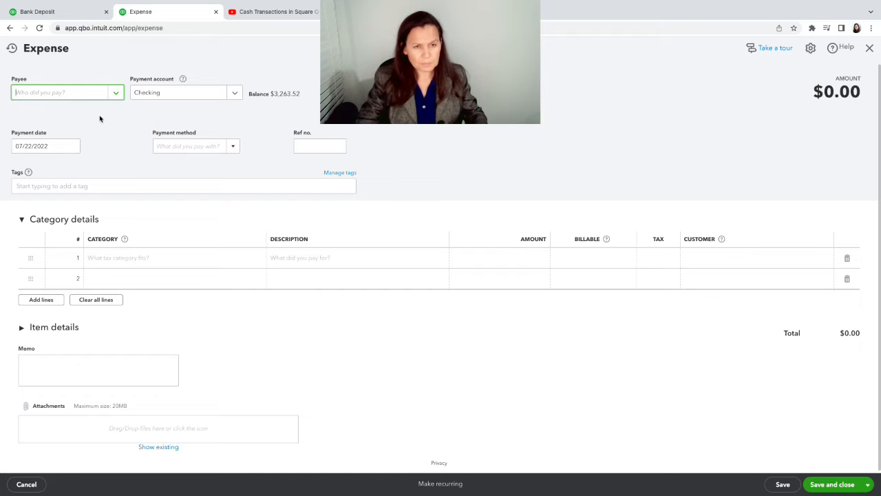
pyautogui.click(67, 92)
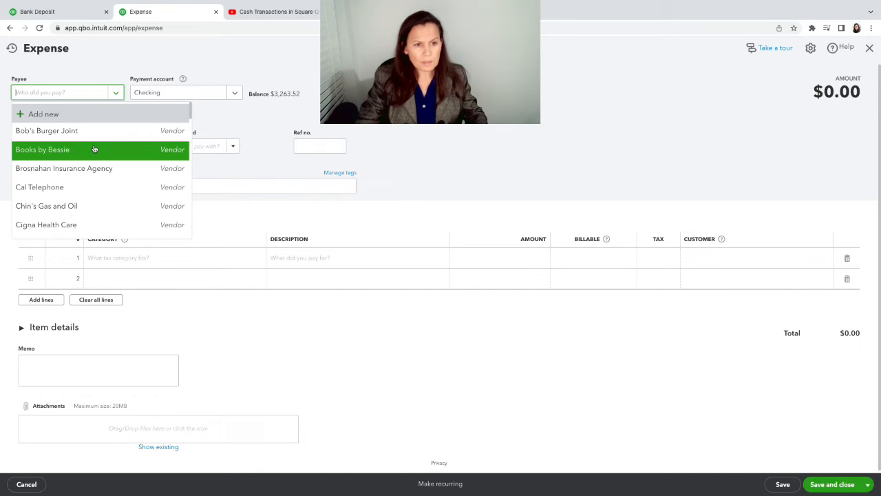
pyautogui.click(42, 149)
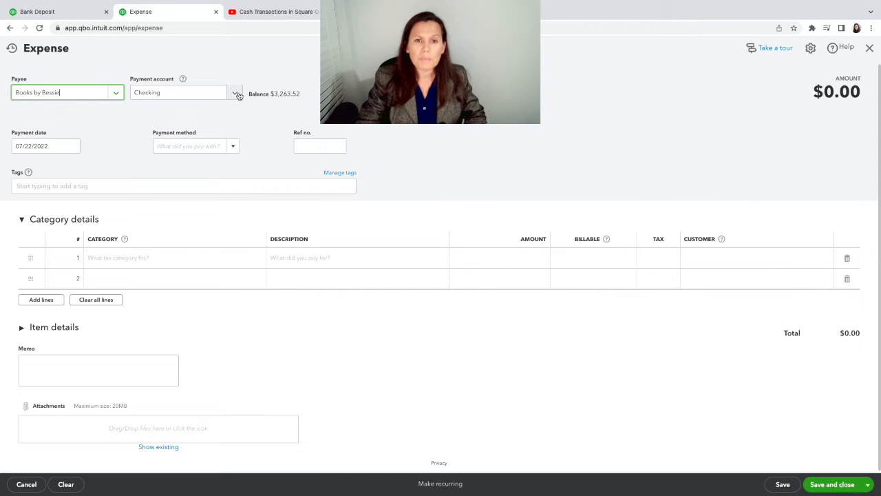
pyautogui.click(235, 92)
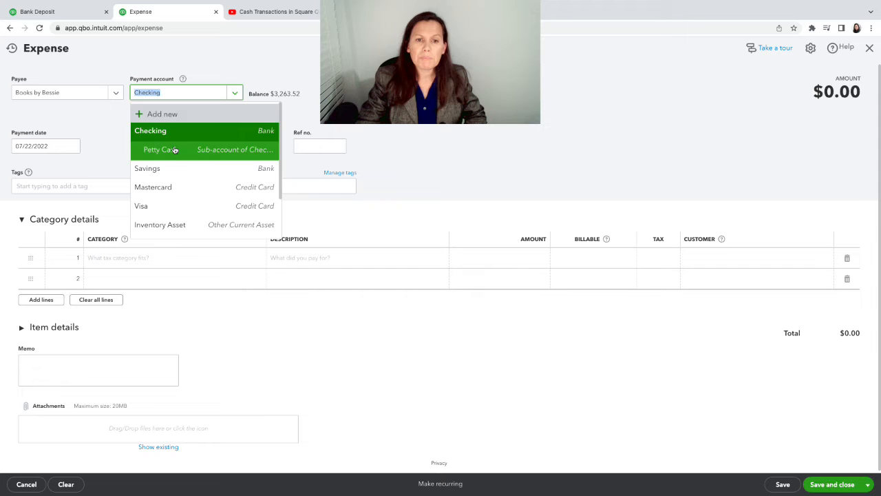
pyautogui.click(162, 150)
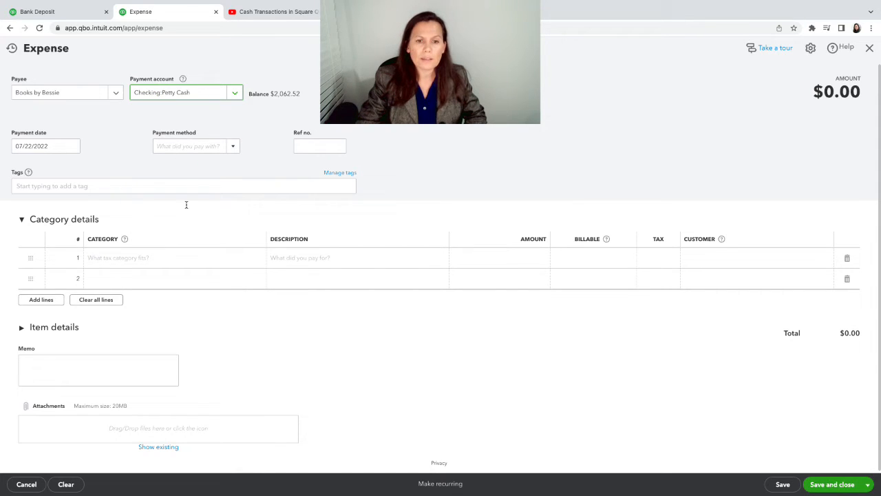
pyautogui.click(172, 257)
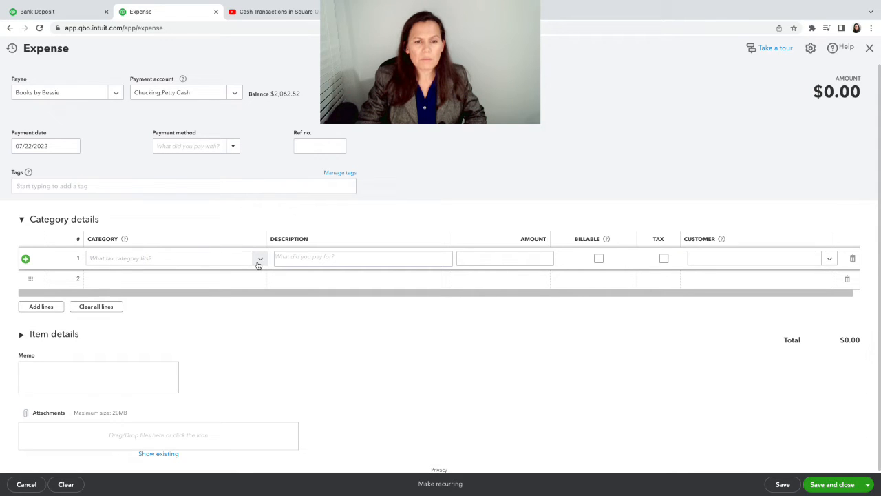
# Step: Set the expense line's category to Cost of Labor
pyautogui.click(169, 258)
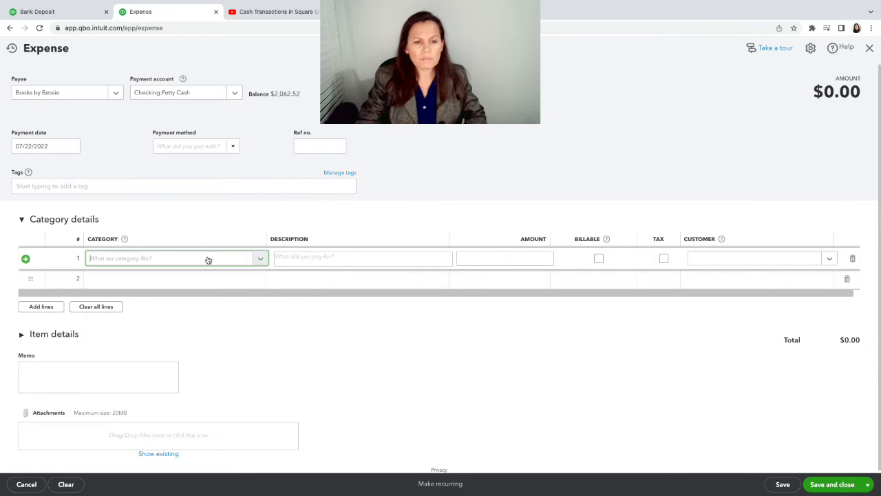
pyautogui.write('contr')
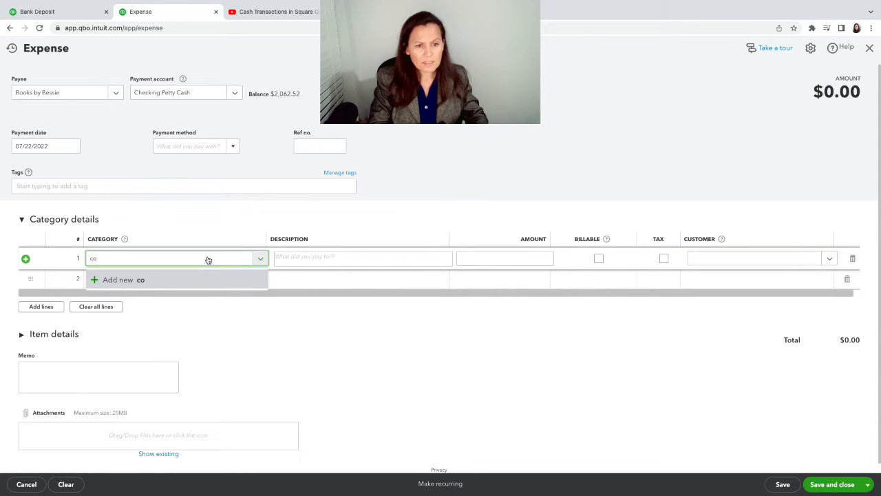
pyautogui.write('supplies')
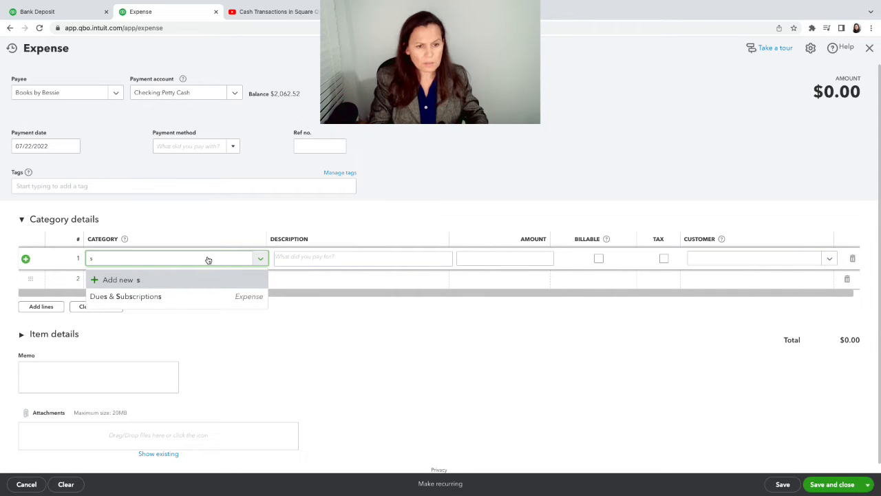
pyautogui.write('cos')
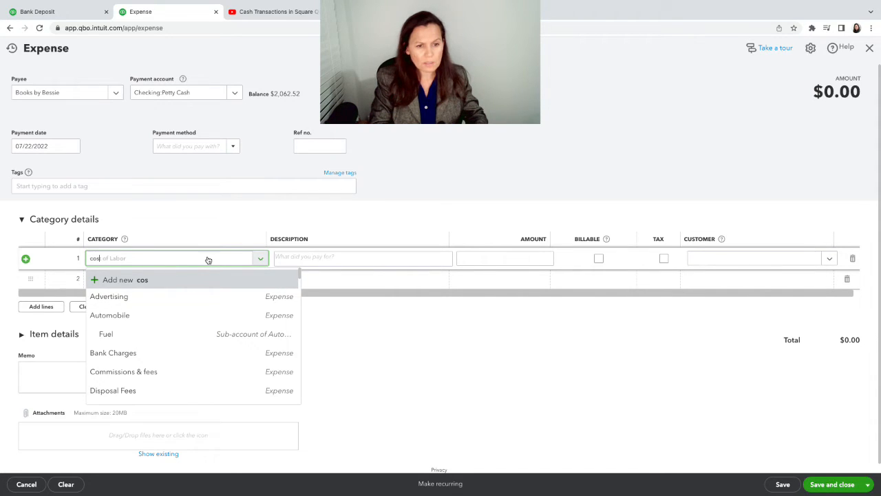
pyautogui.write('t')
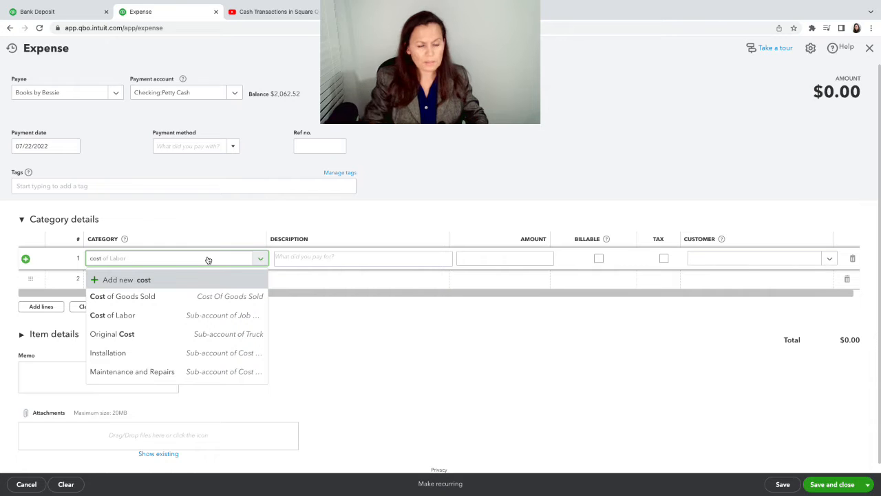
pyautogui.moveTo(158, 314)
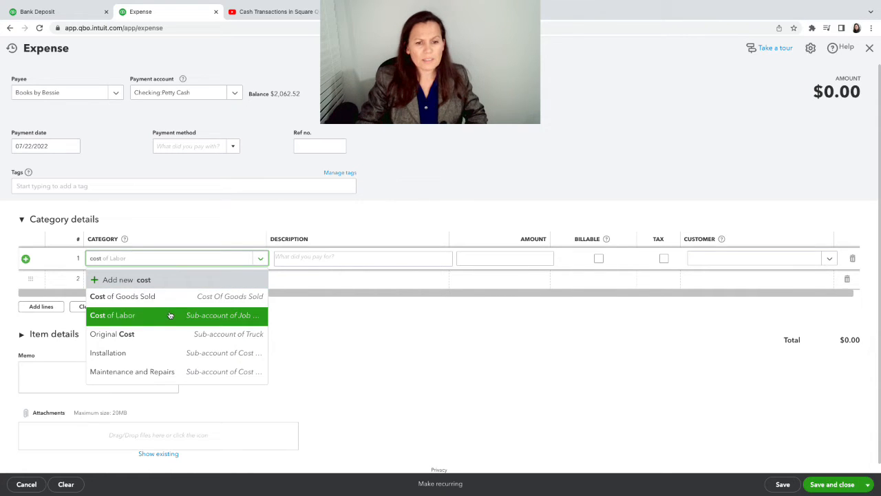
pyautogui.click(112, 314)
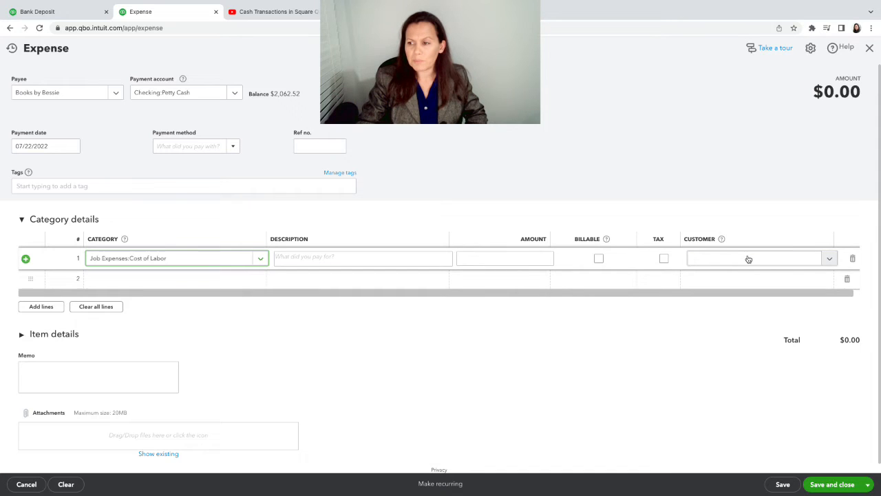
pyautogui.moveTo(709, 126)
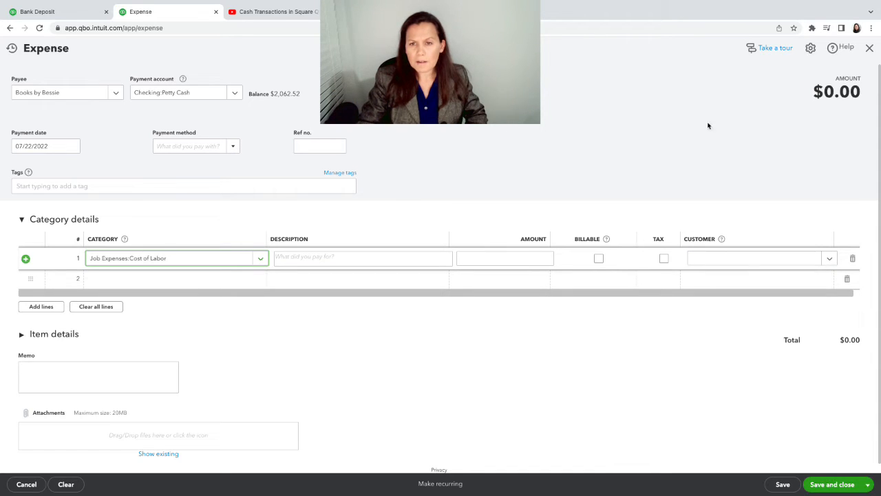
pyautogui.moveTo(690, 16)
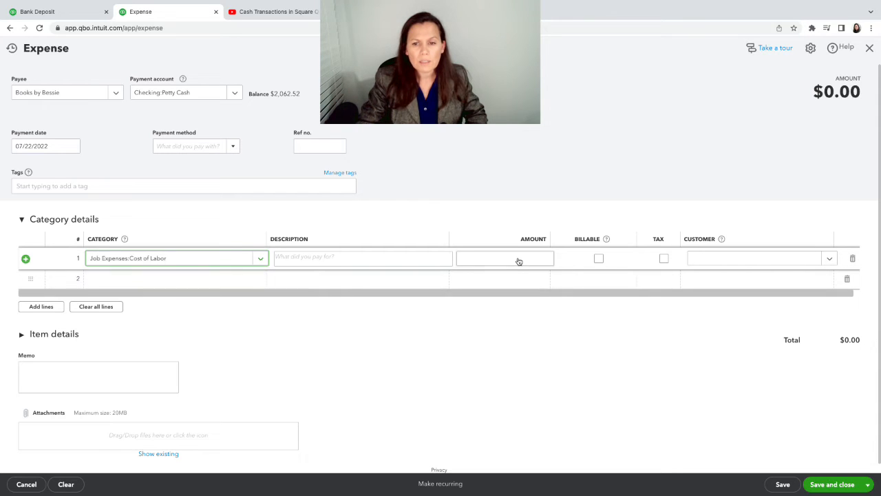
# Step: Describe the line as 'paid contractor for lucky account'
pyautogui.click(504, 259)
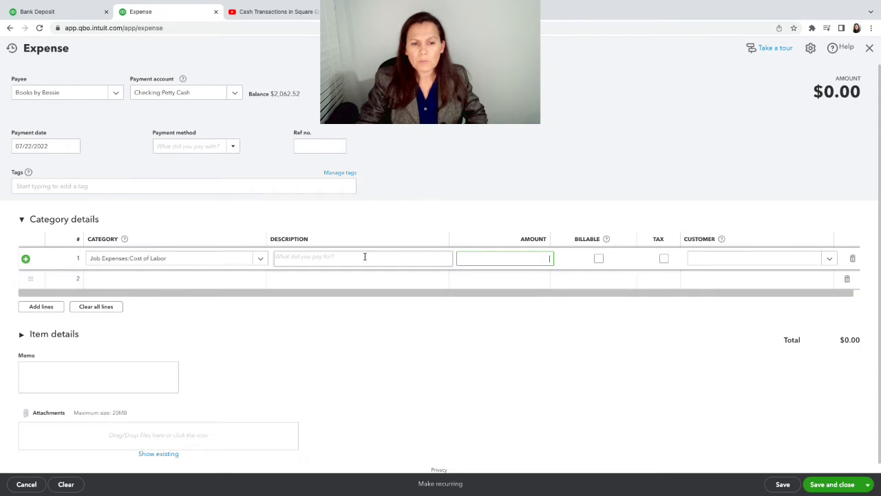
pyautogui.write('paid')
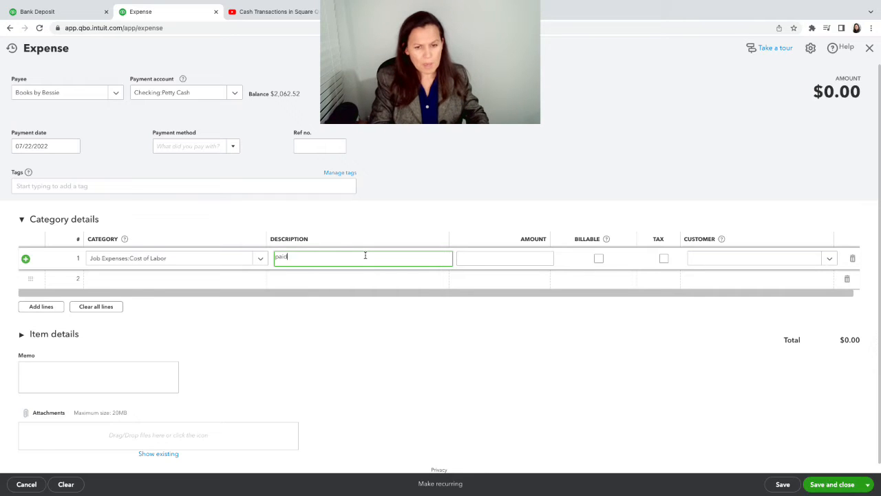
pyautogui.write('contra')
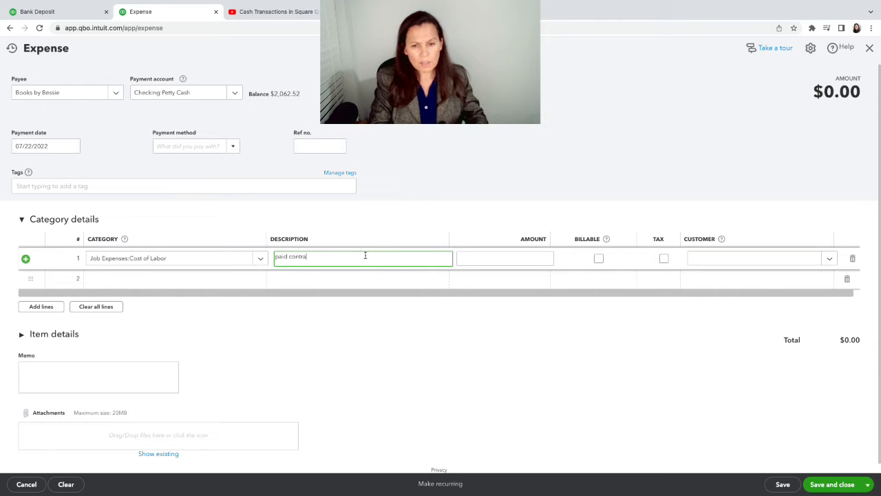
pyautogui.write('ctr')
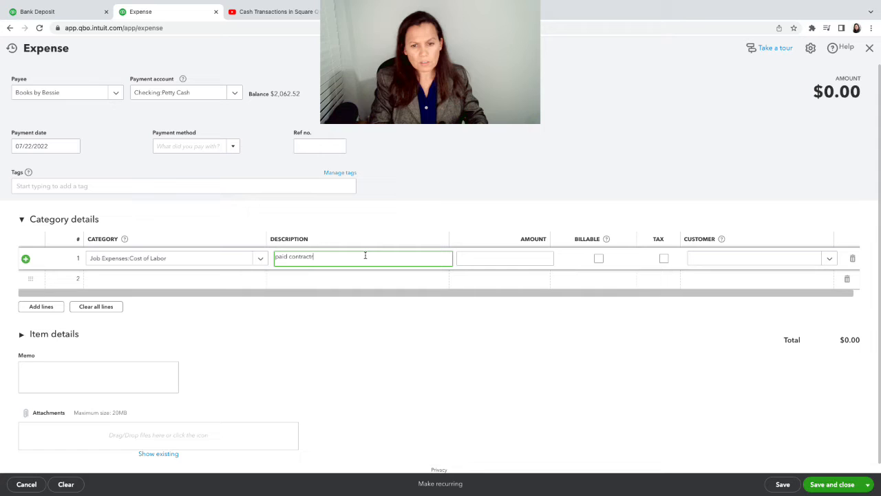
pyautogui.write('or for')
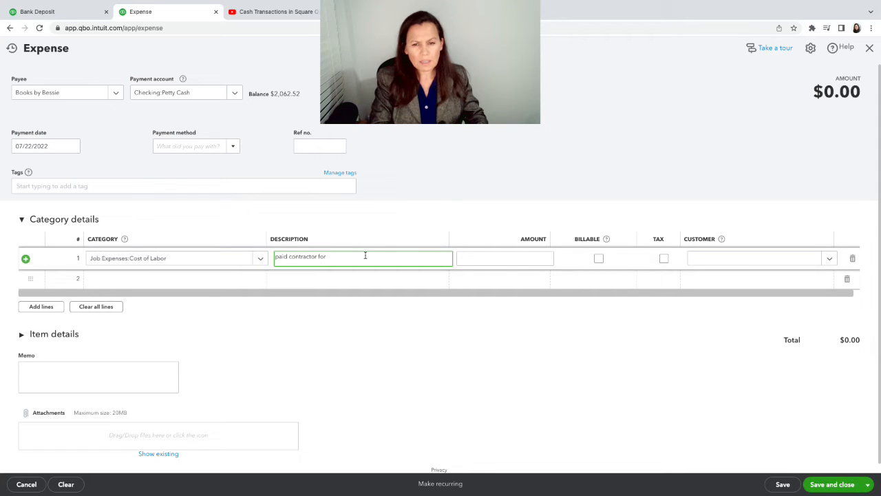
pyautogui.write('luky')
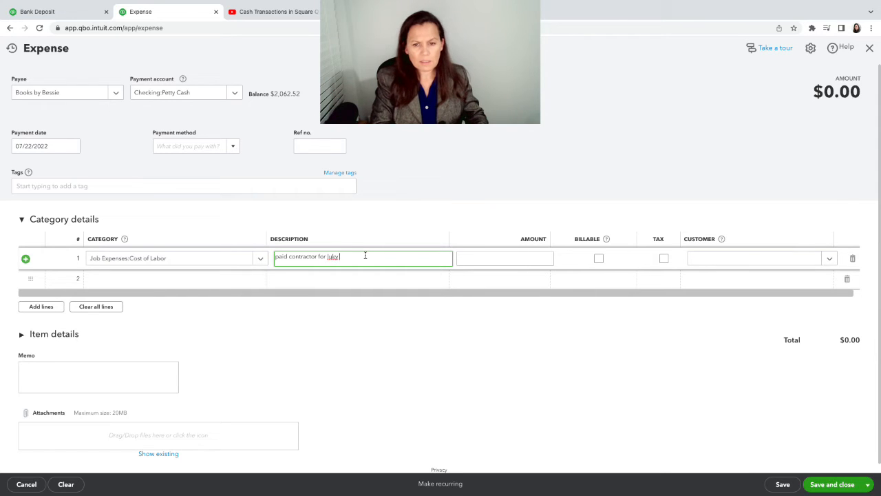
pyautogui.write('luck')
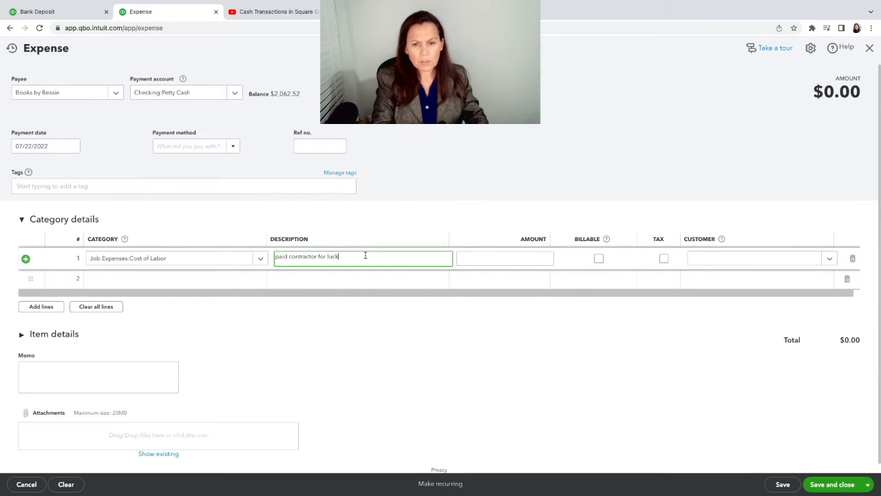
pyautogui.write('y')
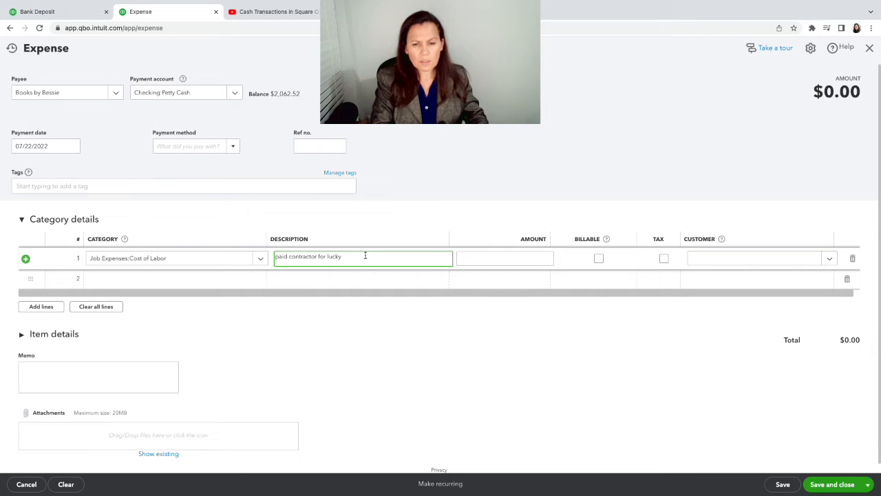
pyautogui.write('account')
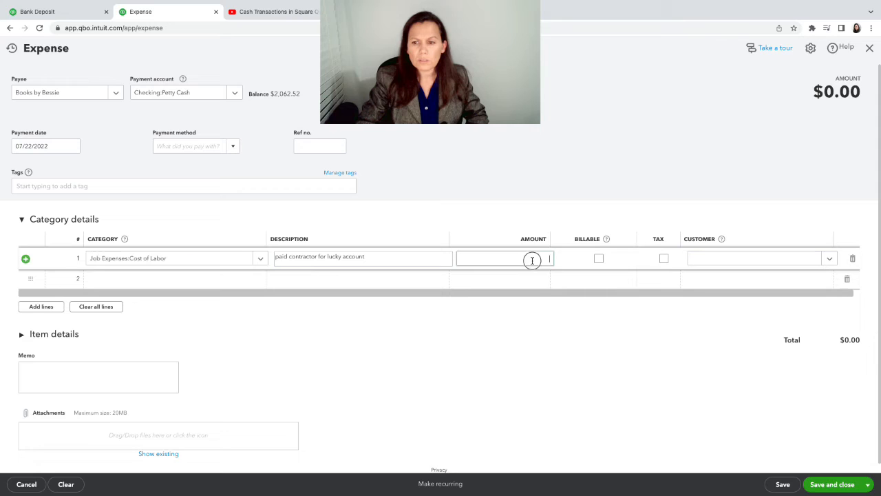
# Step: Enter a $100.00 amount and save the expense
pyautogui.click(502, 257)
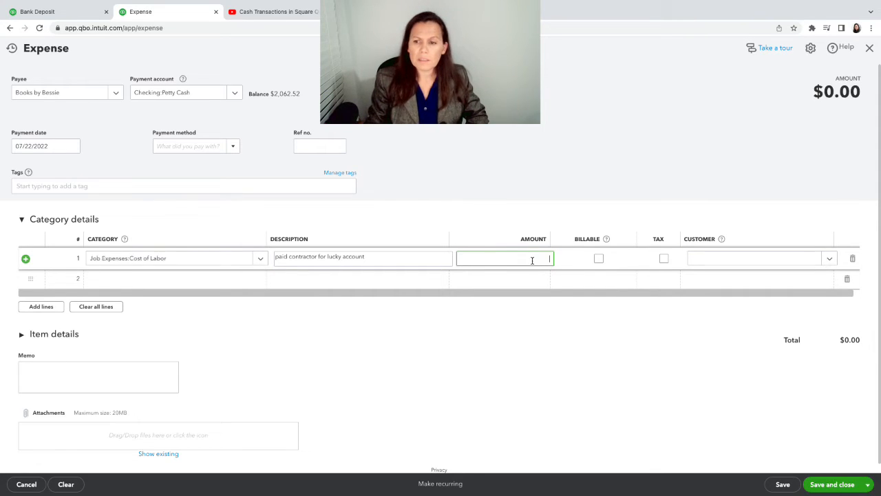
pyautogui.write('100.00')
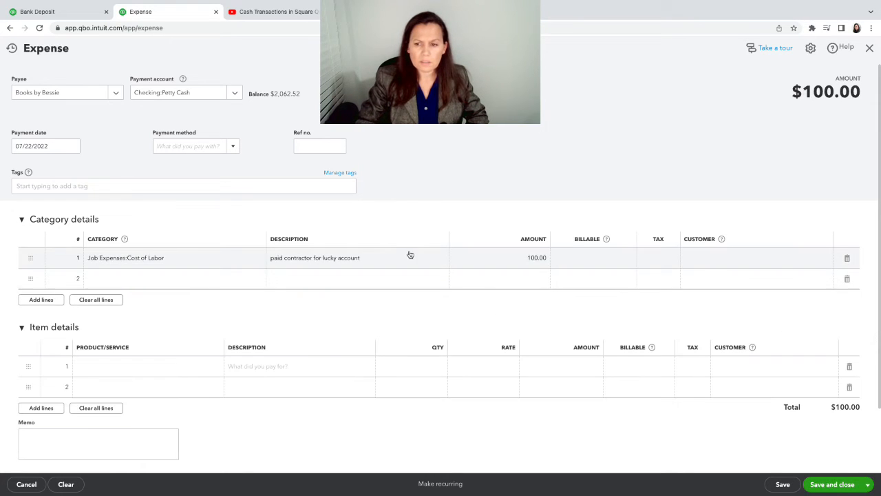
pyautogui.moveTo(502, 297)
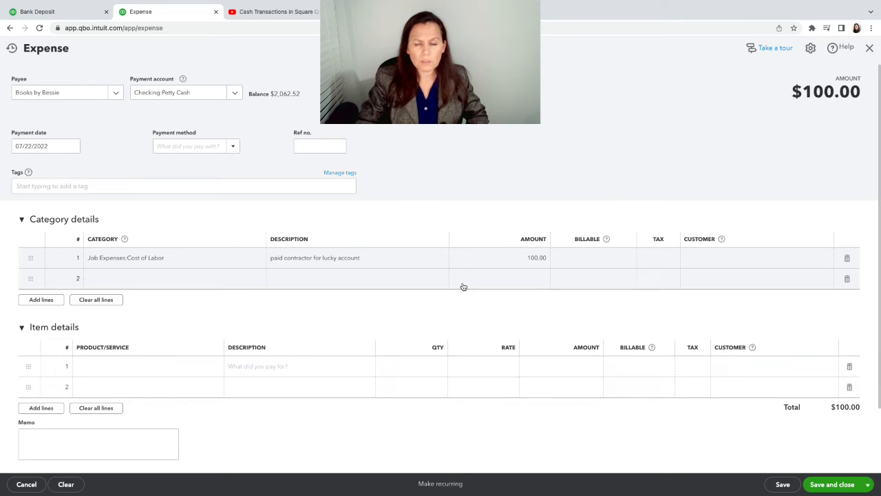
pyautogui.moveTo(793, 362)
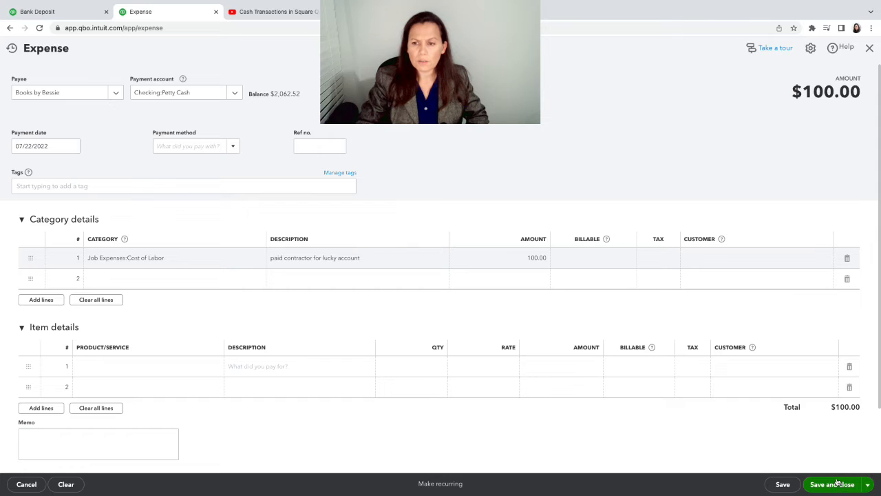
pyautogui.click(833, 484)
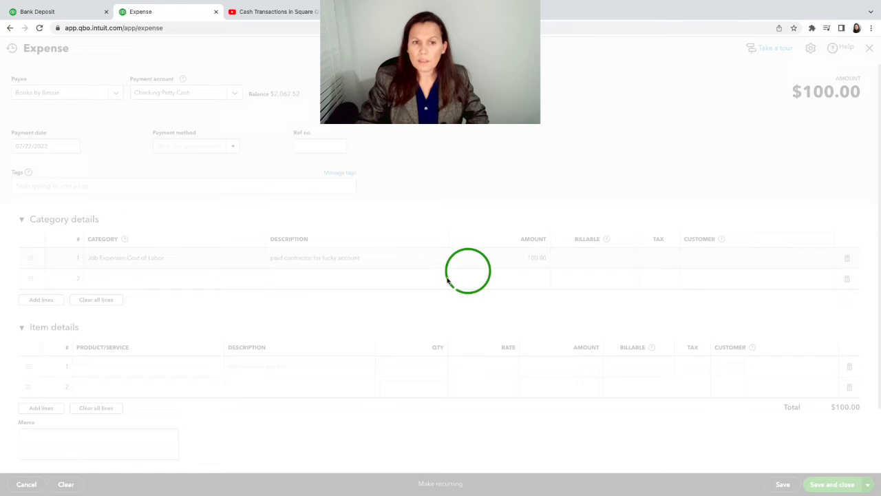
# Step: Confirm the $100.00 Books by Bessie expense leaves Petty Cash at $1,962.52
pyautogui.click(832, 484)
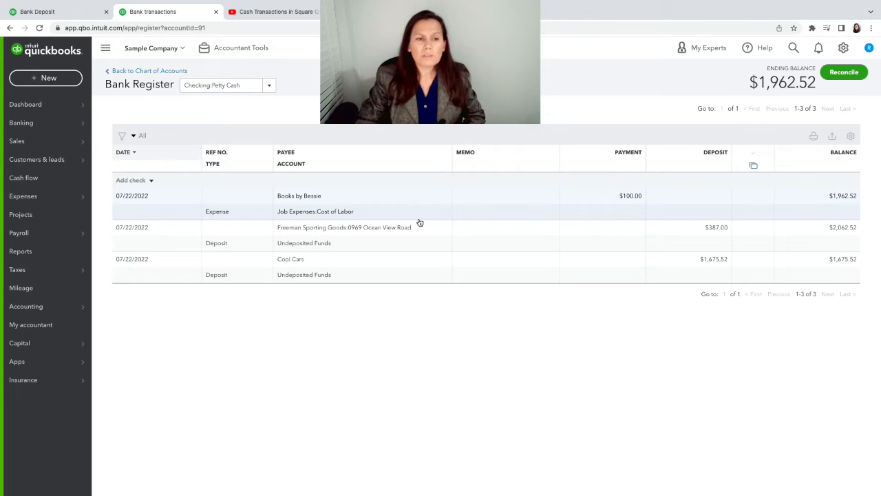
pyautogui.click(21, 122)
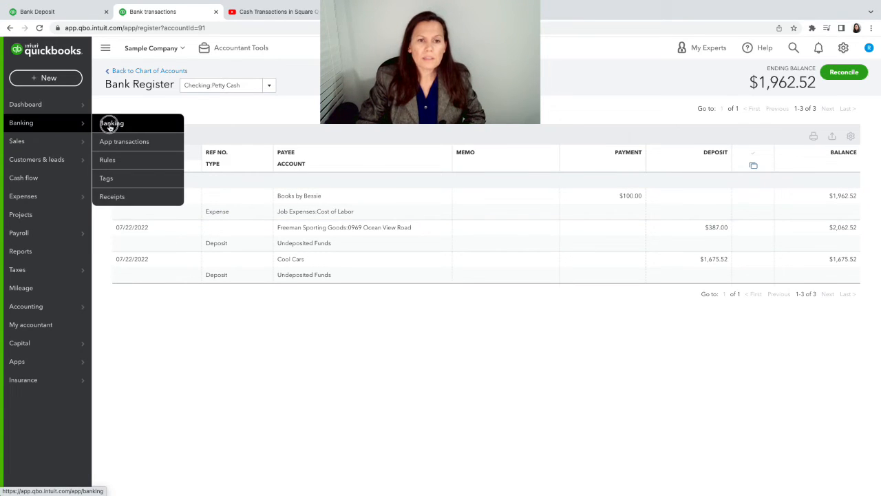
# Step: Record the 08/17 $200 A Rental bank entry as a transfer from Checking:Petty Cash
pyautogui.click(111, 123)
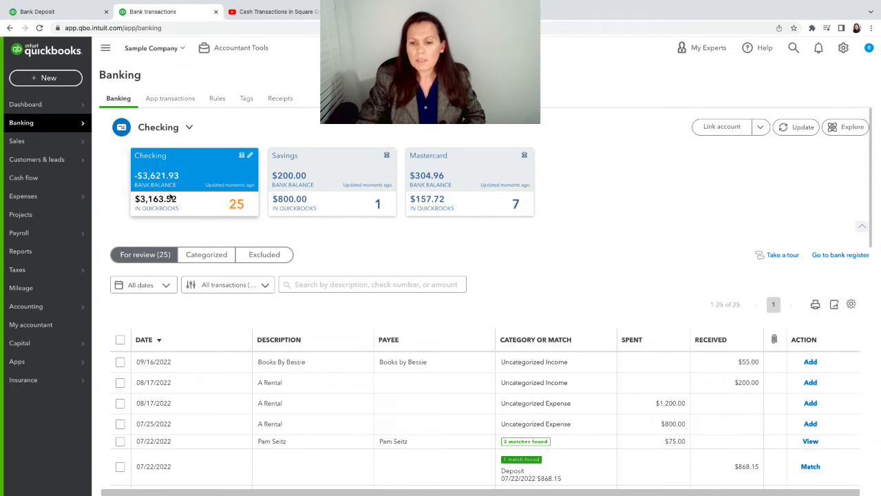
pyautogui.scroll(-3)
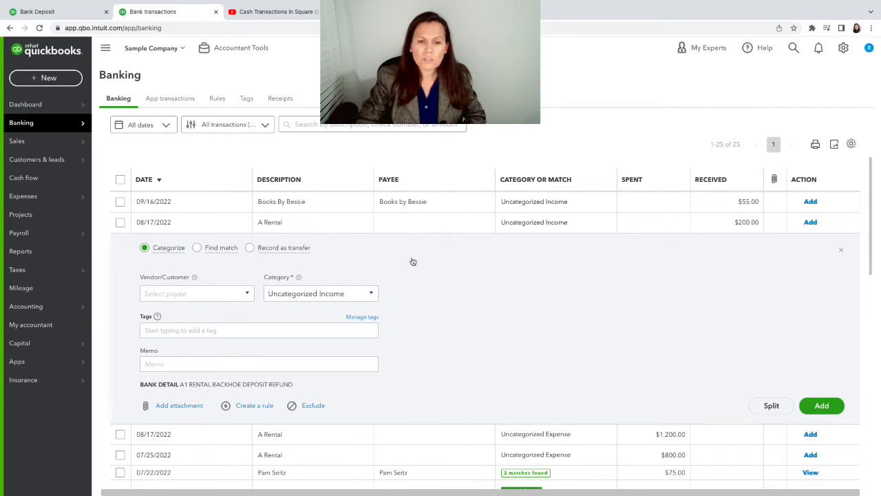
pyautogui.moveTo(232, 262)
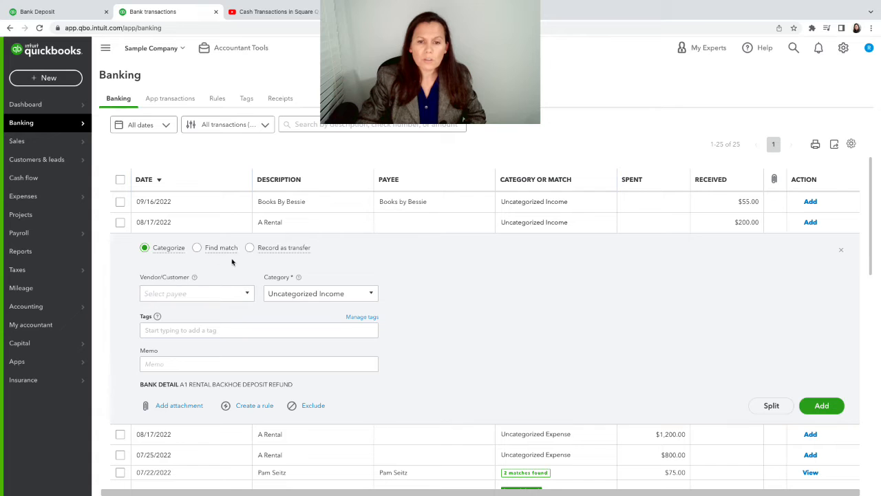
pyautogui.click(250, 247)
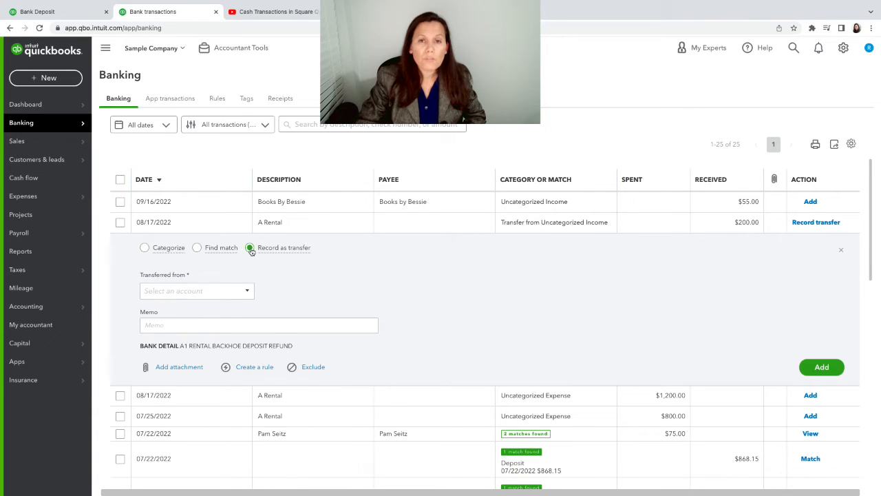
pyautogui.click(197, 291)
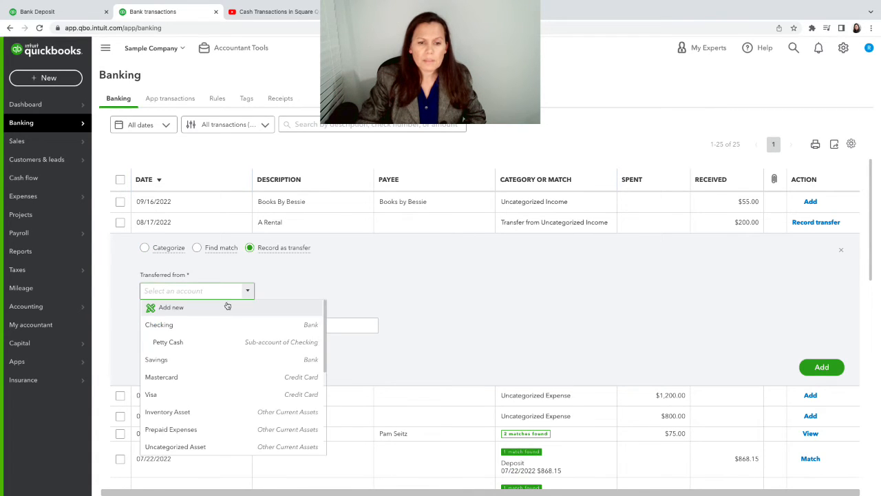
pyautogui.click(168, 342)
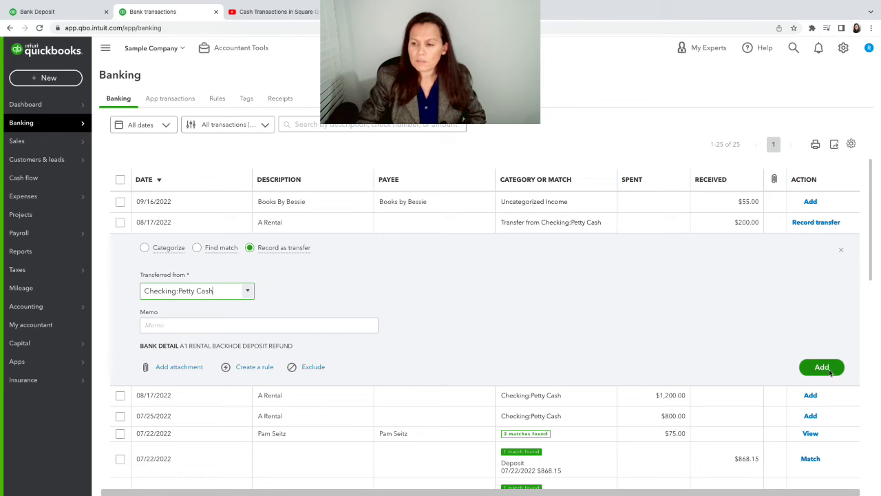
pyautogui.click(821, 367)
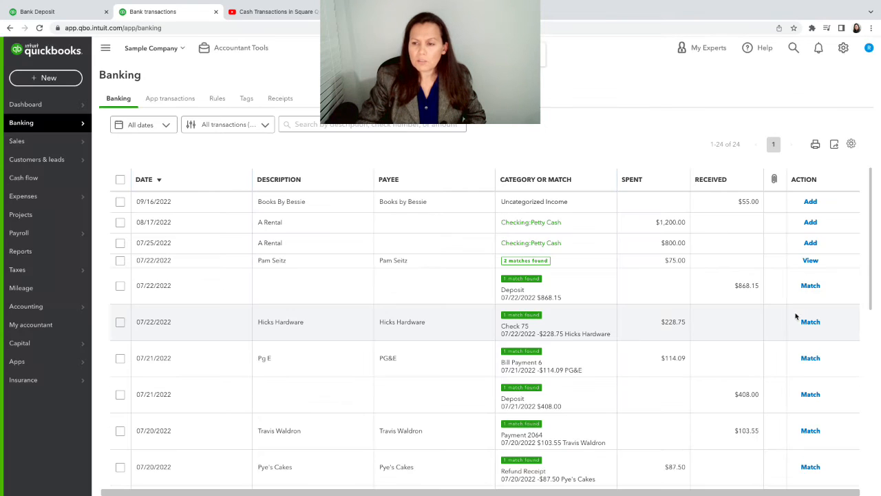
pyautogui.click(280, 201)
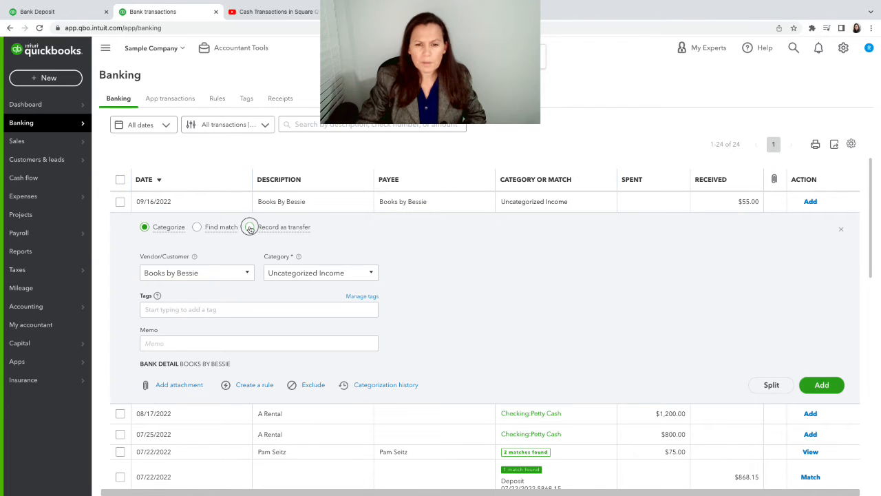
# Step: Record the 09/16 $55 Books By Bessie entry as a transfer from Checking:Petty Cash
pyautogui.click(249, 226)
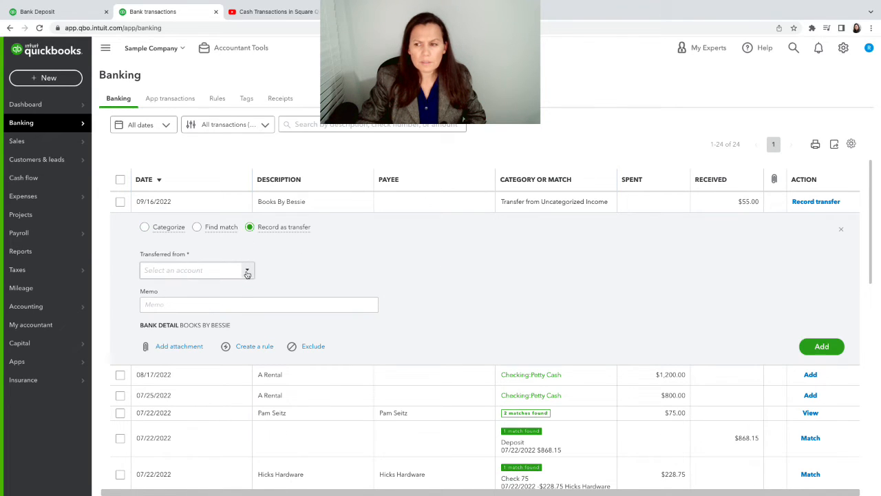
pyautogui.click(196, 270)
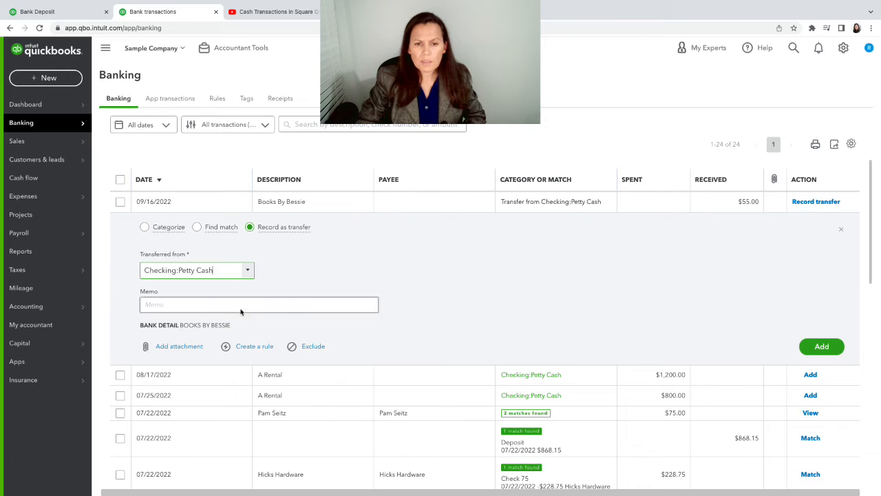
pyautogui.click(822, 346)
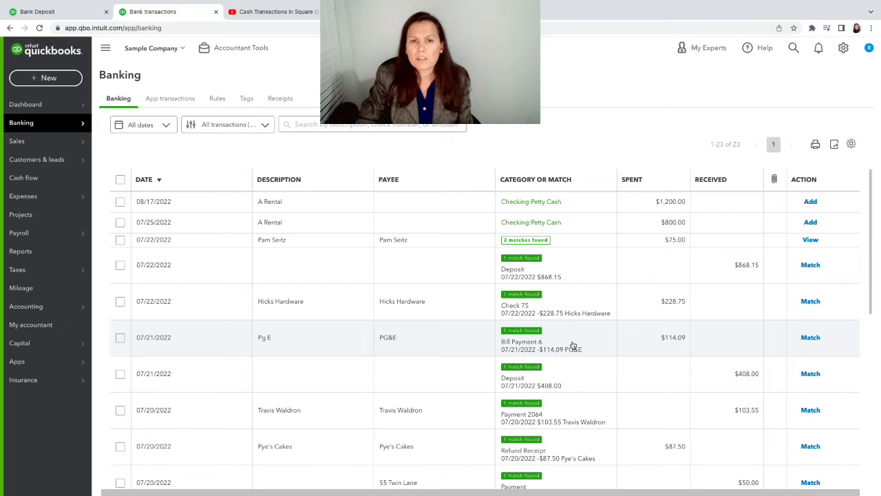
pyautogui.click(25, 306)
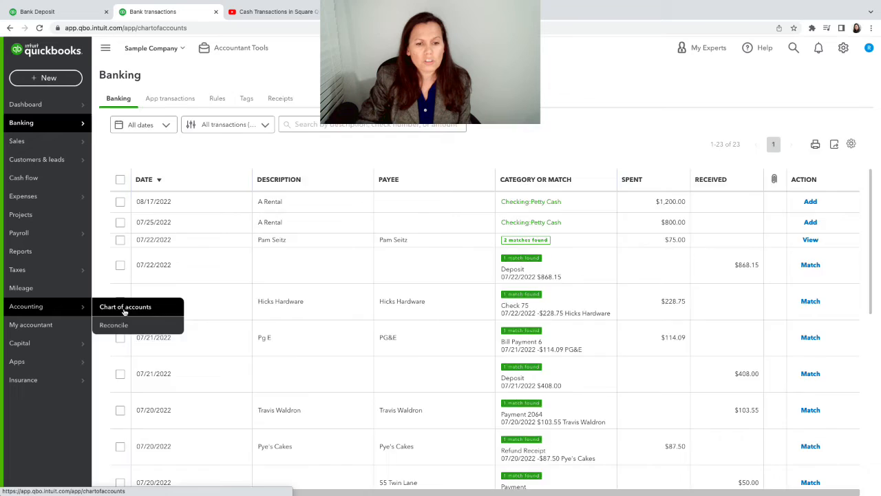
pyautogui.click(125, 307)
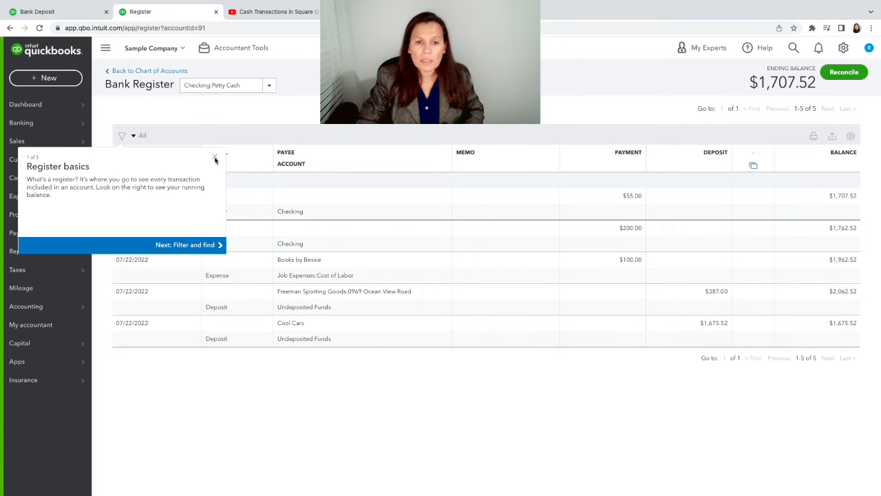
pyautogui.click(215, 157)
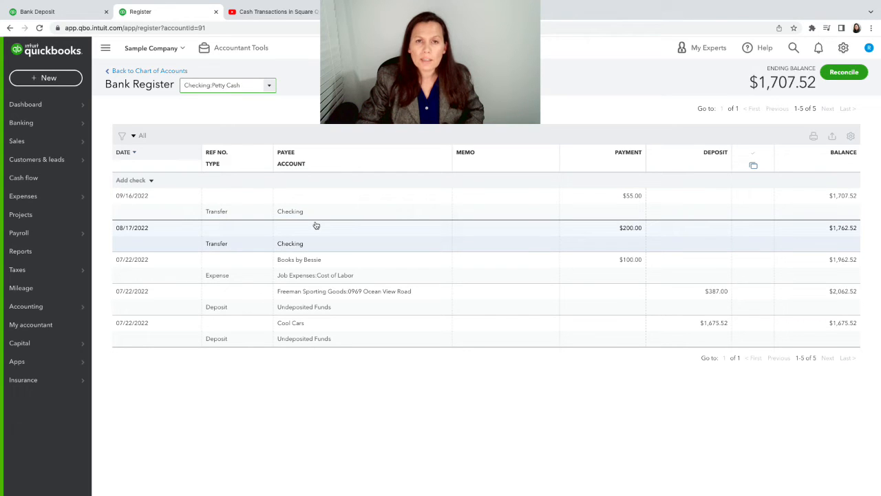
pyautogui.moveTo(300, 243)
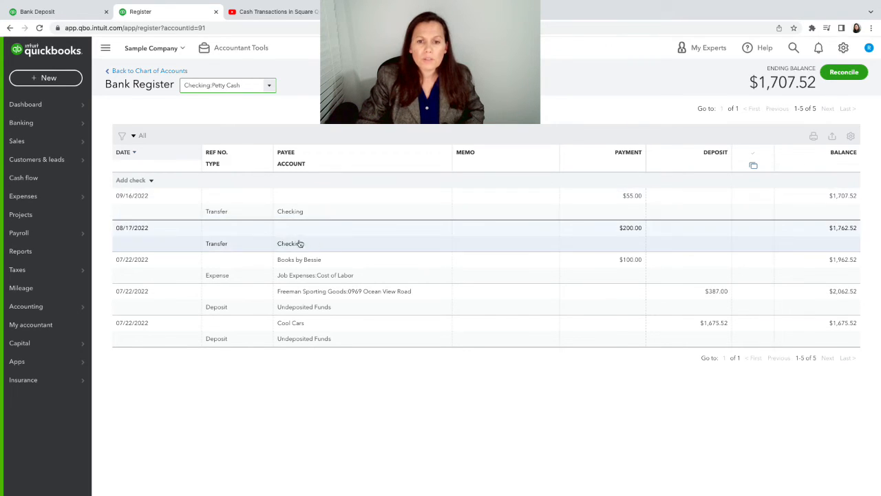
pyautogui.moveTo(325, 228)
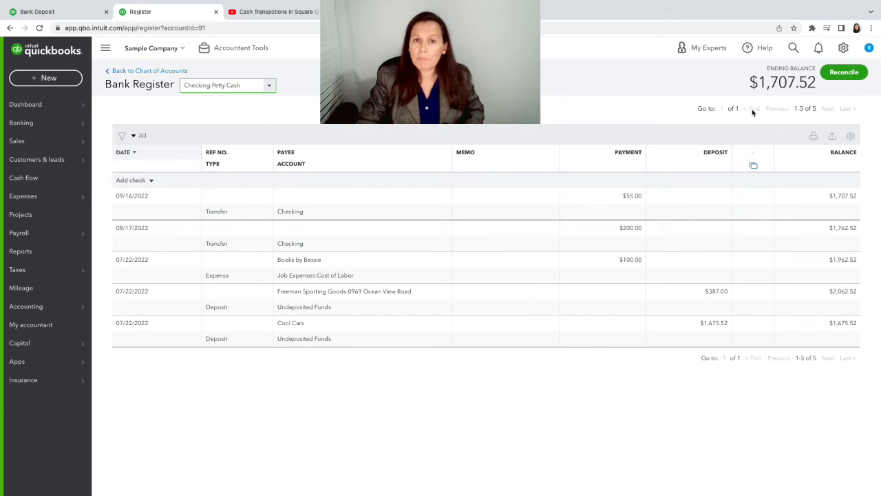
pyautogui.moveTo(655, 104)
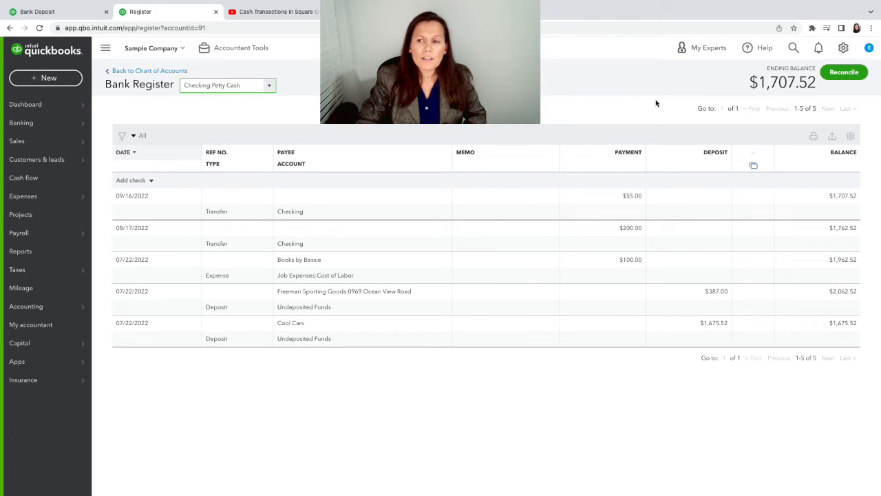
pyautogui.moveTo(763, 143)
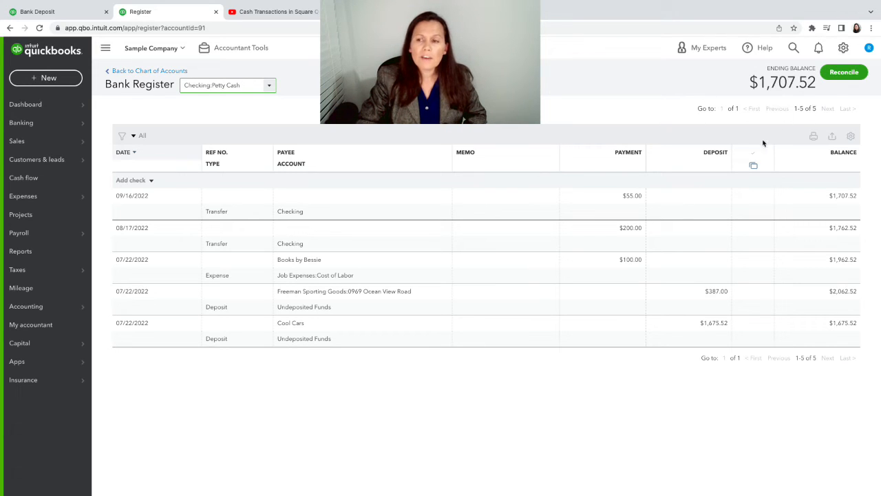
pyautogui.moveTo(708, 188)
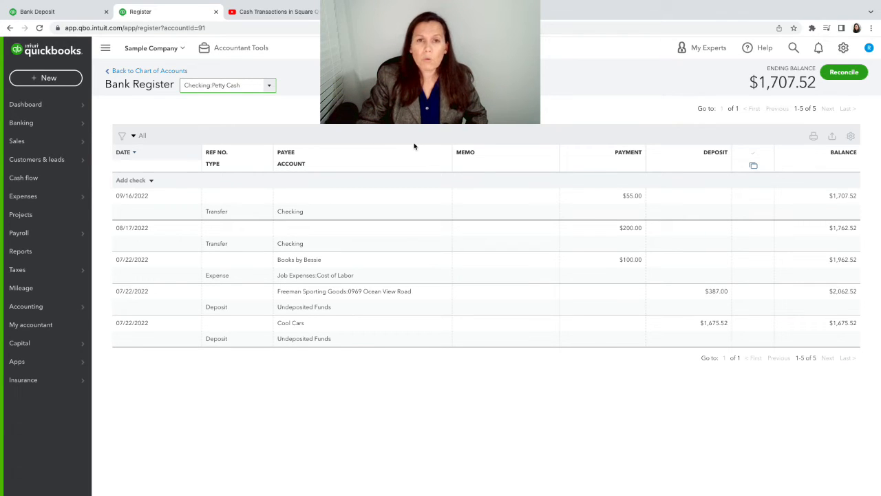
pyautogui.moveTo(103, 121)
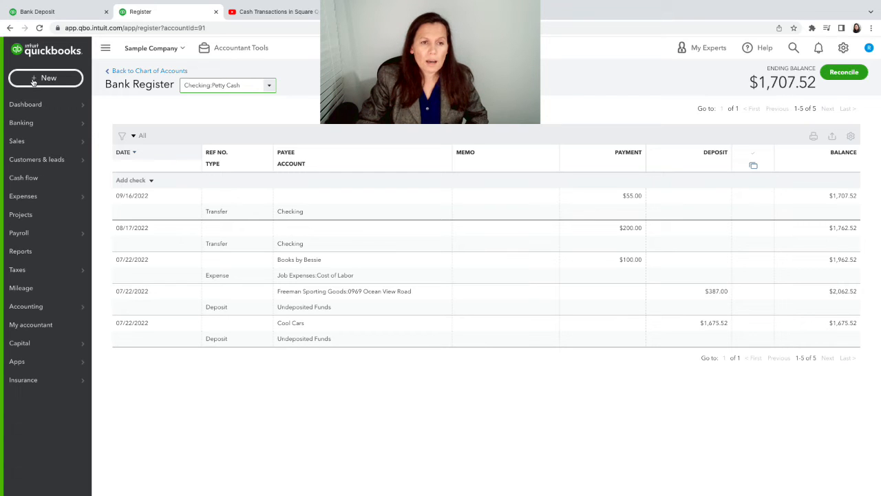
# Step: Start a new transfer with Checking:Petty Cash as the Transfer Funds From account
pyautogui.click(46, 78)
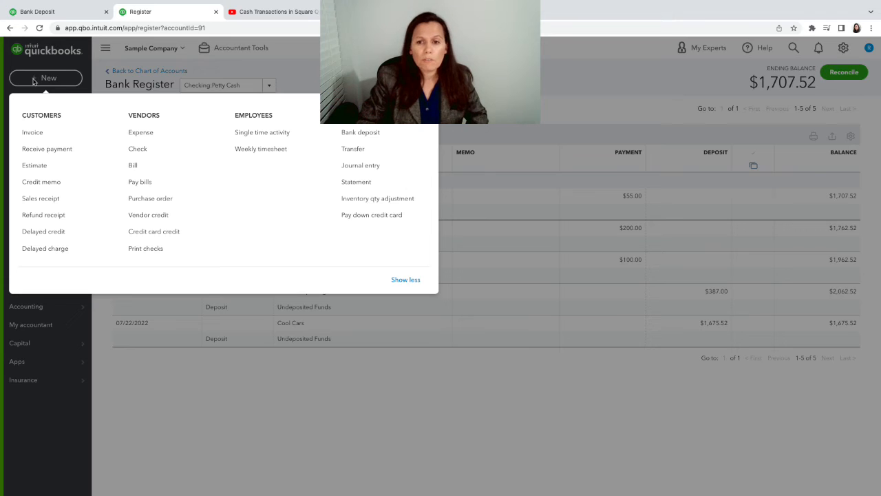
pyautogui.moveTo(297, 182)
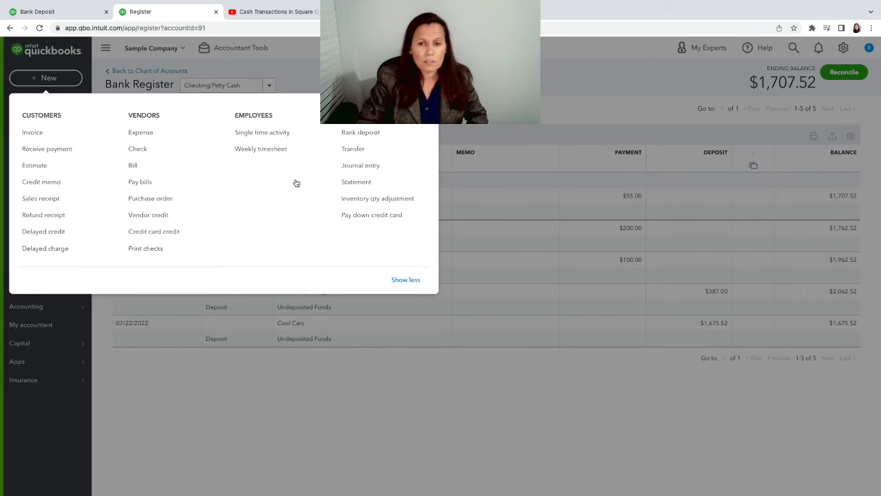
pyautogui.moveTo(353, 149)
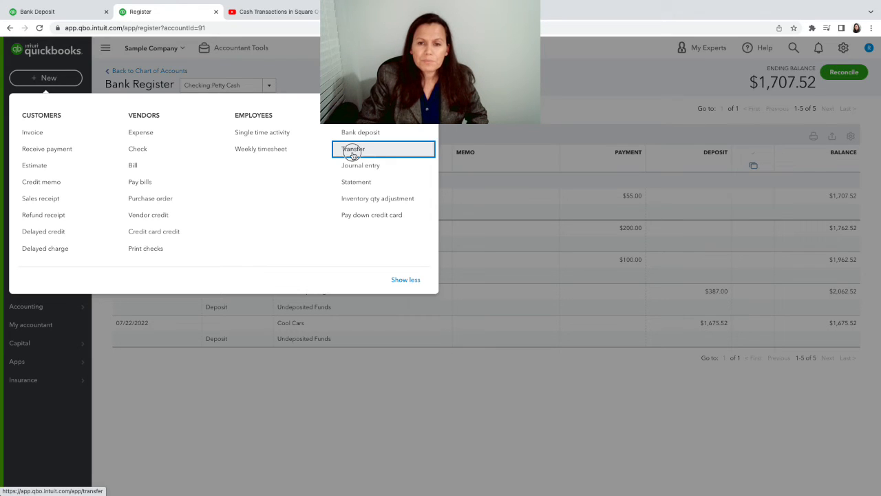
pyautogui.click(353, 148)
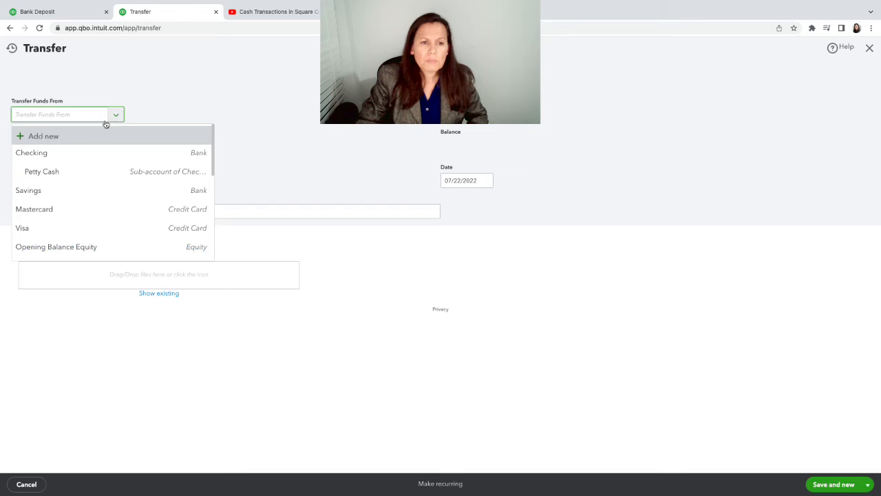
pyautogui.click(42, 171)
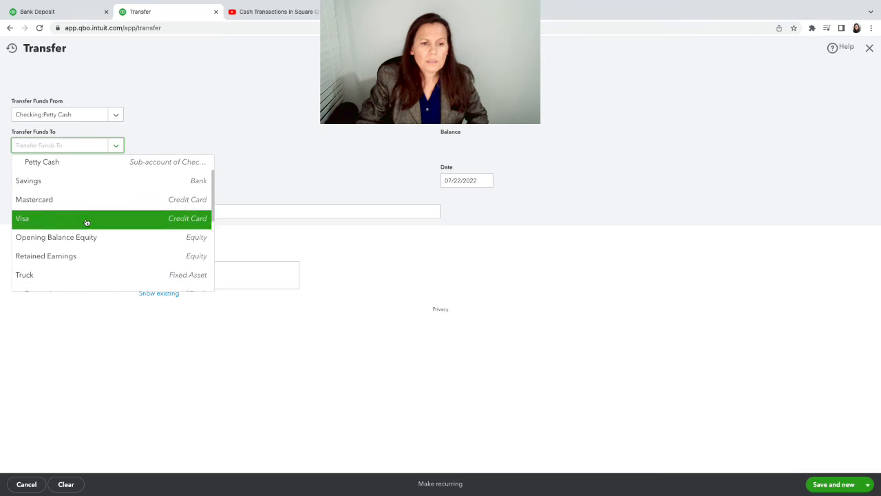
pyautogui.scroll(-3)
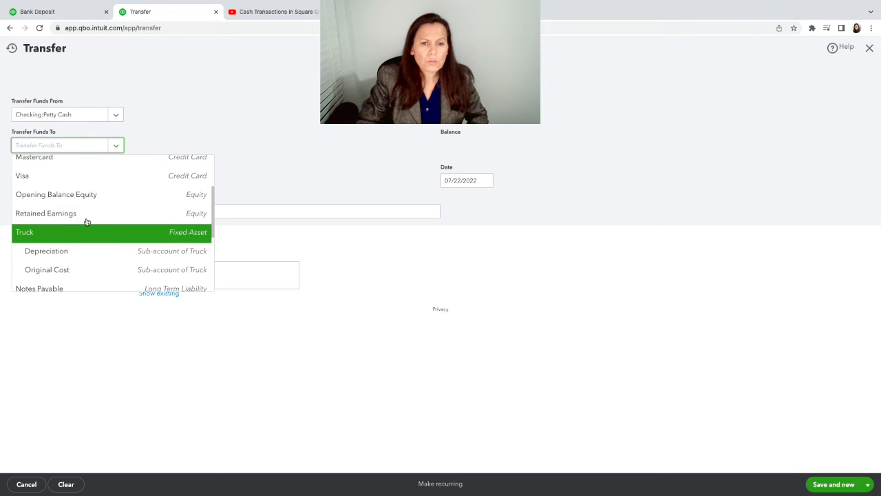
pyautogui.scroll(-3)
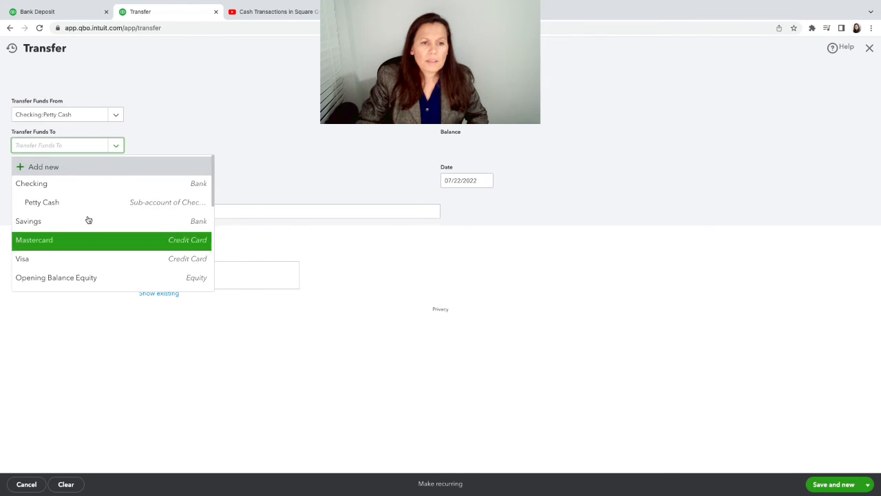
pyautogui.moveTo(61, 166)
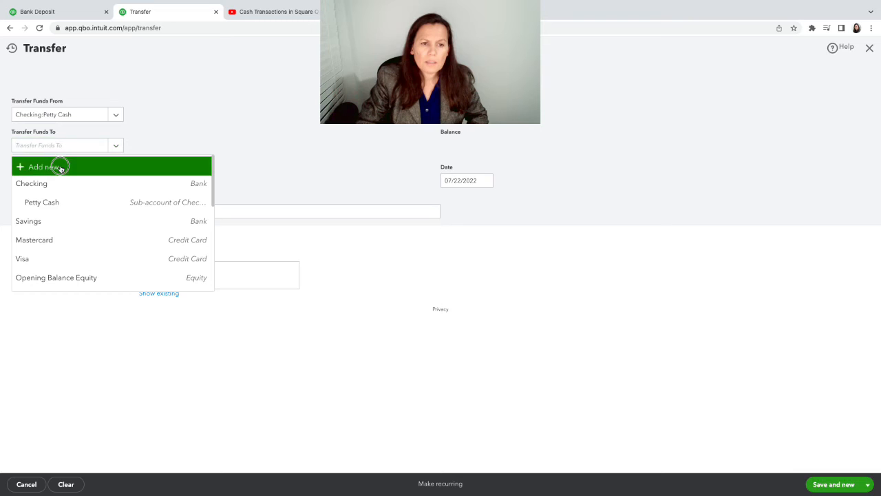
# Step: Create an Equity account with detail type Personal Expense as the transfer destination
pyautogui.click(43, 166)
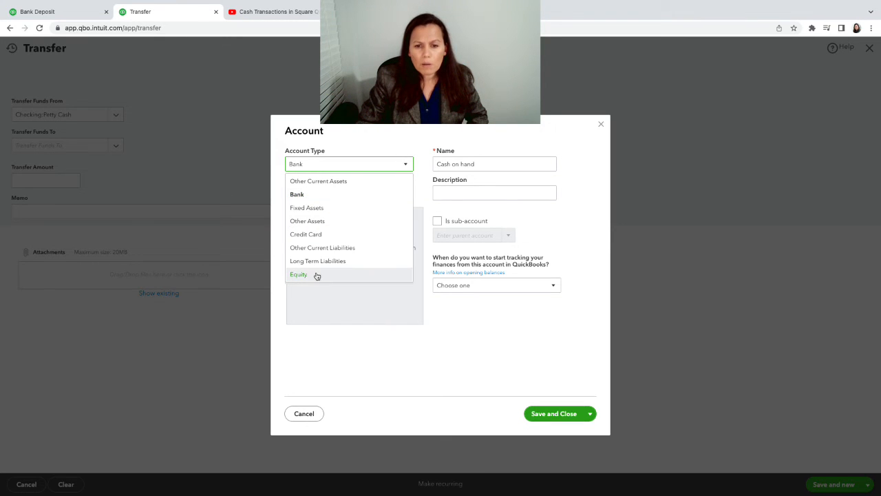
pyautogui.click(298, 274)
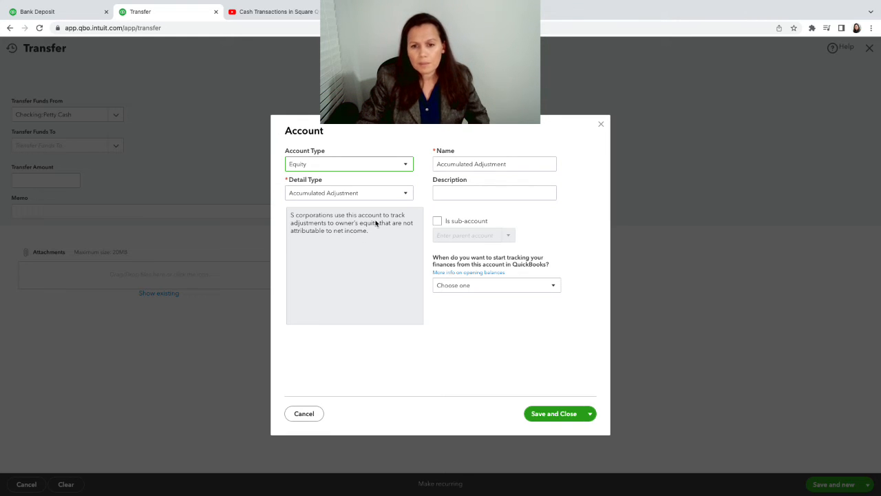
pyautogui.click(405, 192)
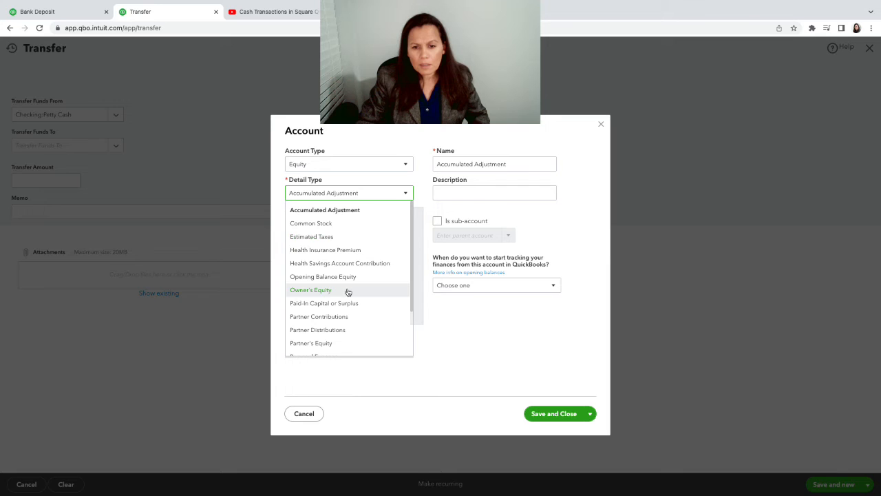
pyautogui.moveTo(346, 316)
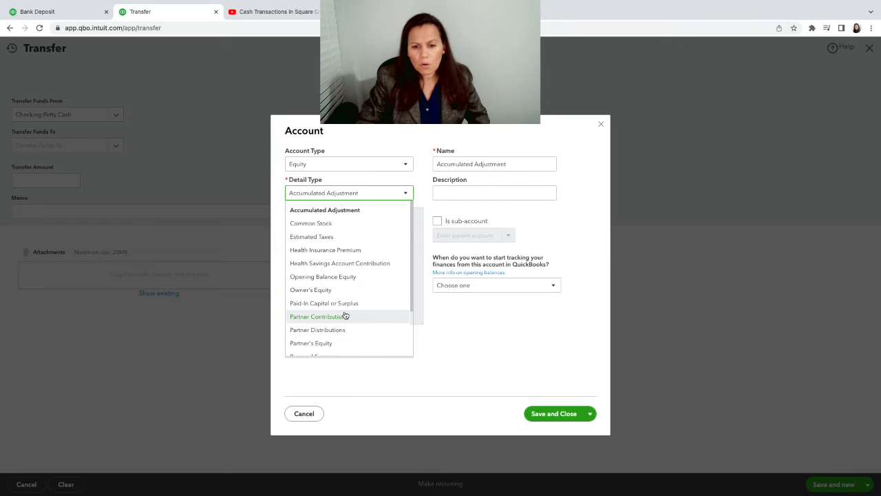
pyautogui.scroll(-3)
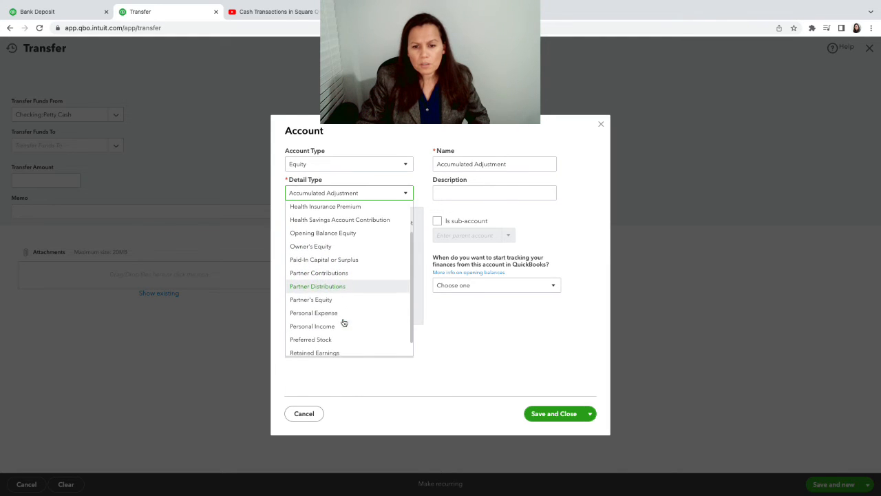
pyautogui.click(317, 285)
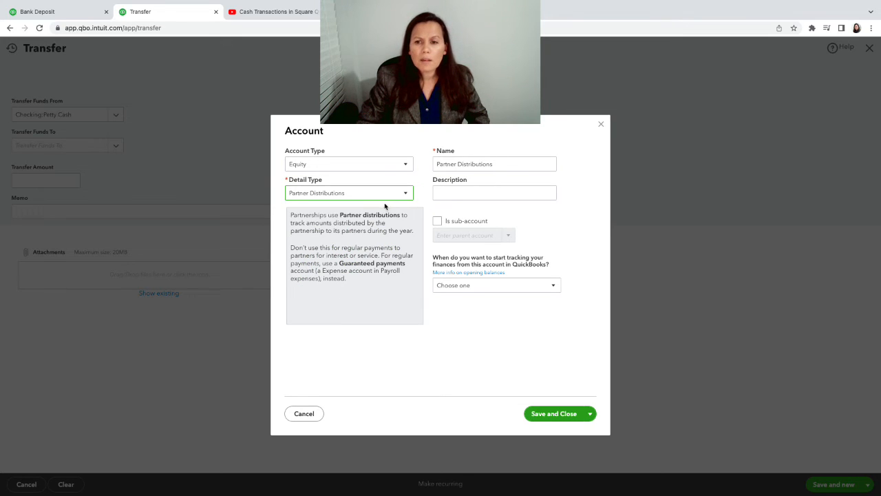
pyautogui.click(406, 193)
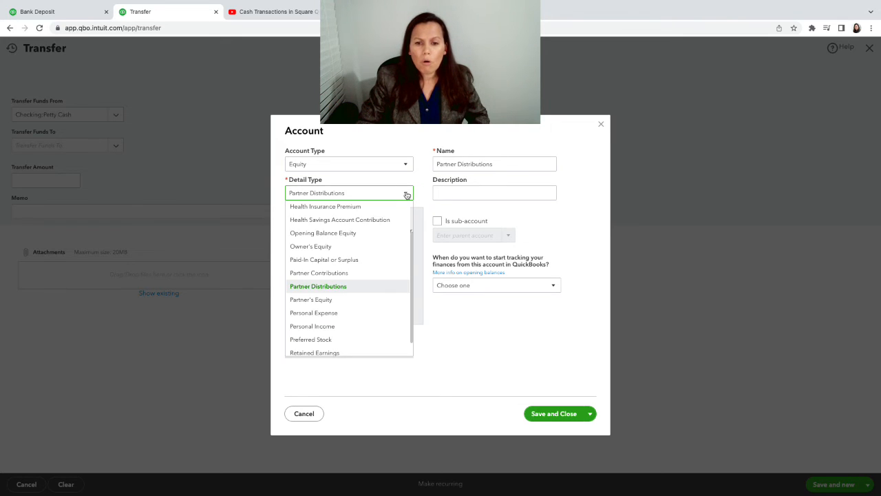
pyautogui.moveTo(336, 246)
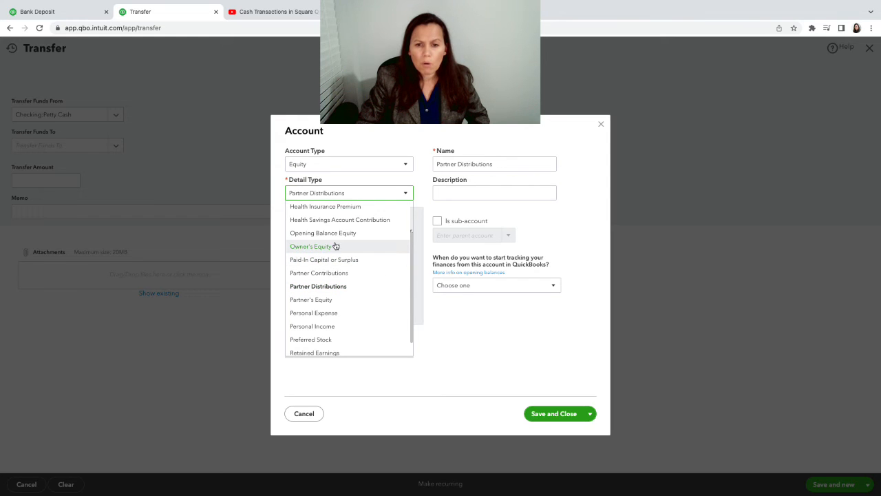
pyautogui.moveTo(365, 286)
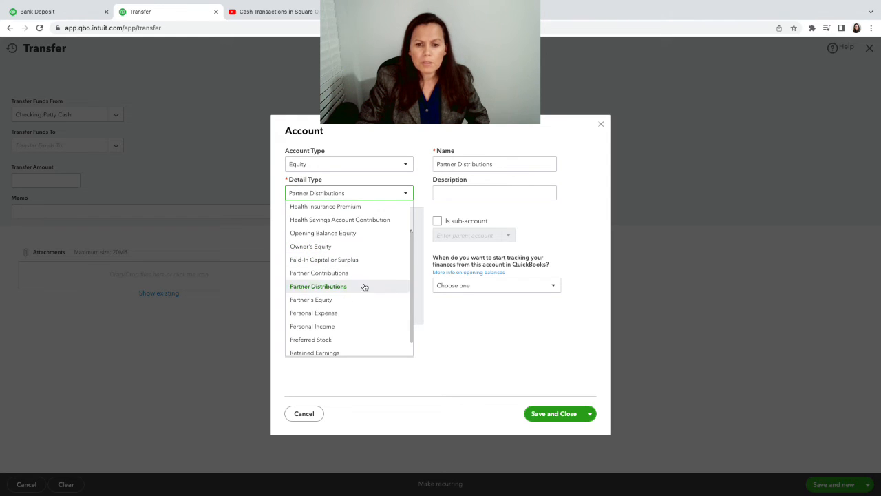
pyautogui.moveTo(337, 316)
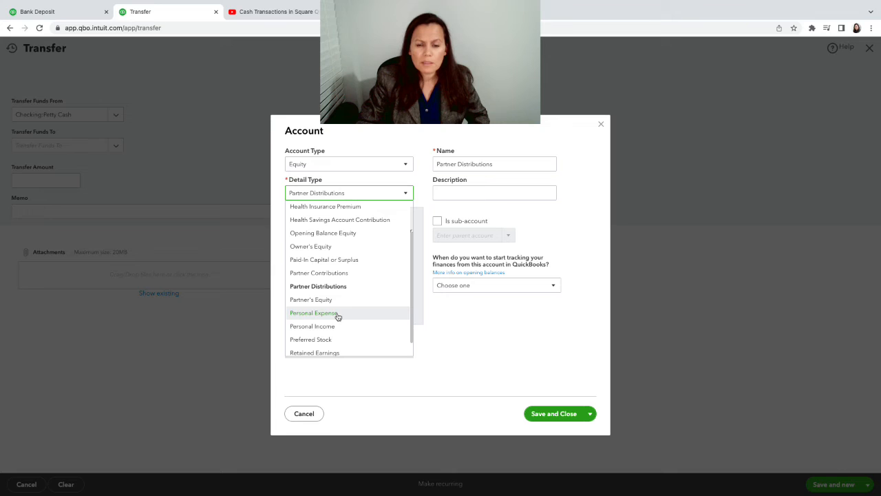
pyautogui.click(313, 313)
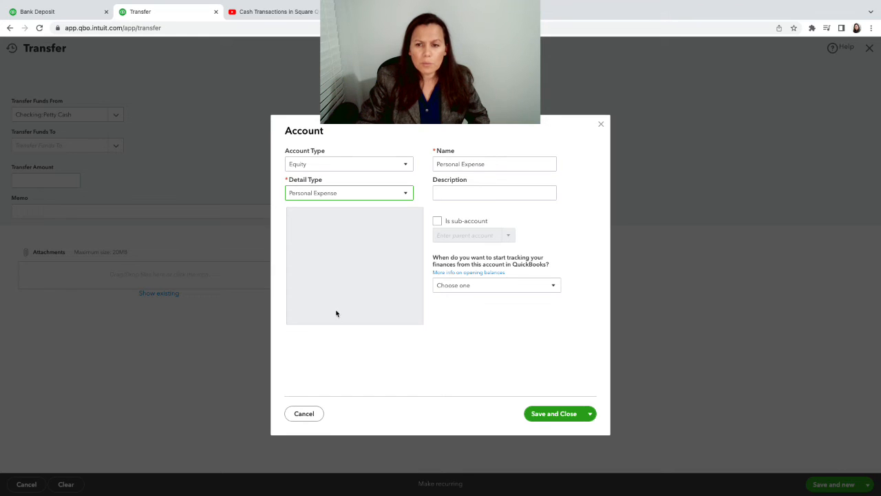
pyautogui.moveTo(554, 413)
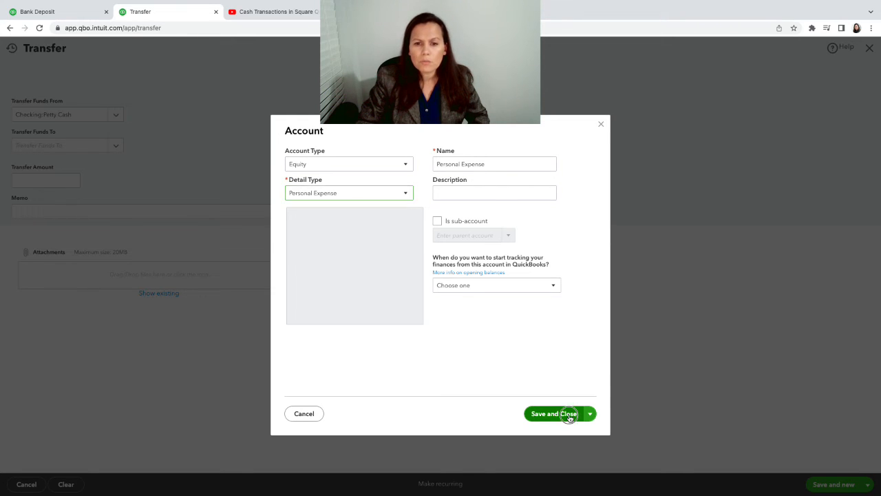
pyautogui.click(552, 413)
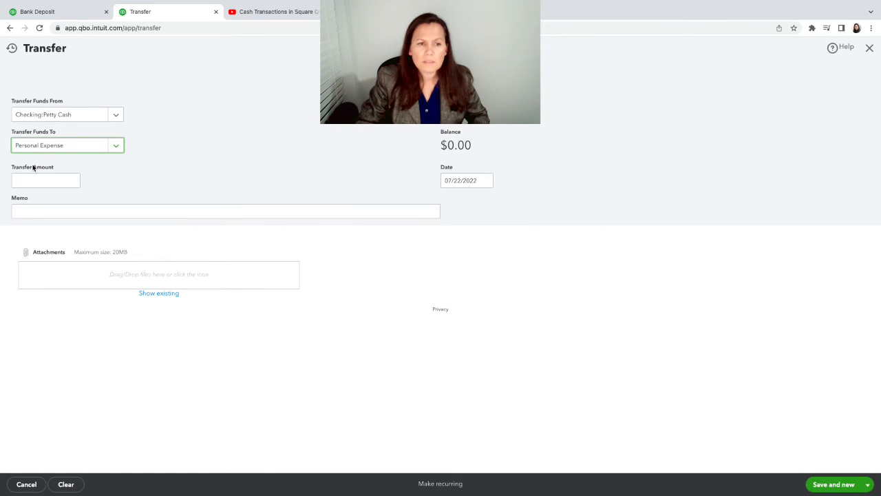
# Step: Enter a $500 transfer amount and use Save and close
pyautogui.click(45, 179)
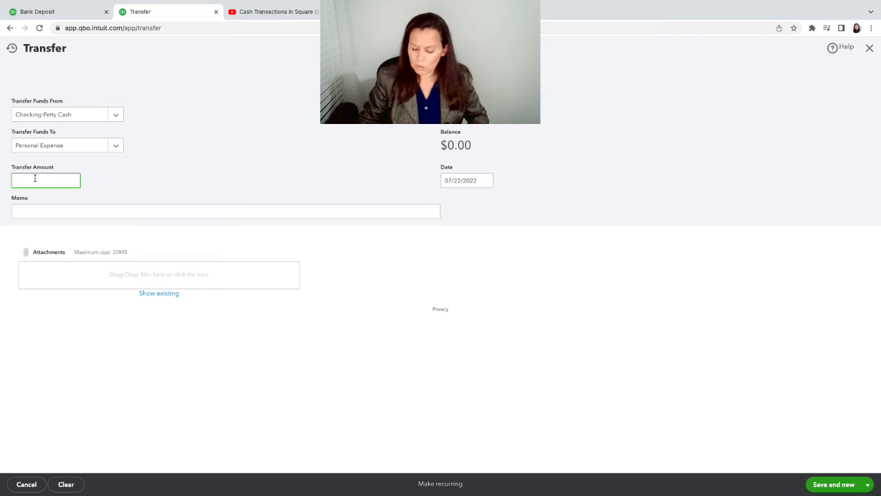
pyautogui.write('500.00')
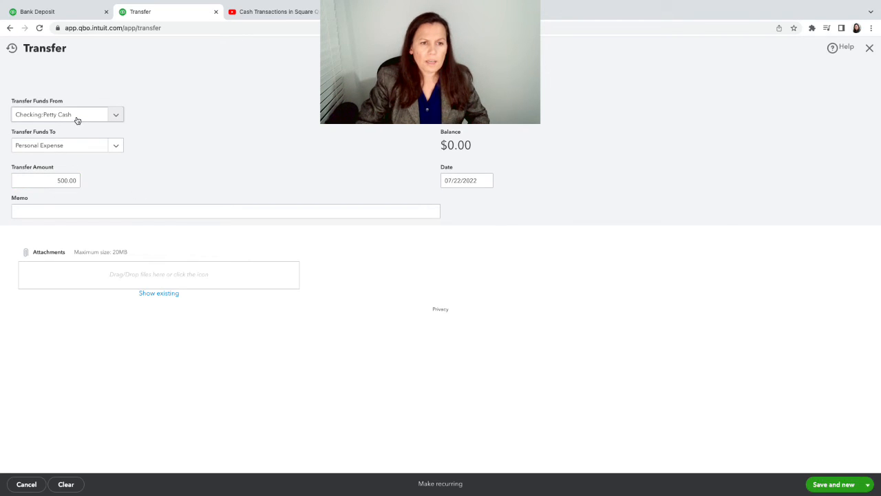
pyautogui.moveTo(95, 173)
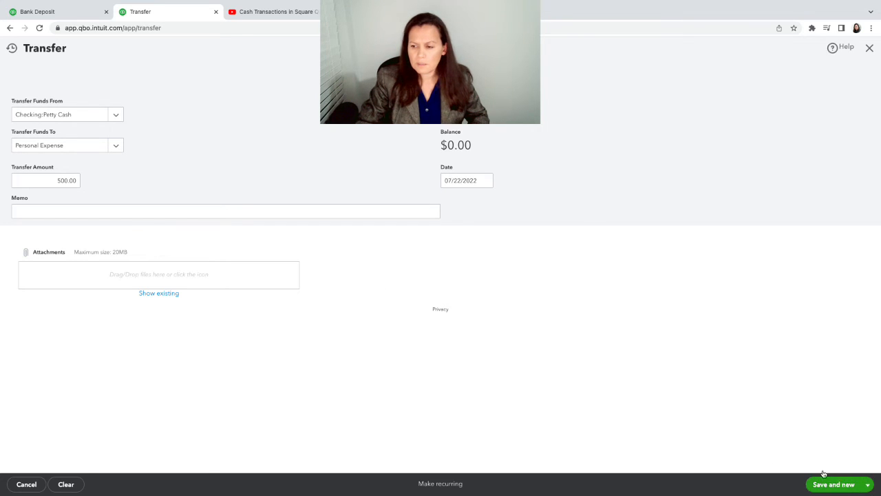
pyautogui.click(867, 484)
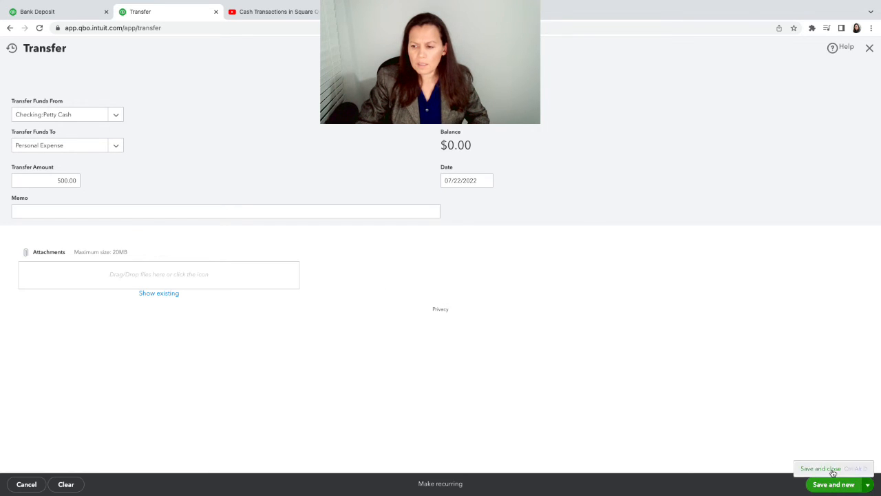
pyautogui.click(820, 468)
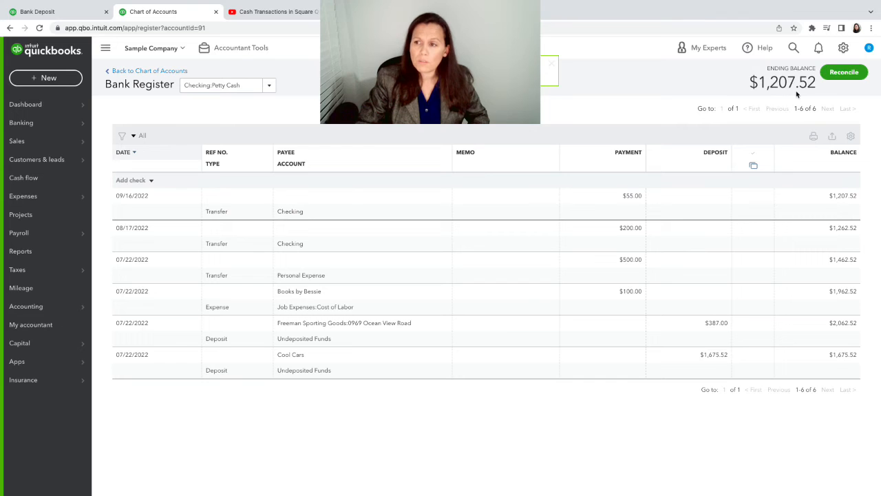
pyautogui.moveTo(833, 350)
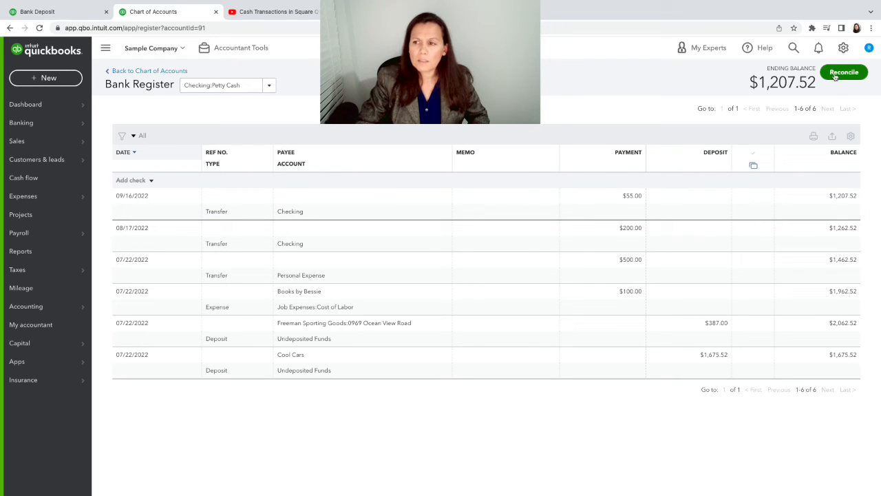
# Step: Launch reconciliation from the Petty Cash register
pyautogui.click(844, 72)
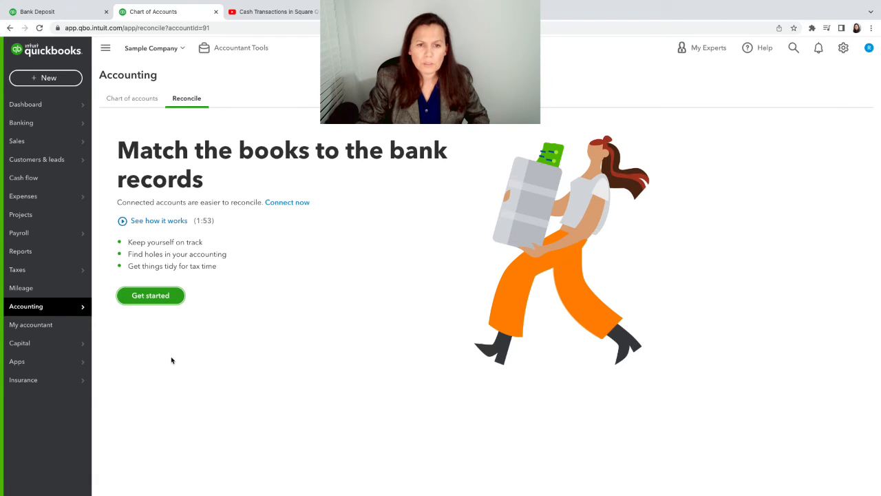
# Step: Start reconciling Petty Cash with a $1,207.52 ending balance dated 07/31/2022
pyautogui.click(150, 295)
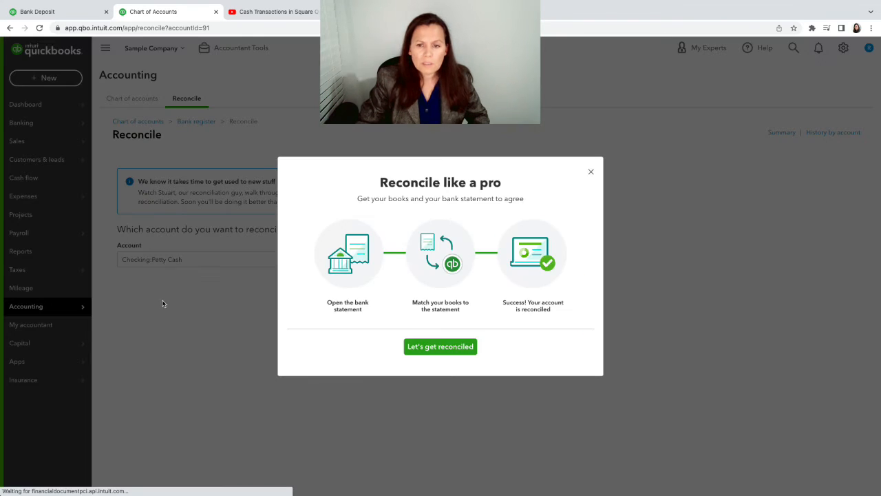
pyautogui.click(440, 346)
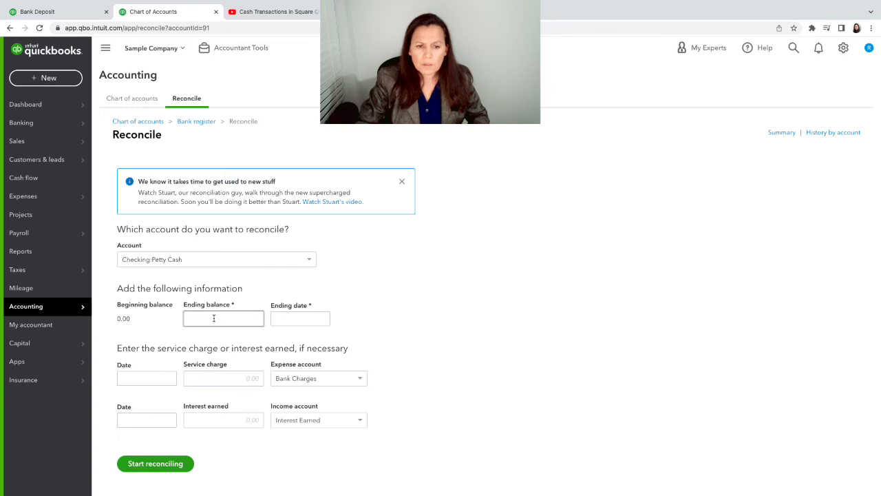
pyautogui.write('1207.52')
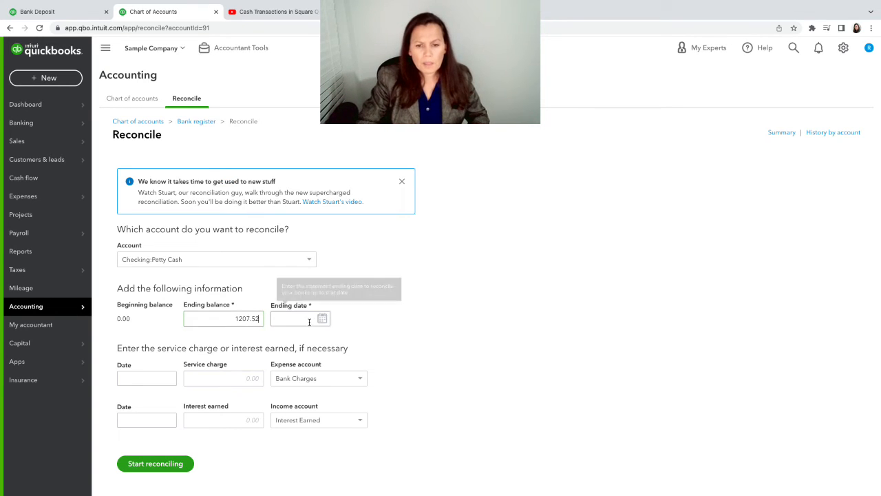
pyautogui.click(322, 318)
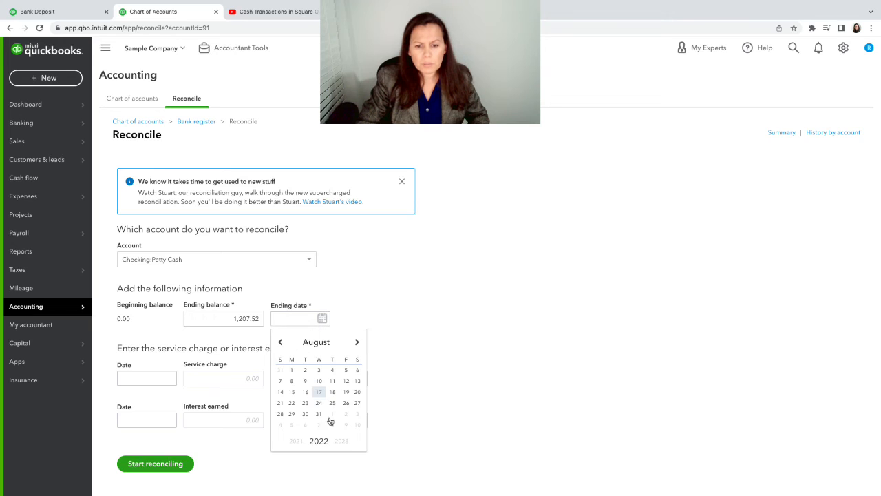
pyautogui.click(281, 342)
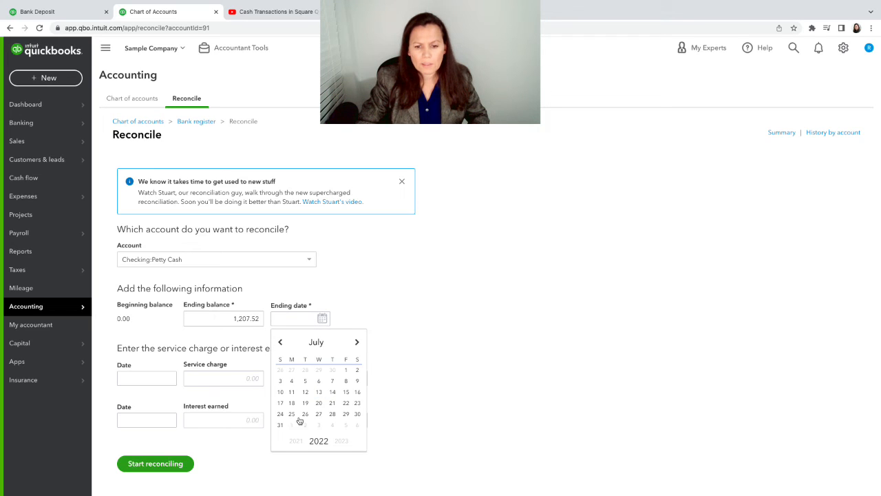
pyautogui.click(281, 424)
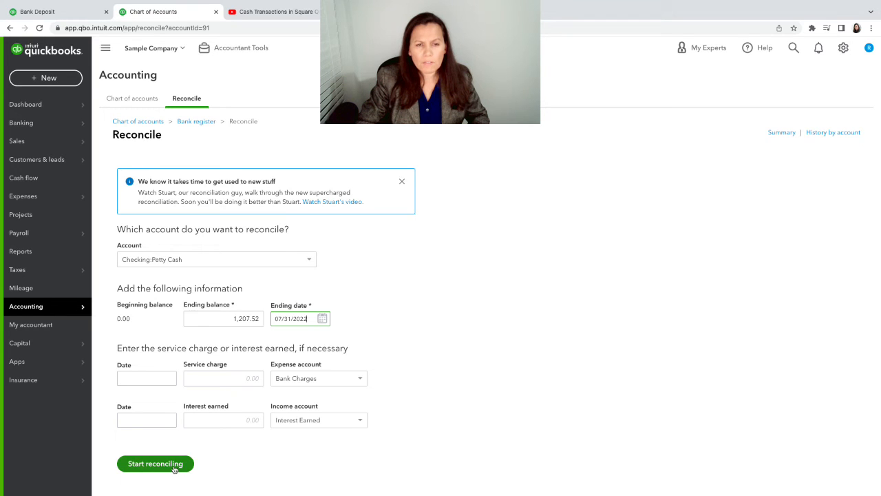
pyautogui.click(155, 463)
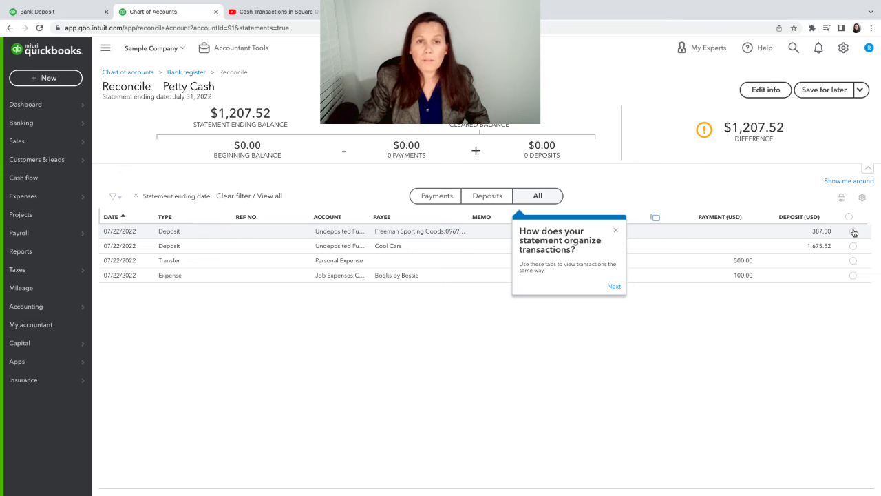
# Step: Clear the Freeman Sporting Goods, Cool Cars and Books by Bessie transactions, dismissing tour tips
pyautogui.click(852, 231)
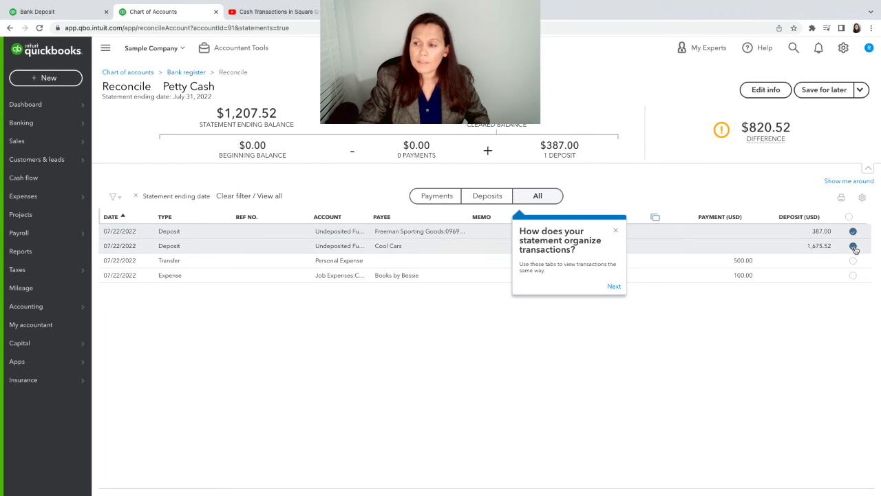
pyautogui.click(853, 246)
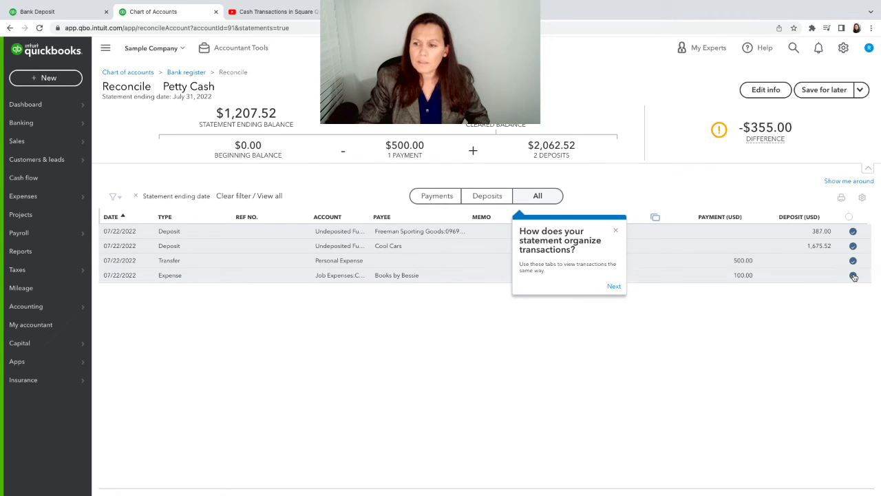
pyautogui.click(853, 274)
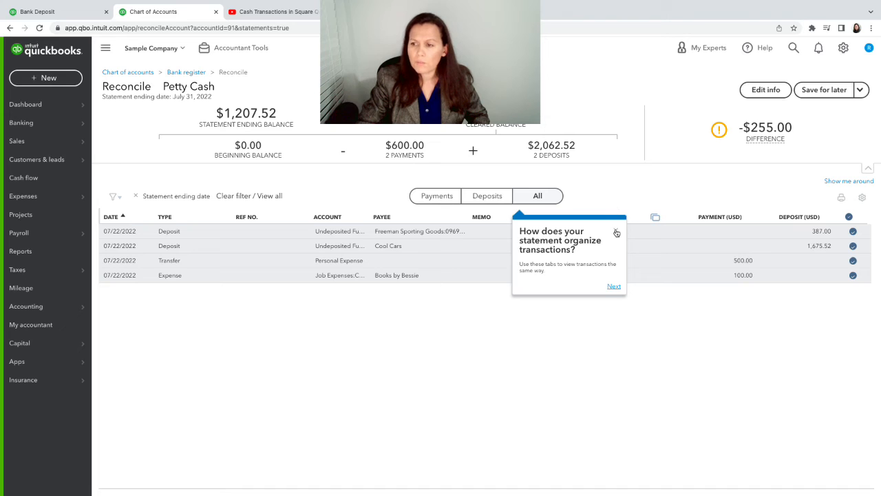
pyautogui.click(613, 285)
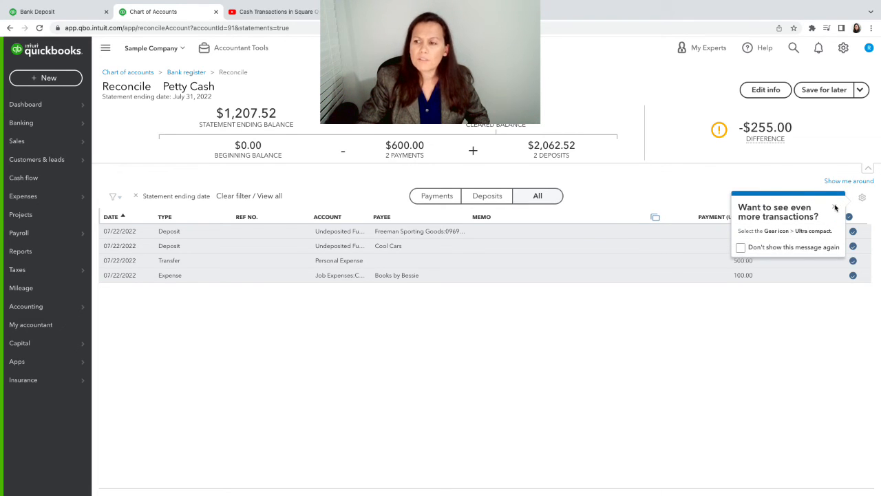
pyautogui.click(840, 199)
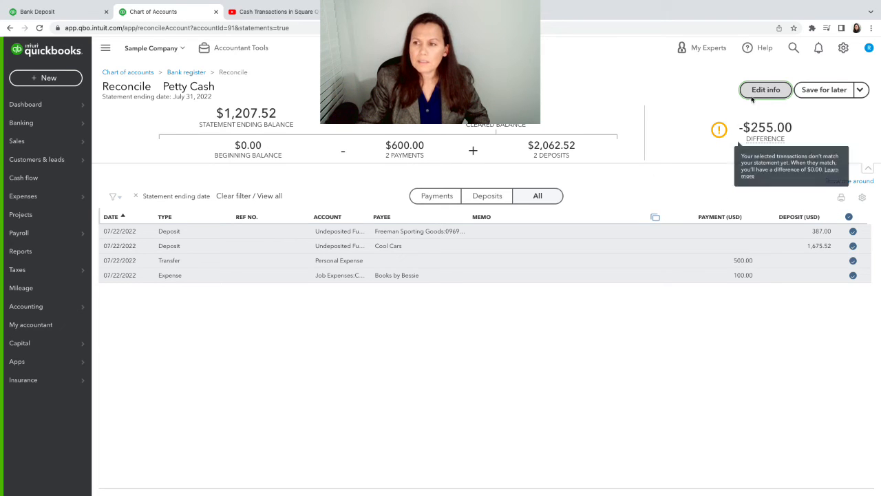
# Step: Change the statement ending date to 08/17/2022 and clear the $200 August transfer
pyautogui.click(765, 90)
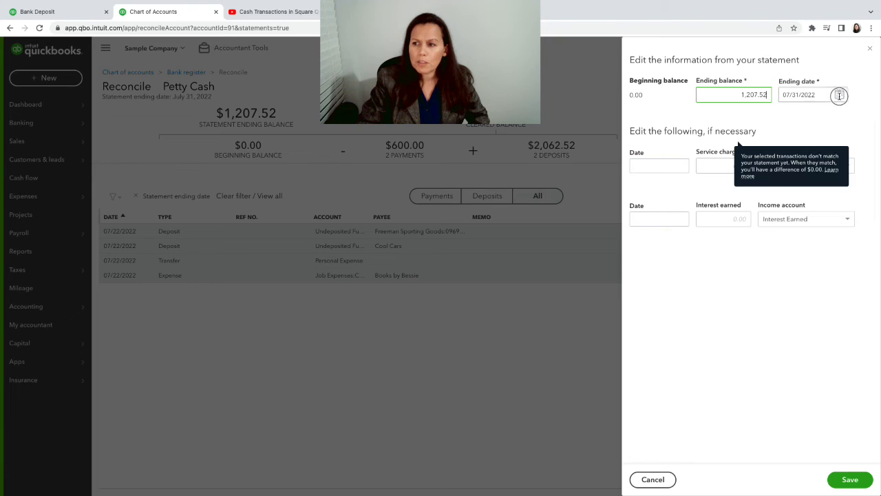
pyautogui.click(840, 95)
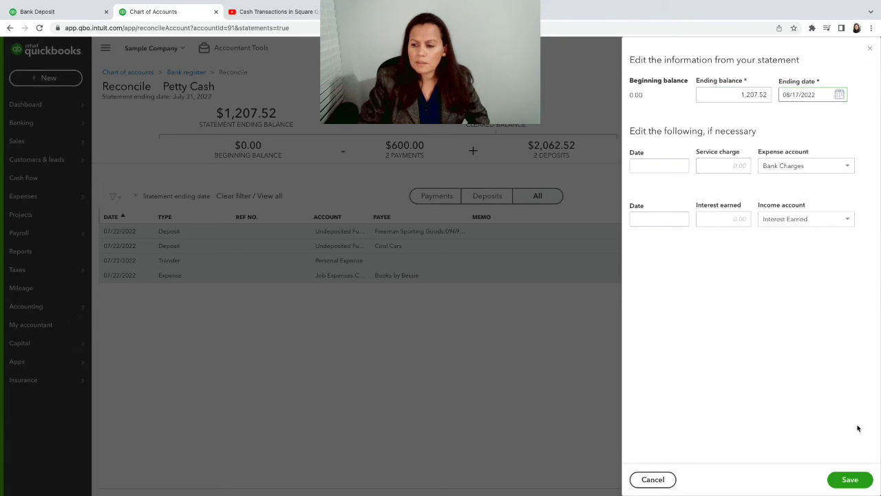
pyautogui.click(849, 479)
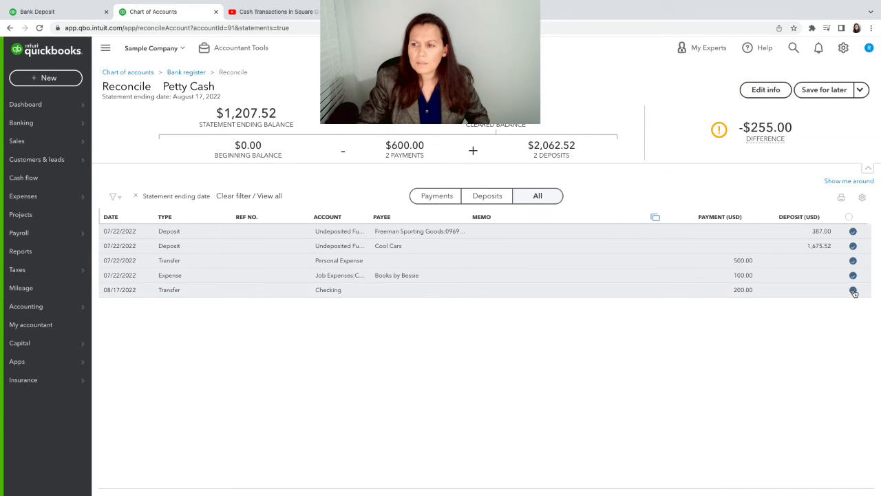
pyautogui.click(853, 290)
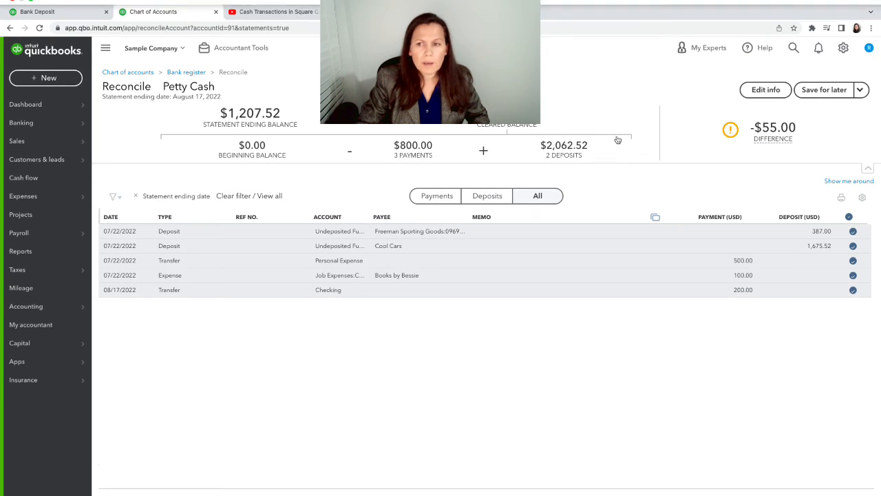
# Step: Reopen the statement details, then switch to the Bank Deposit browser tab
pyautogui.click(764, 90)
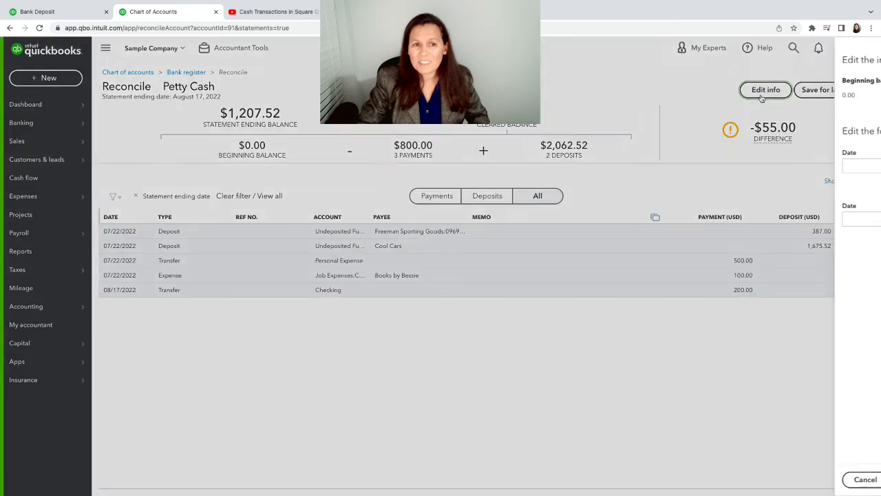
pyautogui.click(765, 90)
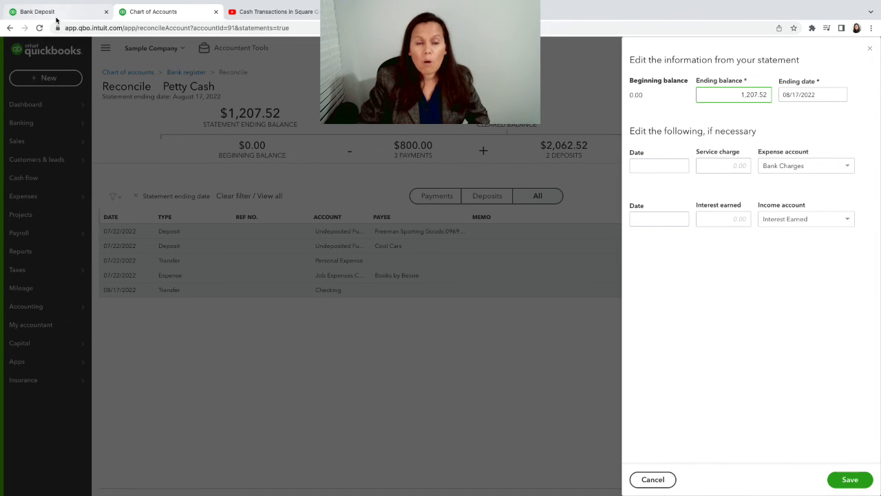
pyautogui.click(38, 11)
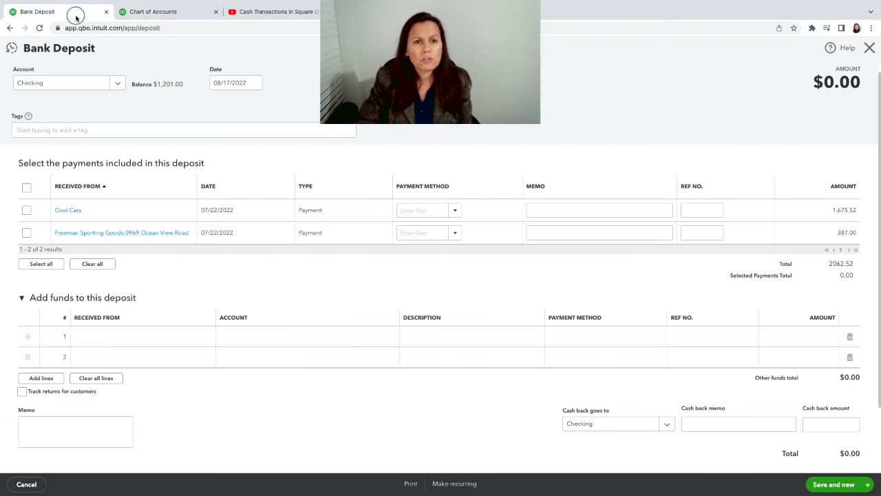
# Step: Discard the Bank Deposit form and return to the Craig's Design and Landscaping dashboard
pyautogui.click(153, 12)
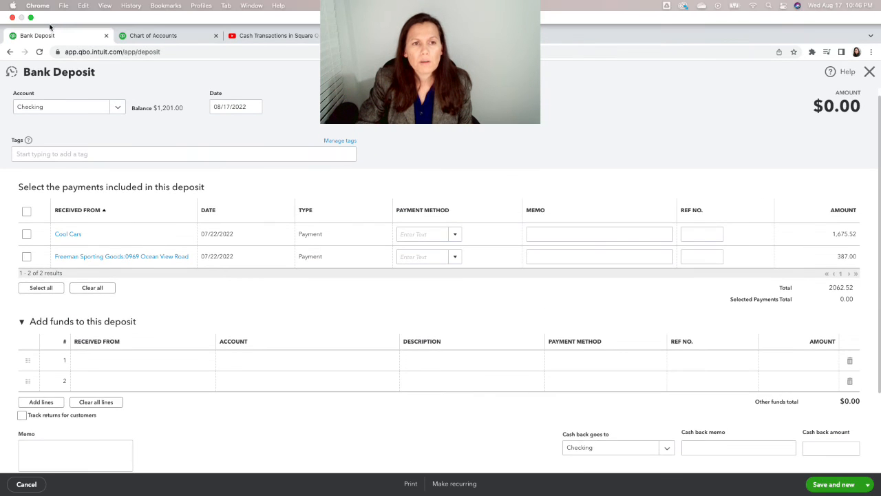
pyautogui.rightClick(38, 35)
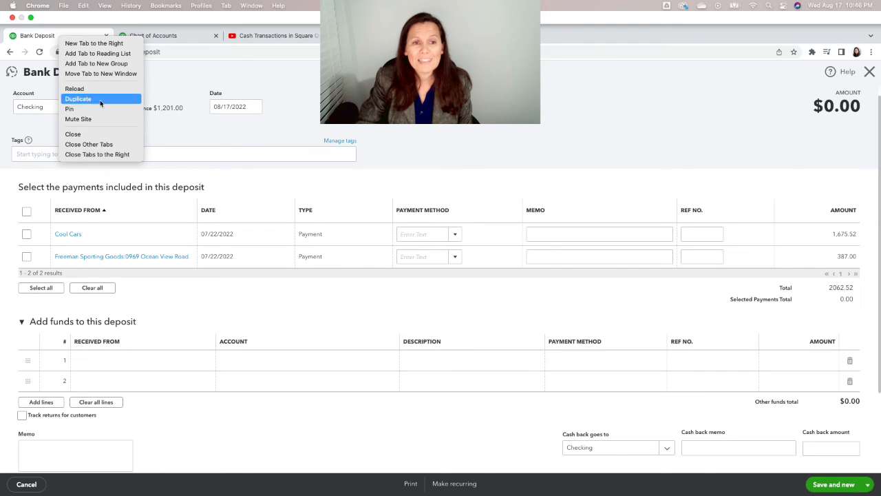
pyautogui.moveTo(724, 92)
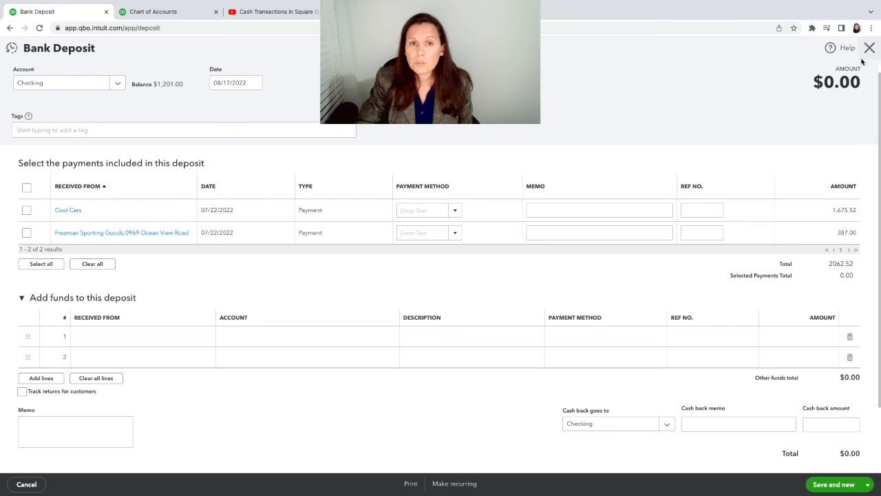
pyautogui.click(869, 47)
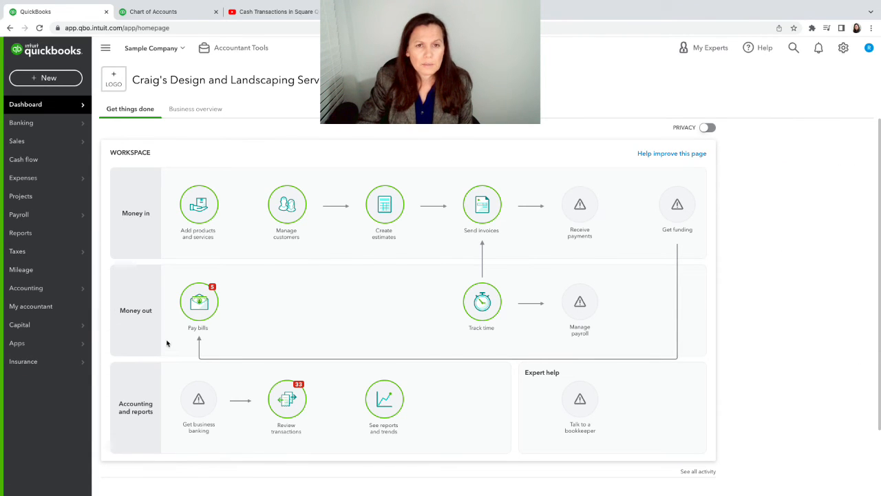
# Step: Open the Petty Cash register via Chart of accounts and open the 09/16/2022 $55 transfer
pyautogui.click(25, 288)
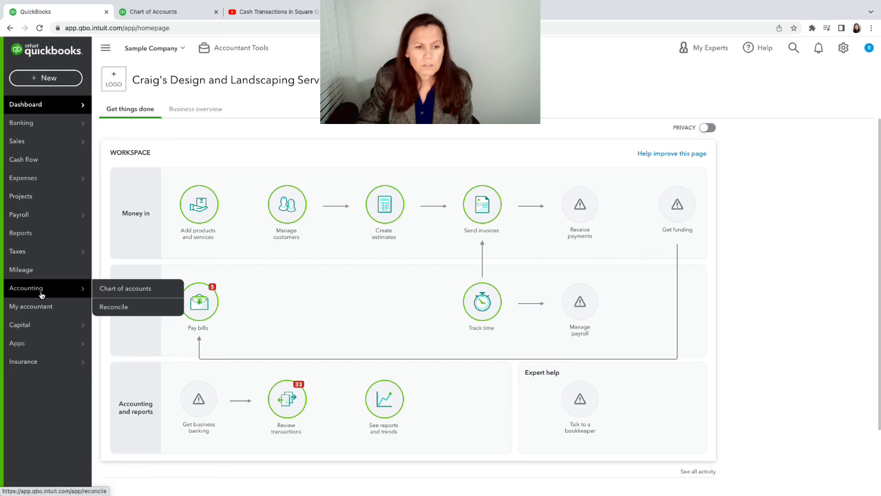
pyautogui.click(125, 288)
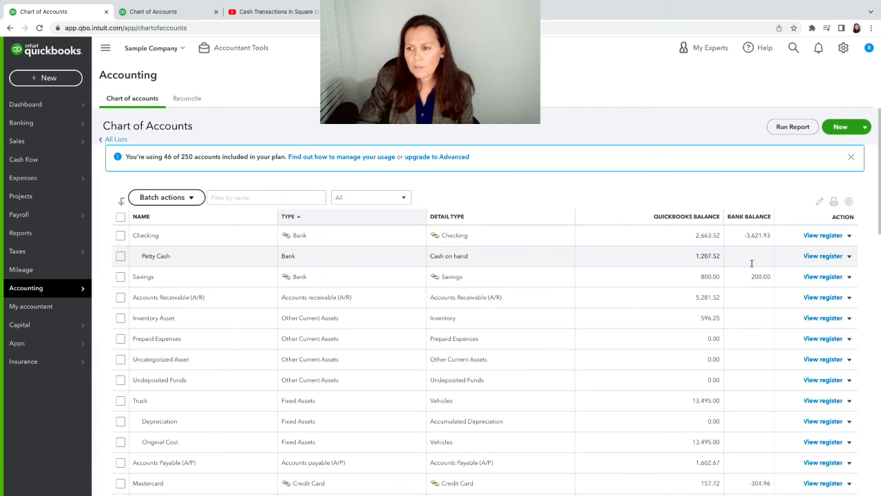
pyautogui.click(822, 255)
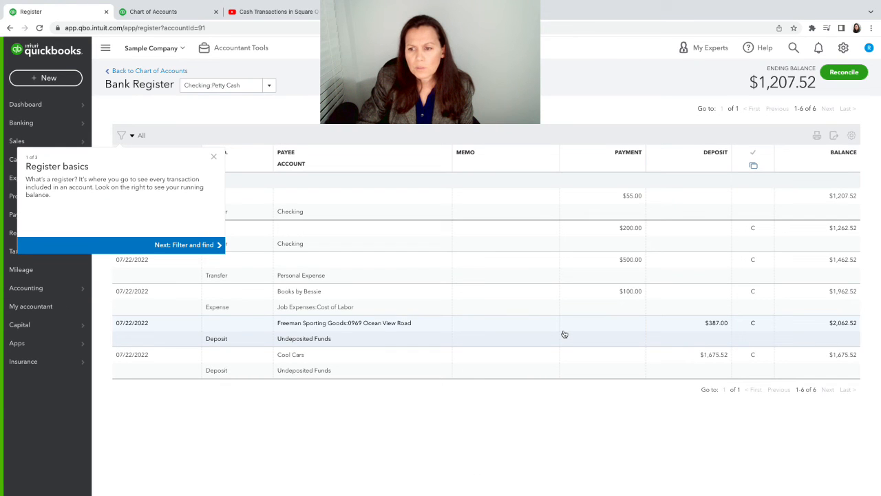
pyautogui.moveTo(380, 259)
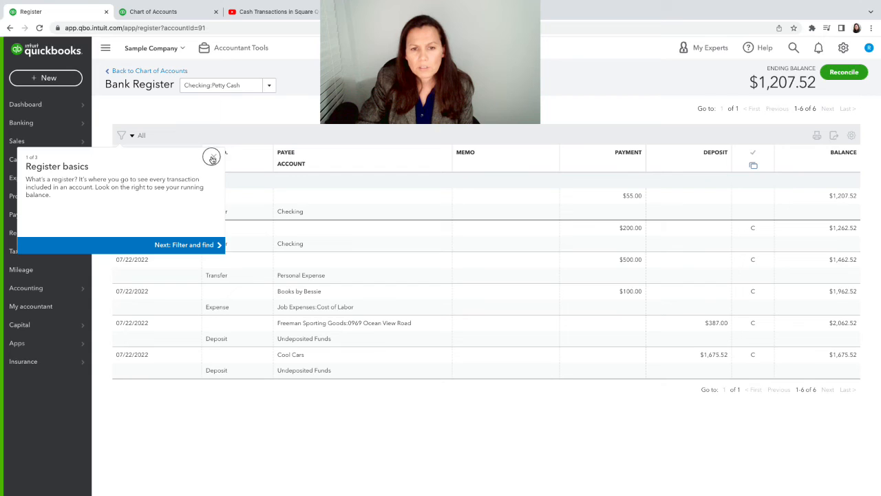
pyautogui.click(211, 157)
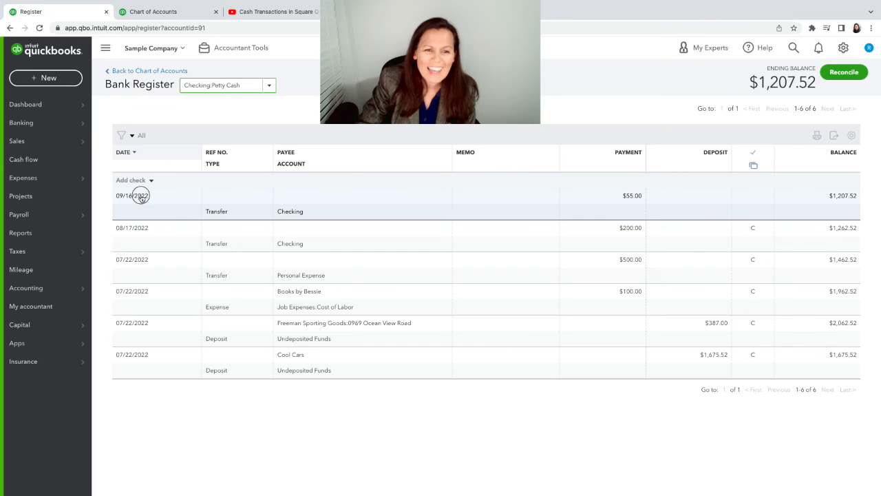
pyautogui.click(138, 196)
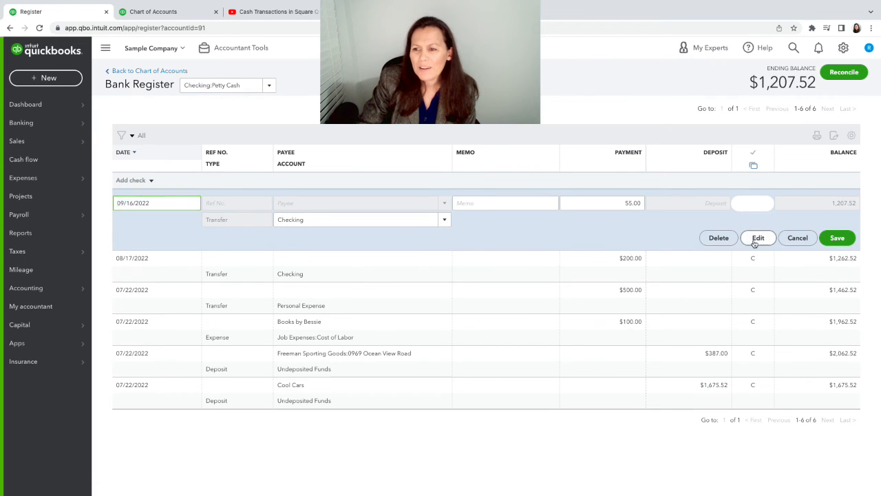
# Step: Redate the $55 Petty Cash transfer to Checking to 08/17/2022 and save it
pyautogui.click(758, 238)
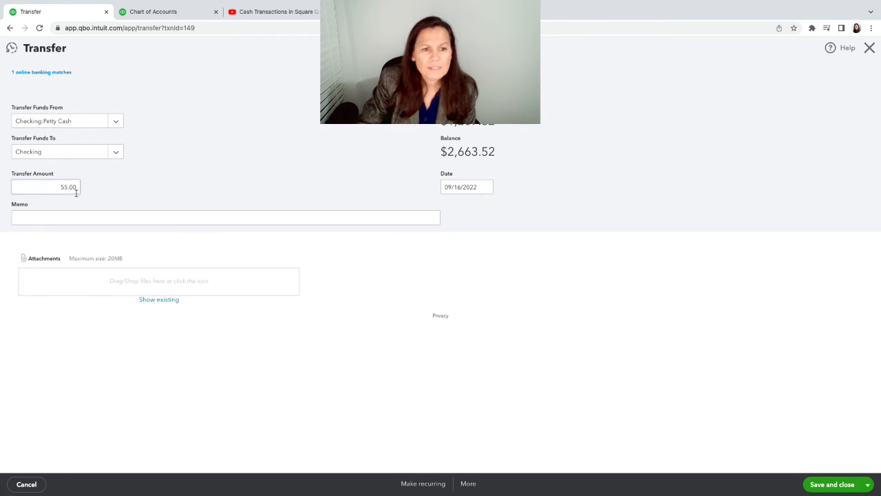
pyautogui.click(485, 187)
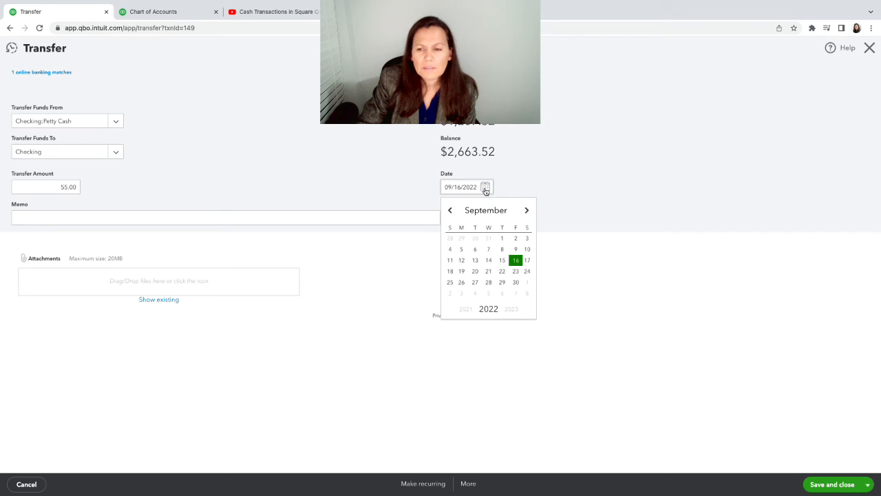
pyautogui.click(450, 210)
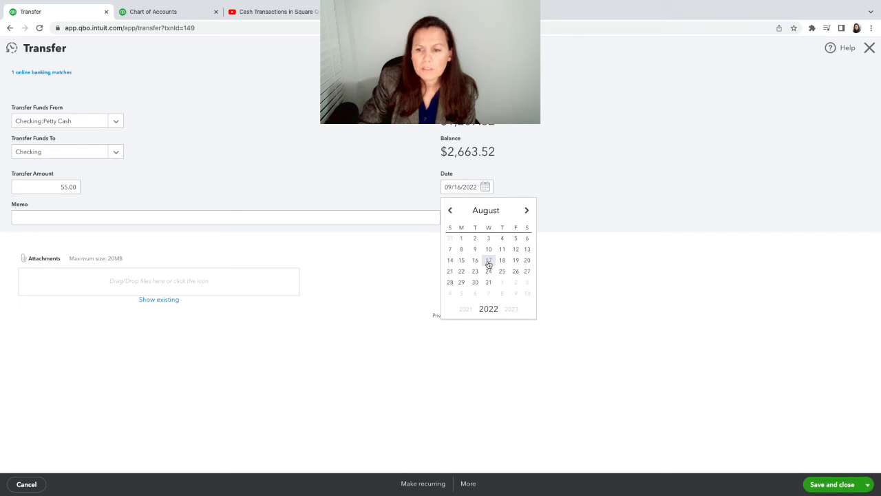
pyautogui.click(489, 259)
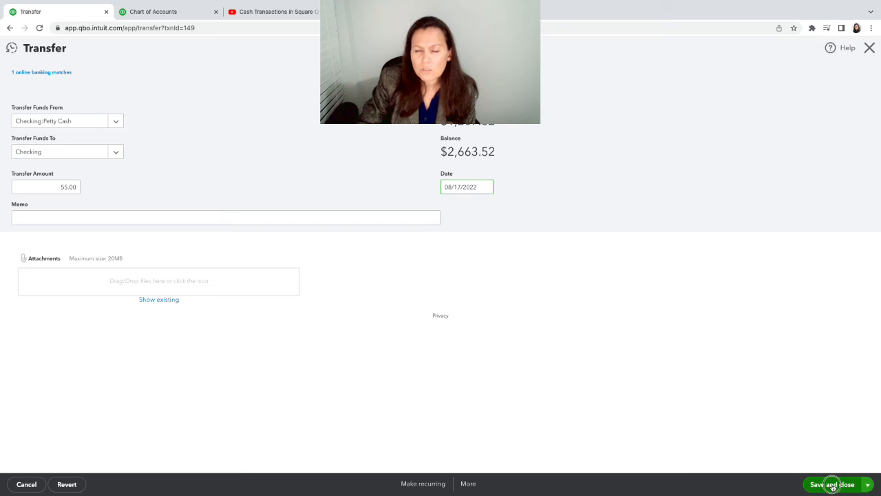
pyautogui.click(831, 484)
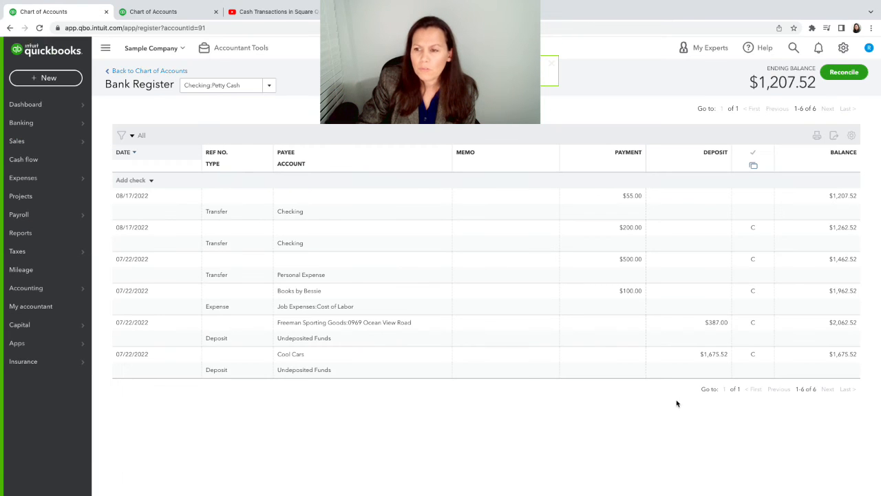
pyautogui.moveTo(874, 140)
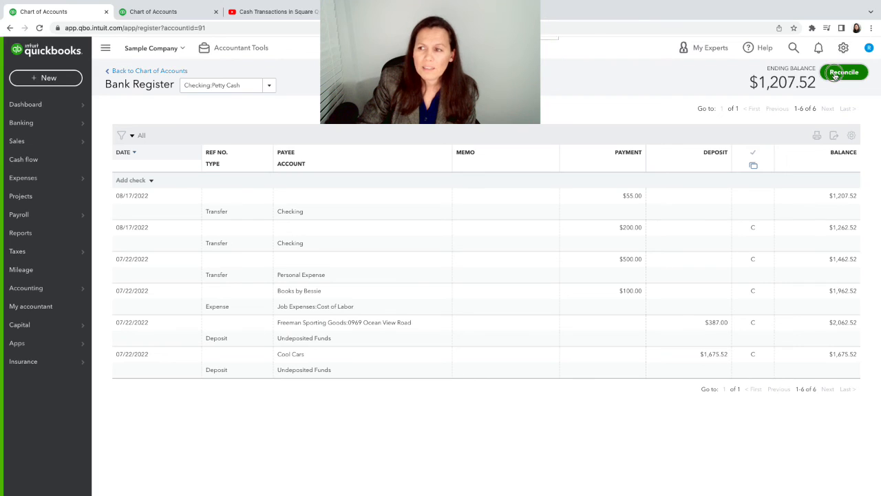
# Step: Reconcile Petty Cash by clearing the $55 transfer, bringing the difference to $0.00
pyautogui.click(844, 72)
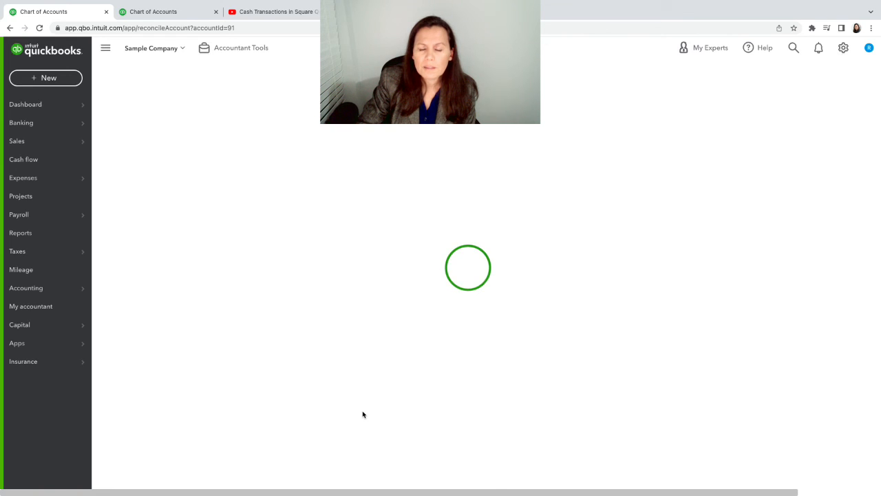
pyautogui.moveTo(270, 240)
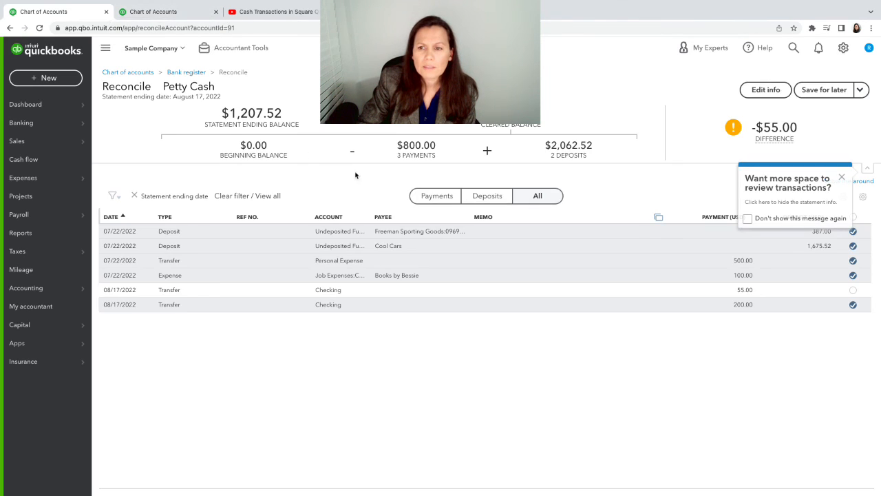
pyautogui.click(853, 289)
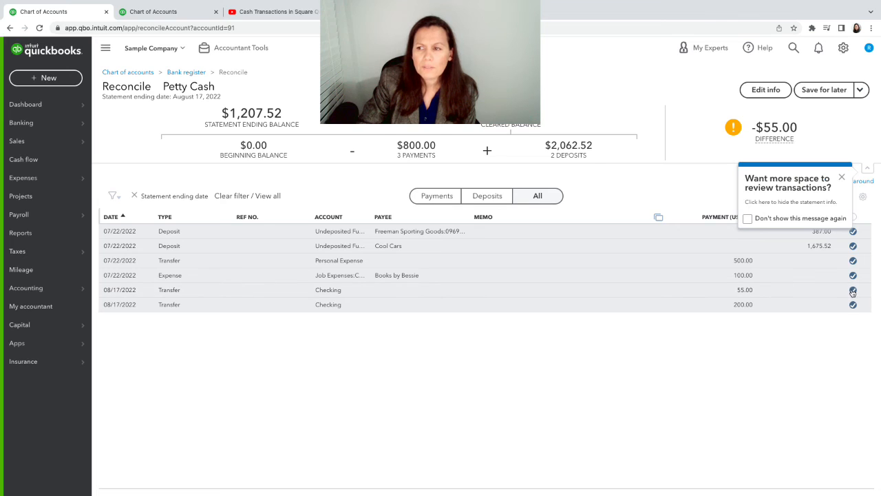
pyautogui.click(853, 289)
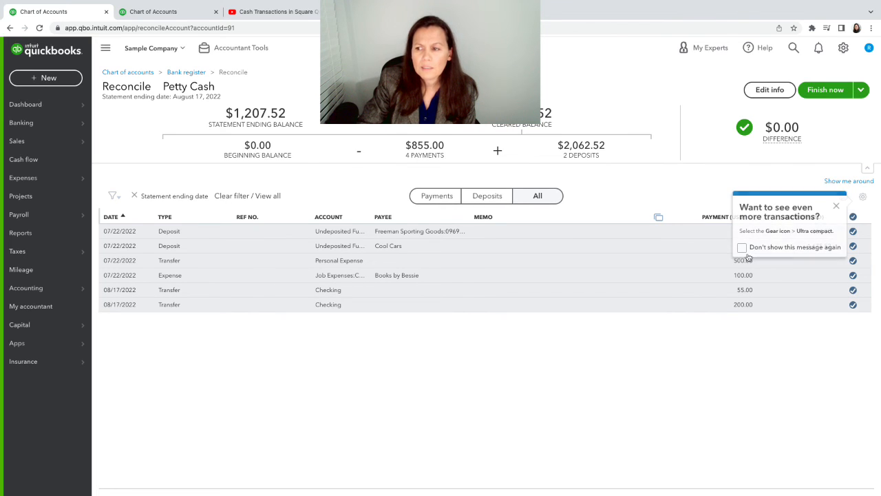
pyautogui.click(836, 206)
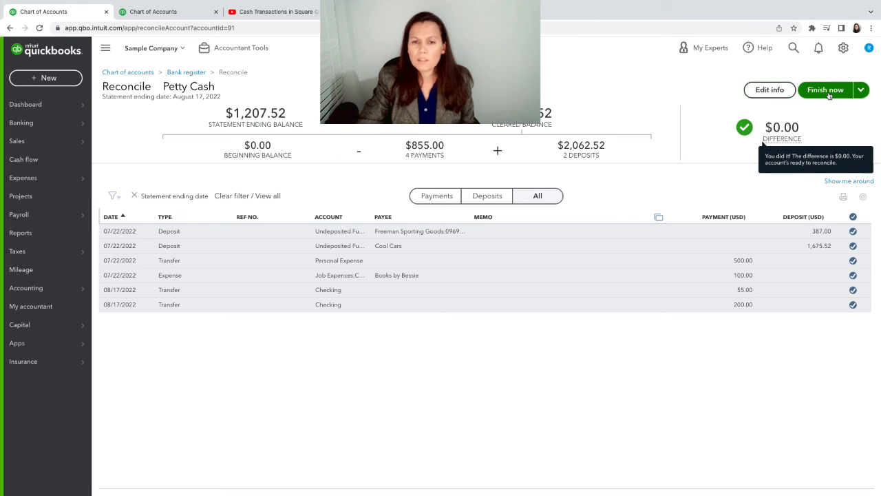
# Step: Finish the Petty Cash reconciliation and dismiss the success confirmation
pyautogui.click(825, 89)
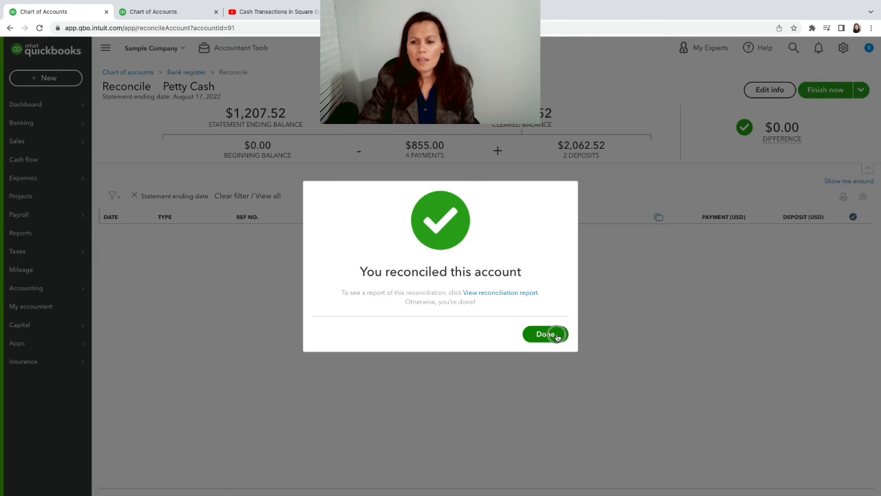
pyautogui.click(546, 334)
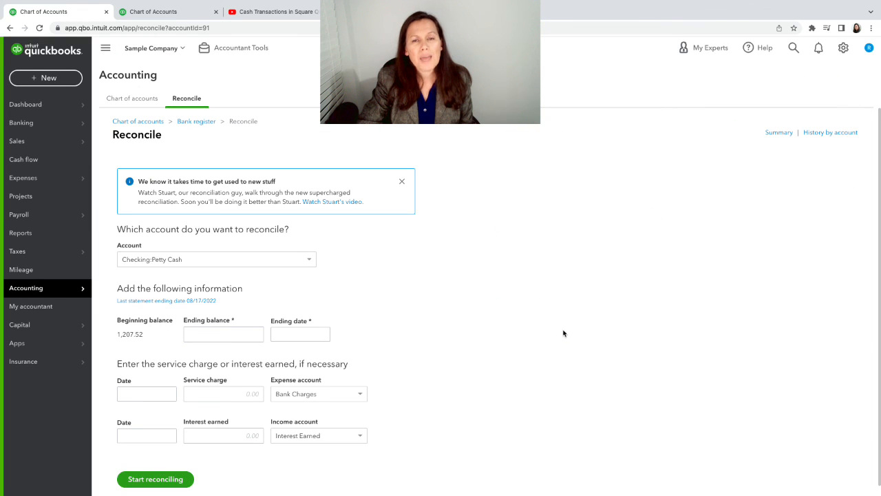
pyautogui.moveTo(571, 321)
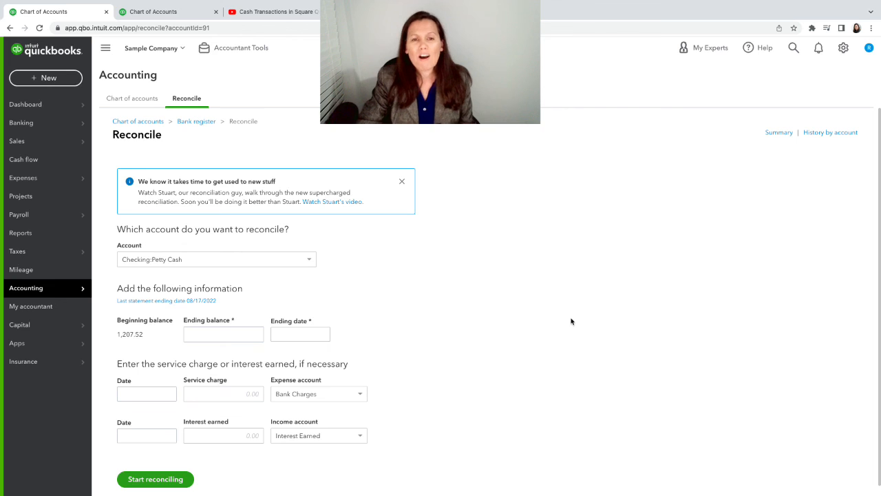
pyautogui.moveTo(580, 314)
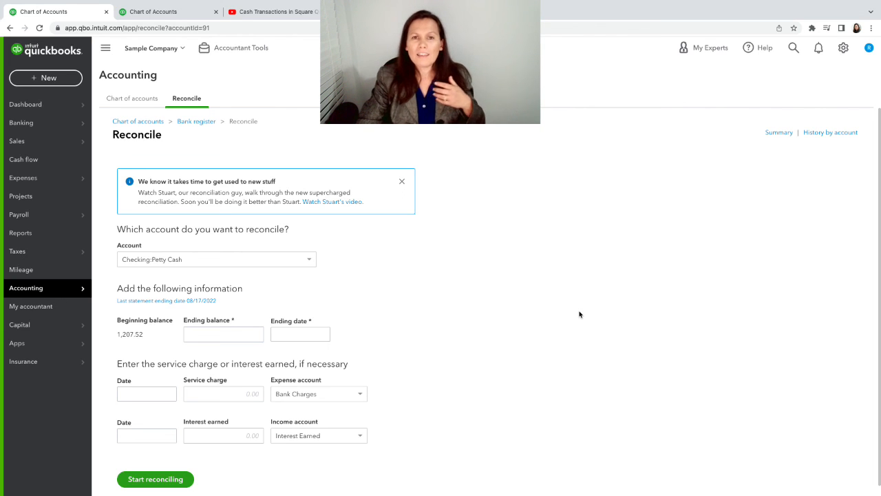